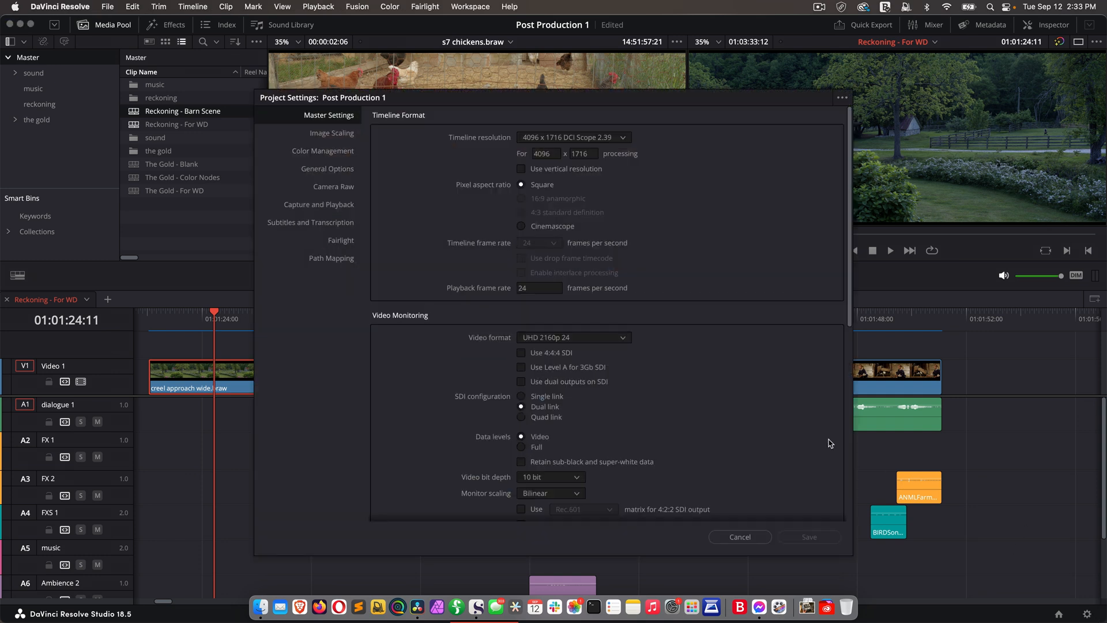
Step: Discard the project settings changes and reopen Project Settings from the project menu
{"action": "left_click", "coordinate": [739, 536]}
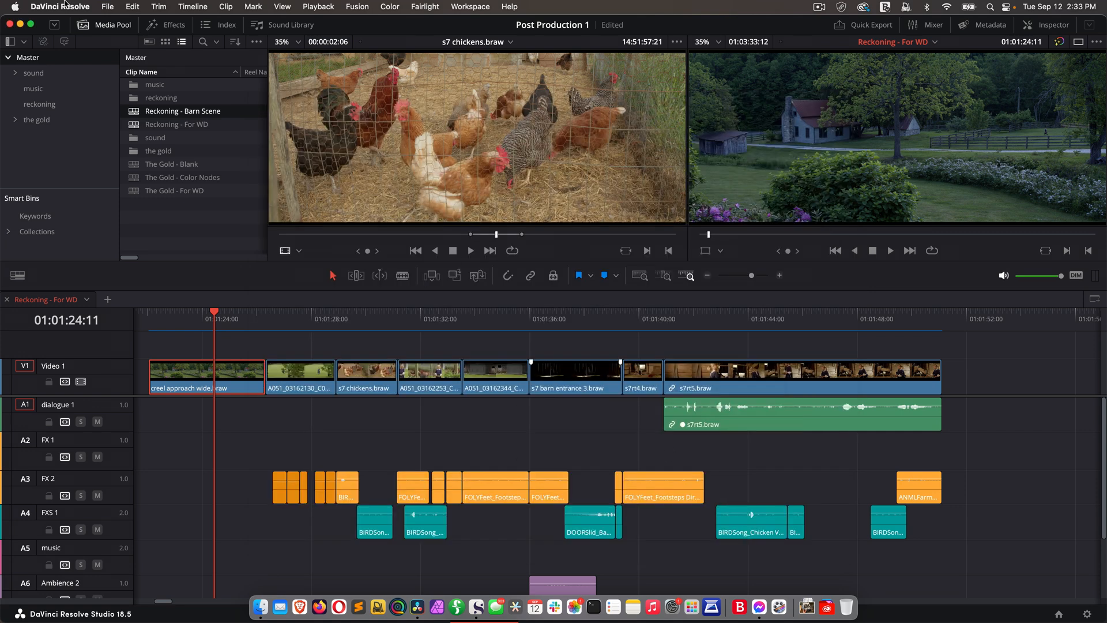
{"action": "left_click", "coordinate": [107, 7]}
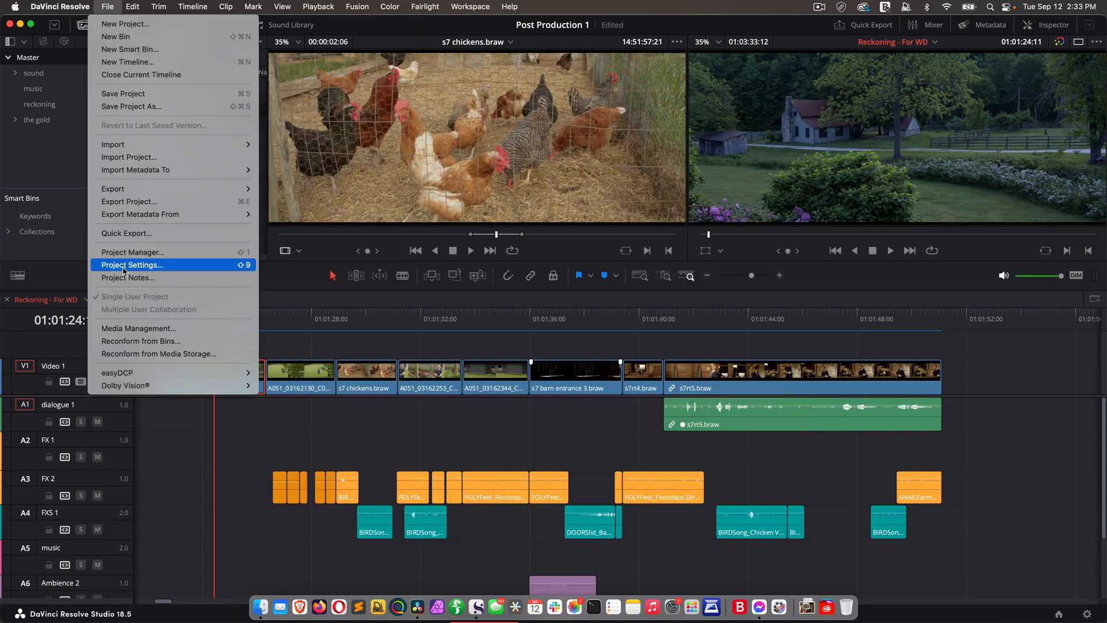
{"action": "left_click", "coordinate": [131, 265]}
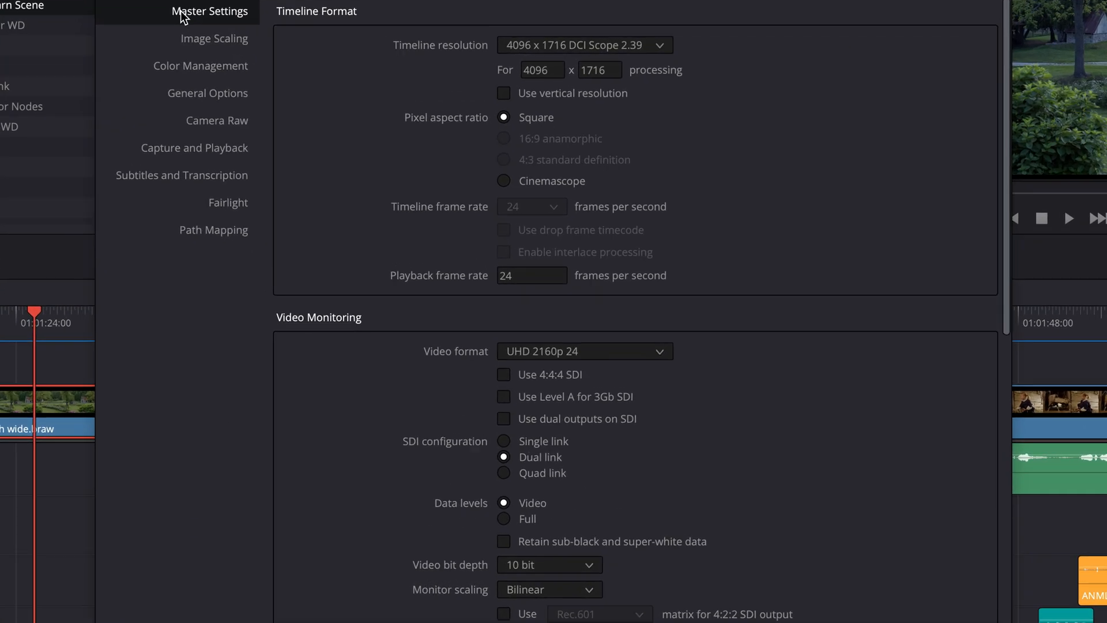
{"action": "mouse_move", "coordinate": [443, 67]}
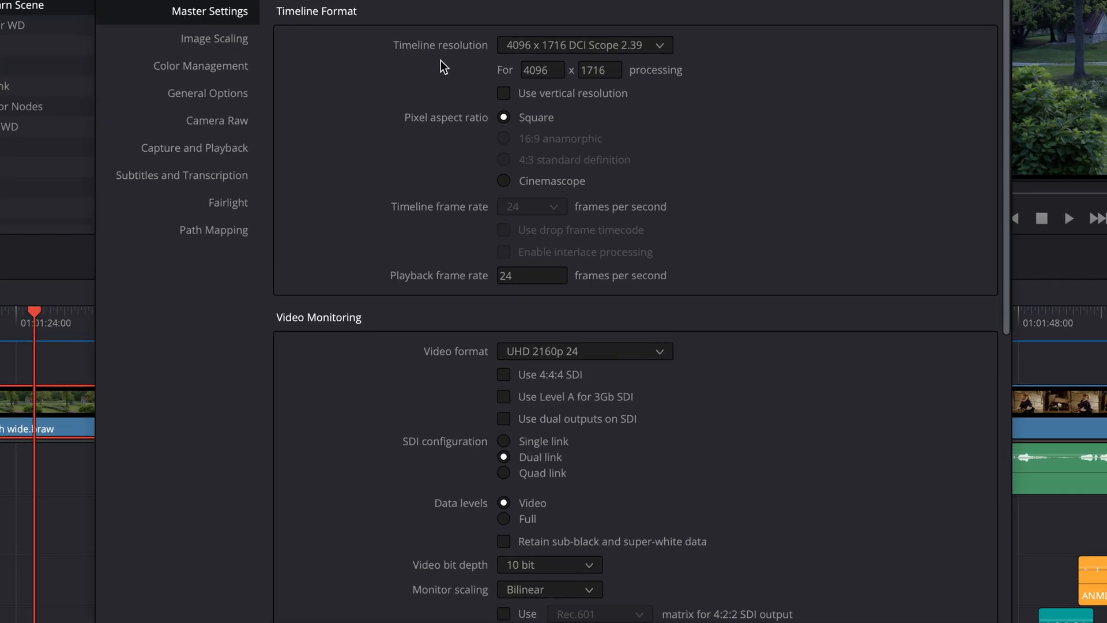
{"action": "mouse_move", "coordinate": [507, 72]}
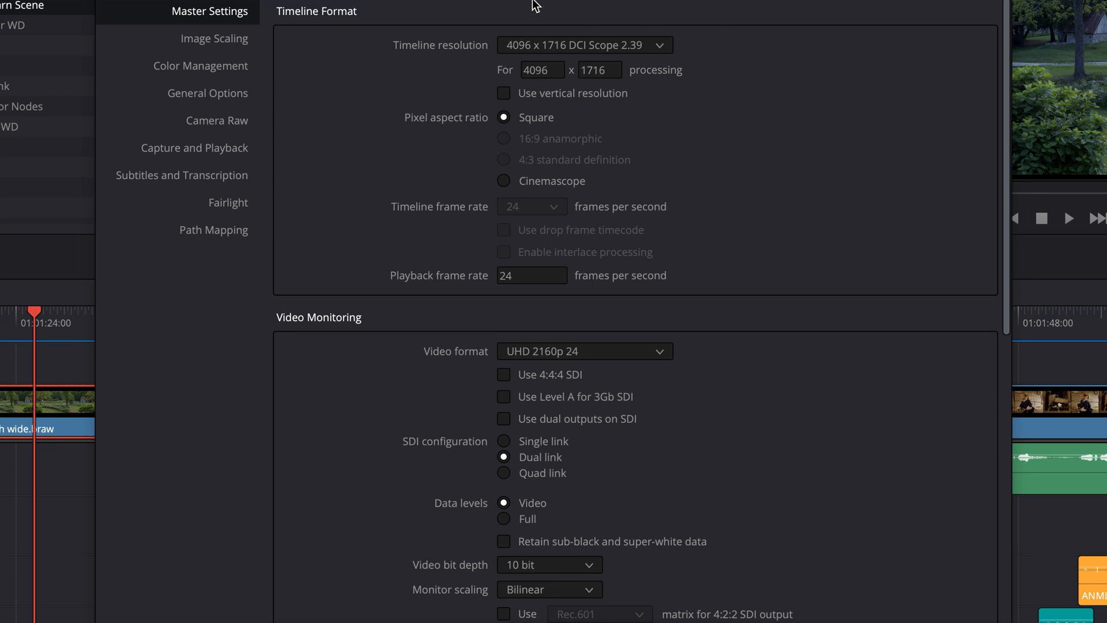
{"action": "mouse_move", "coordinate": [741, 81]}
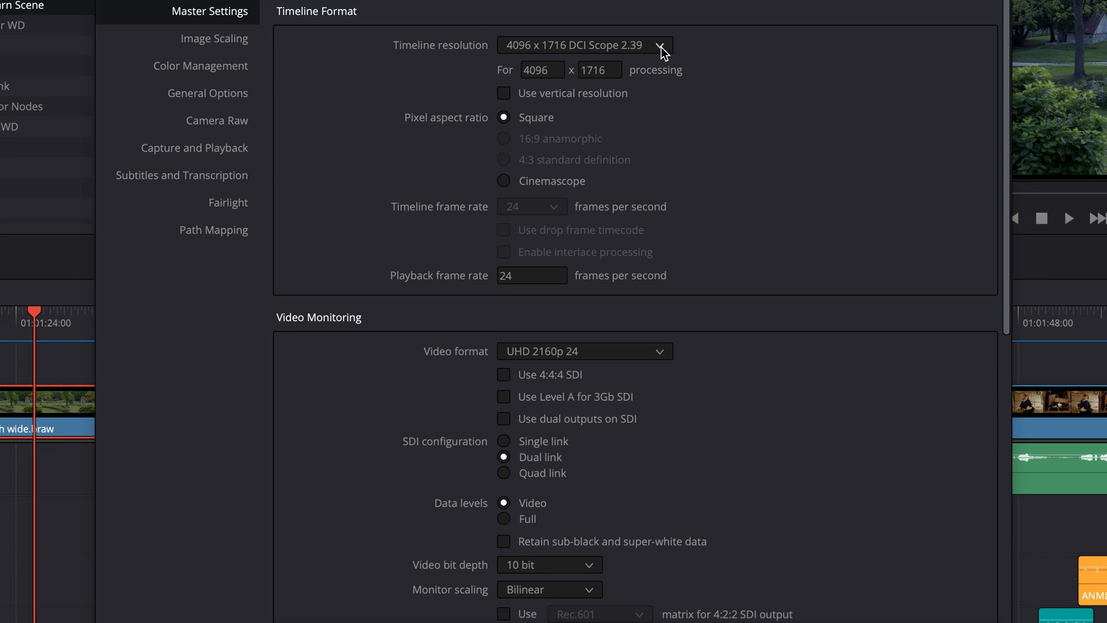
Step: Try the 3840 x 2160 Ultra HD timeline resolution, then restore 4096 x 1716 DCI Scope 2.39
{"action": "left_click", "coordinate": [584, 45]}
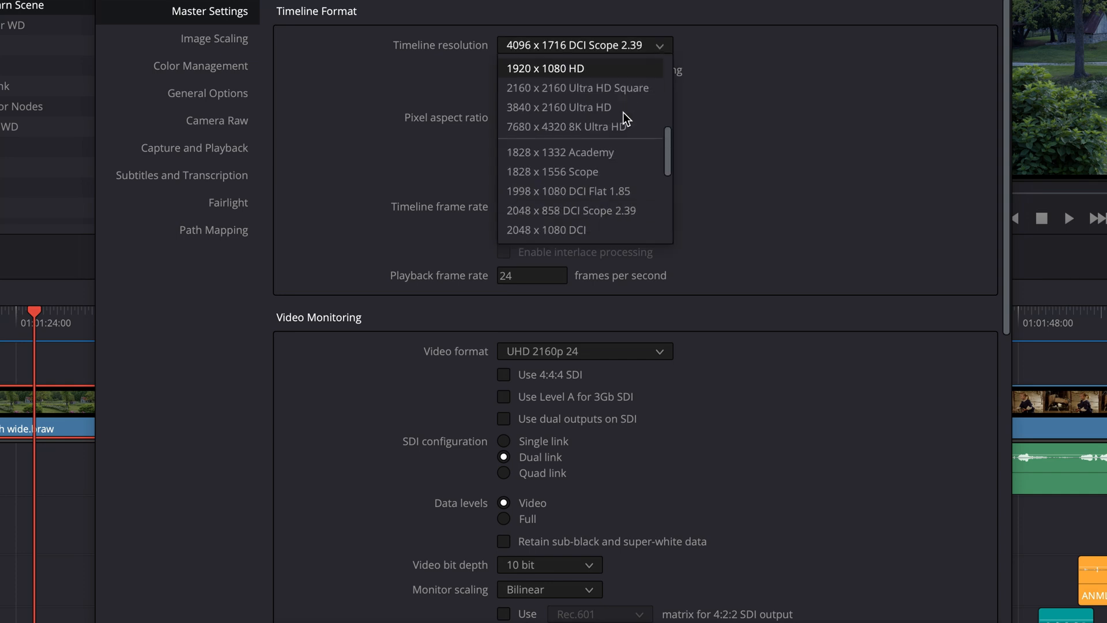
{"action": "left_click", "coordinate": [558, 107]}
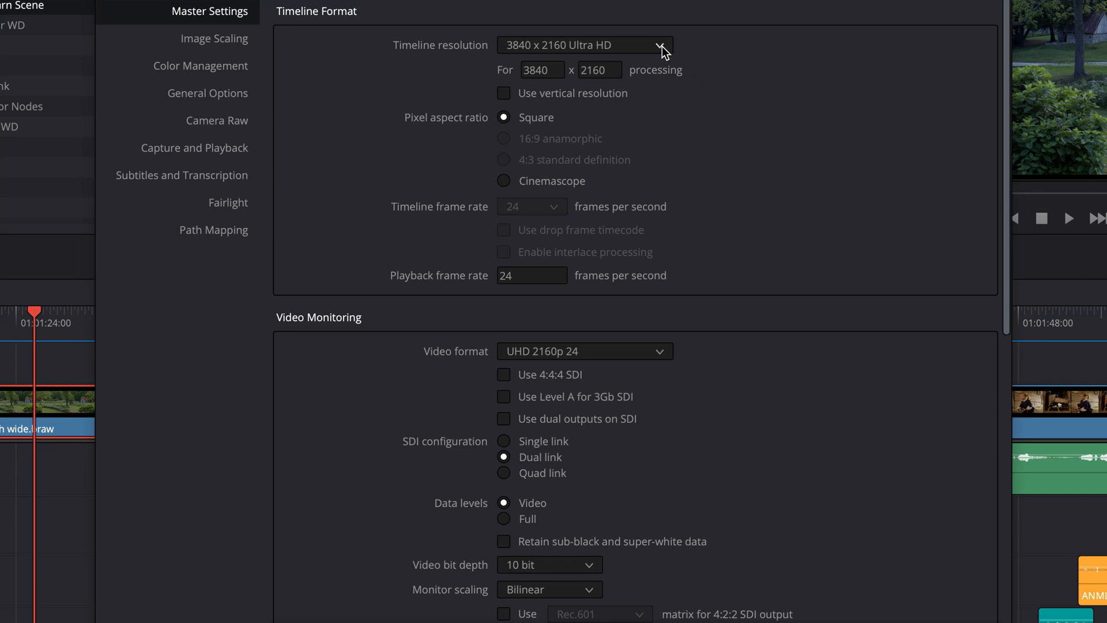
{"action": "left_click", "coordinate": [584, 45]}
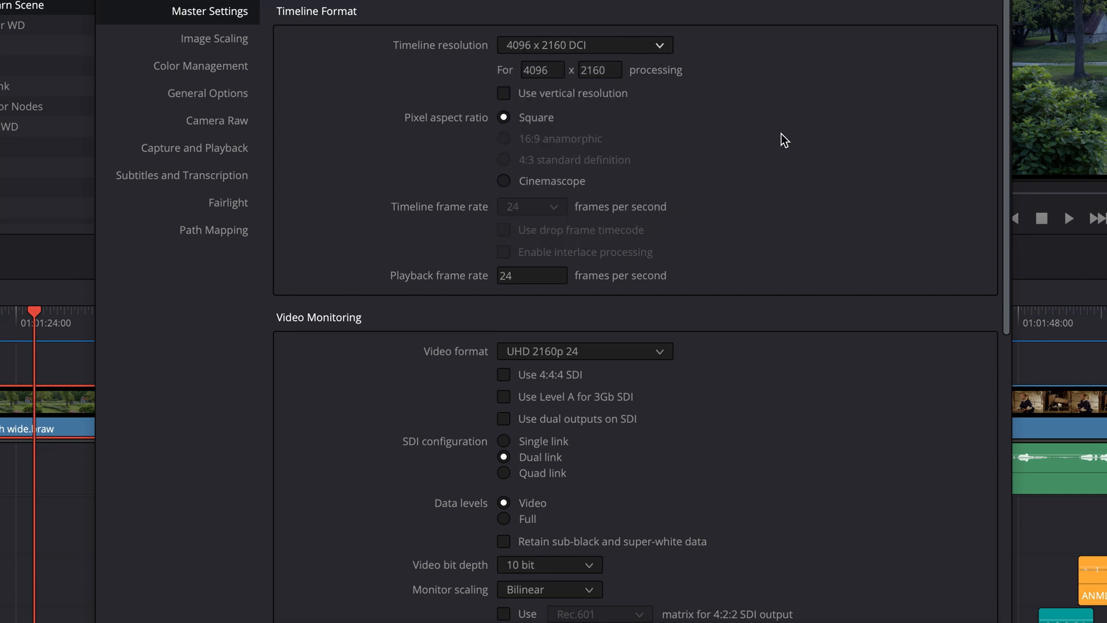
{"action": "mouse_move", "coordinate": [711, 36]}
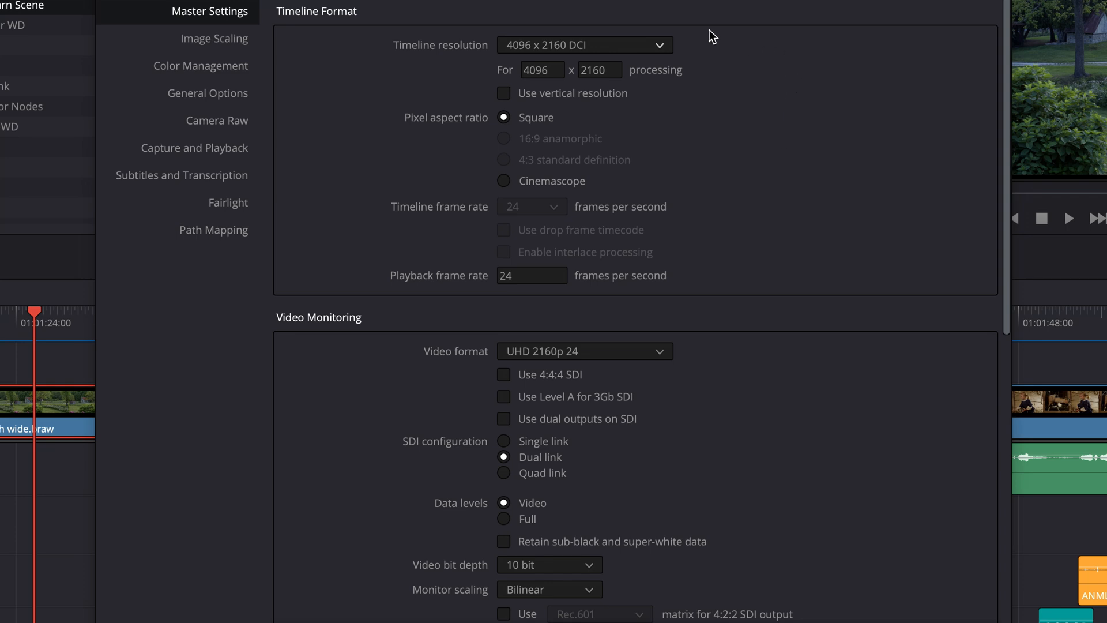
{"action": "mouse_move", "coordinate": [552, 59]}
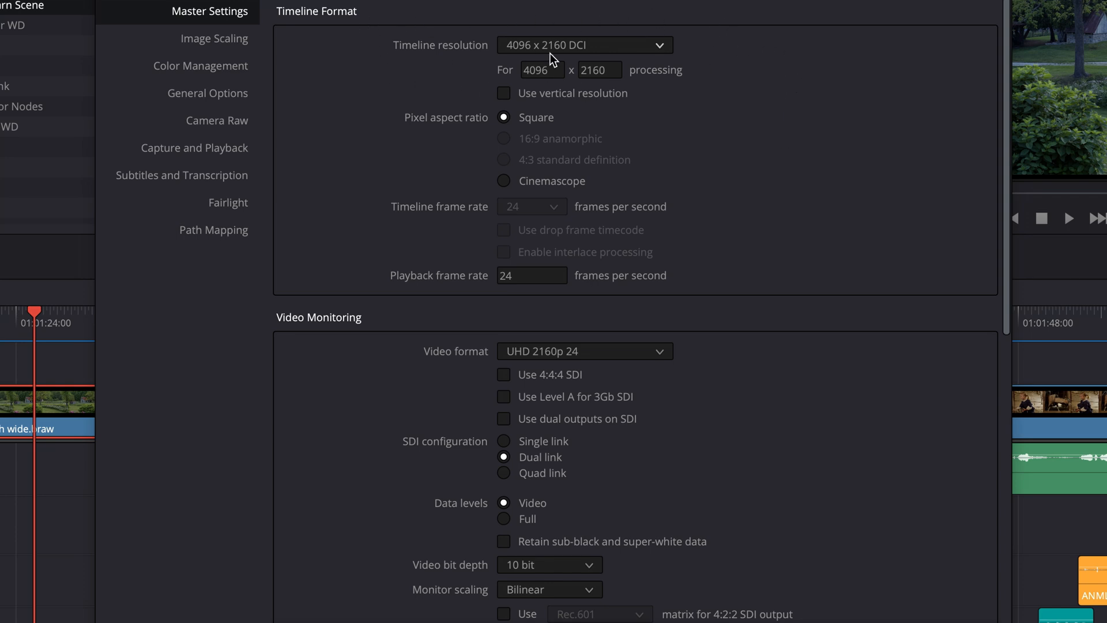
{"action": "left_click", "coordinate": [584, 45]}
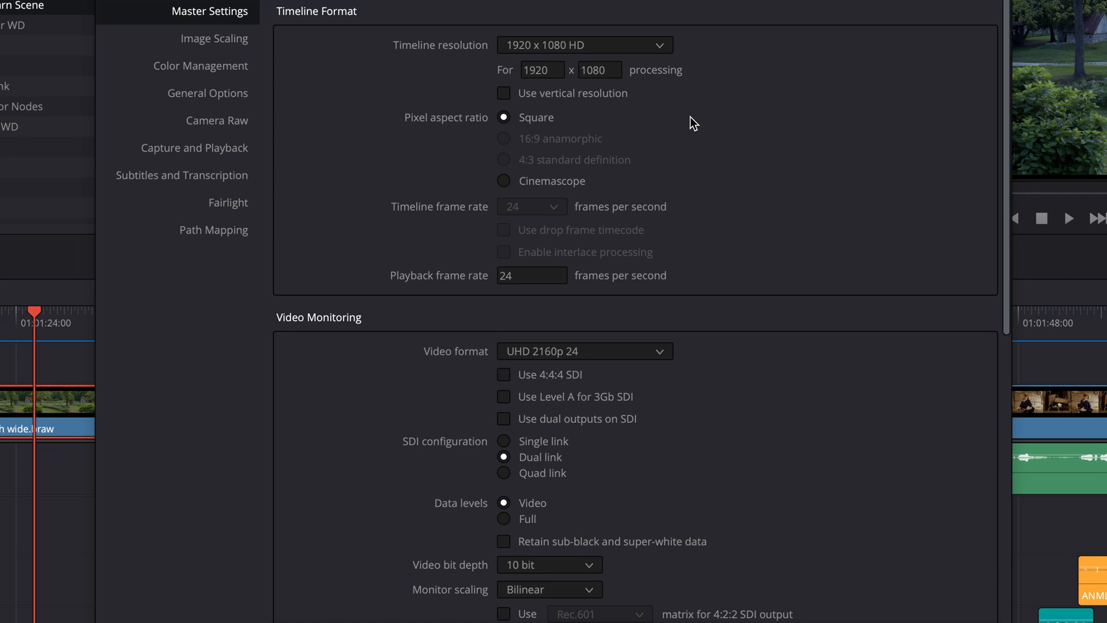
{"action": "mouse_move", "coordinate": [557, 90]}
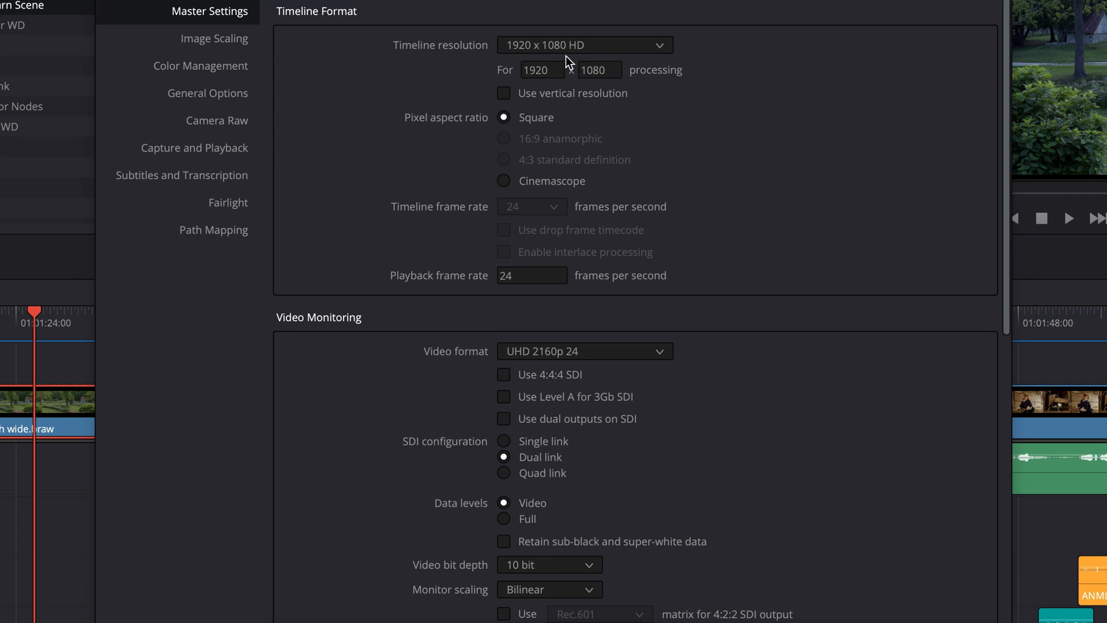
{"action": "mouse_move", "coordinate": [571, 61]}
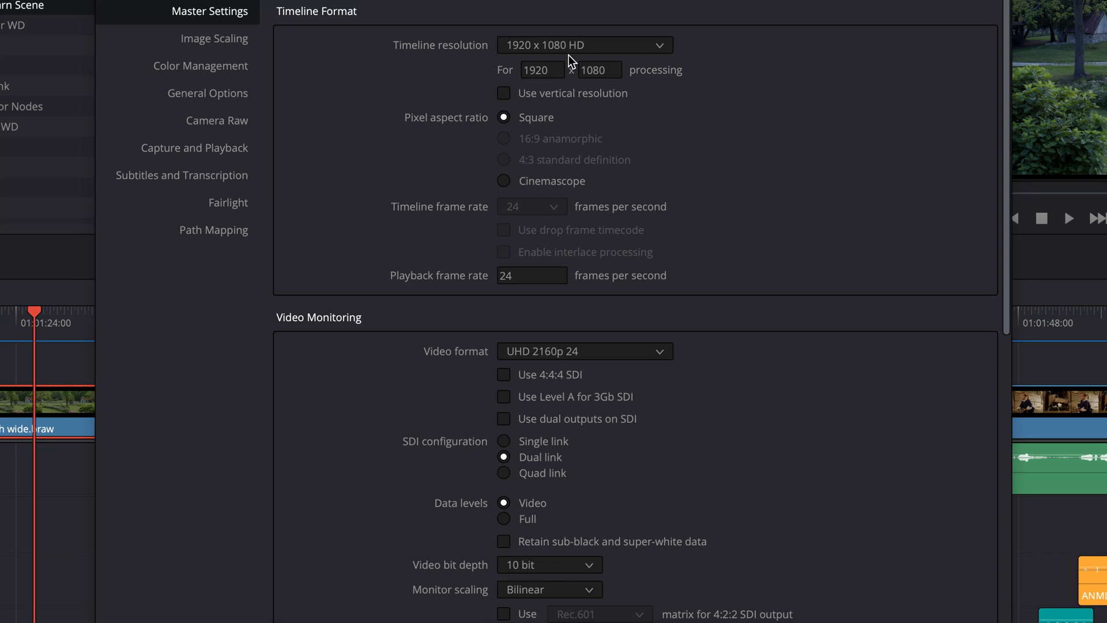
{"action": "left_click", "coordinate": [584, 45]}
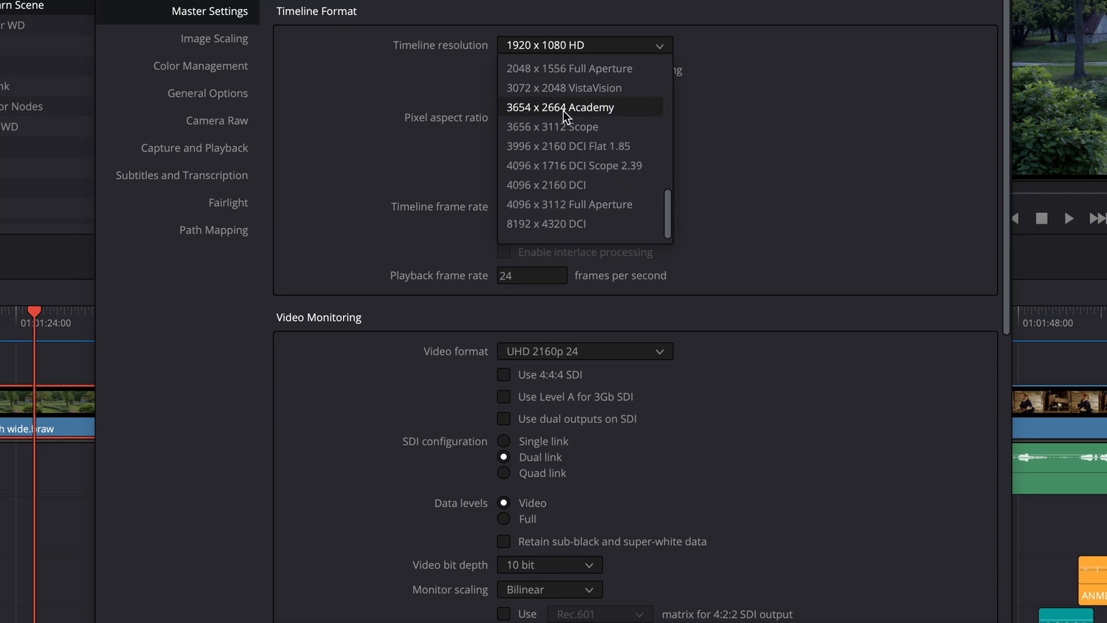
{"action": "left_click", "coordinate": [573, 165]}
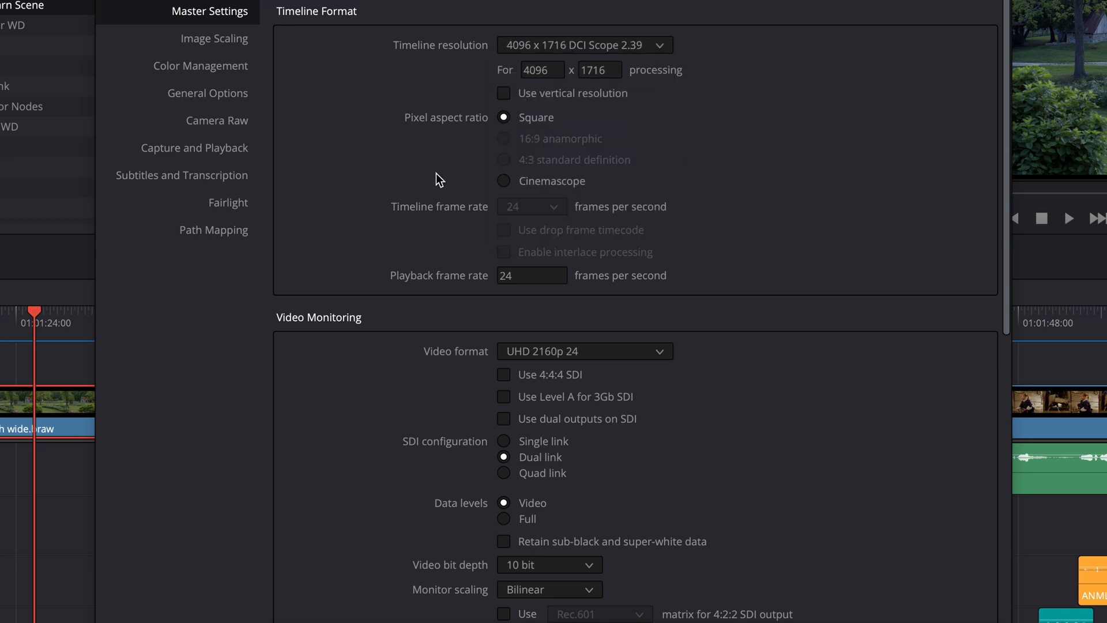
{"action": "mouse_move", "coordinate": [526, 225]}
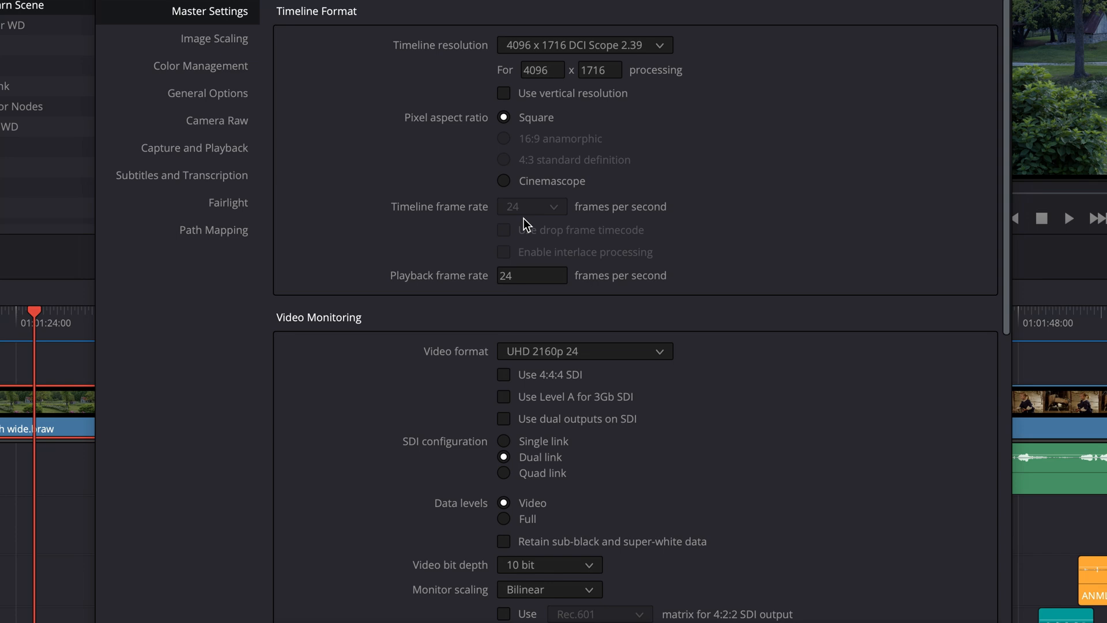
{"action": "mouse_move", "coordinate": [531, 197]}
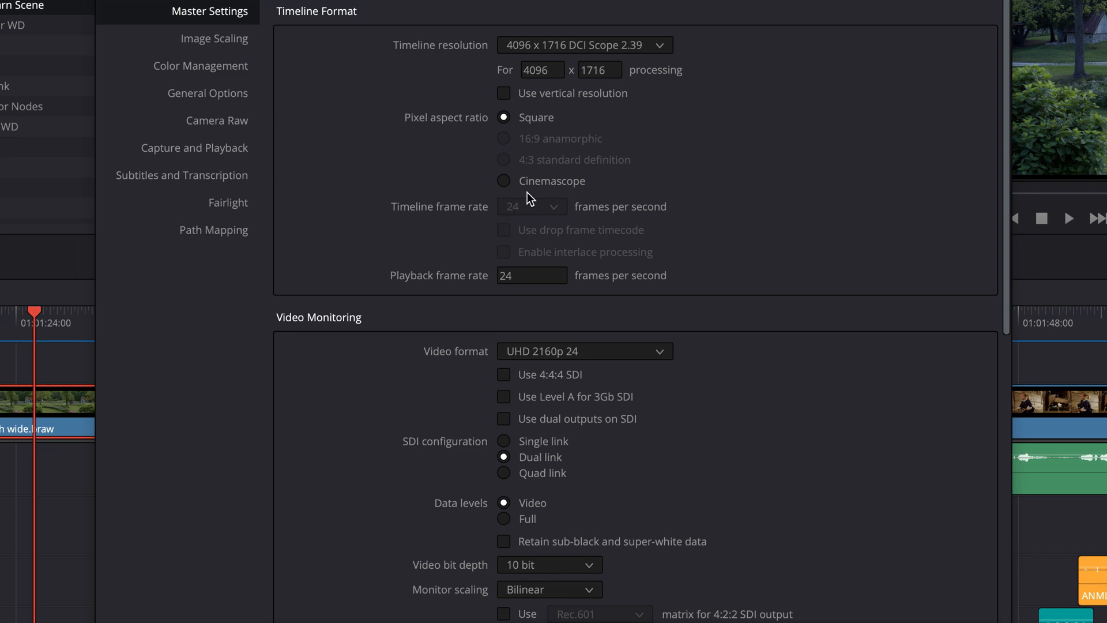
{"action": "mouse_move", "coordinate": [560, 234]}
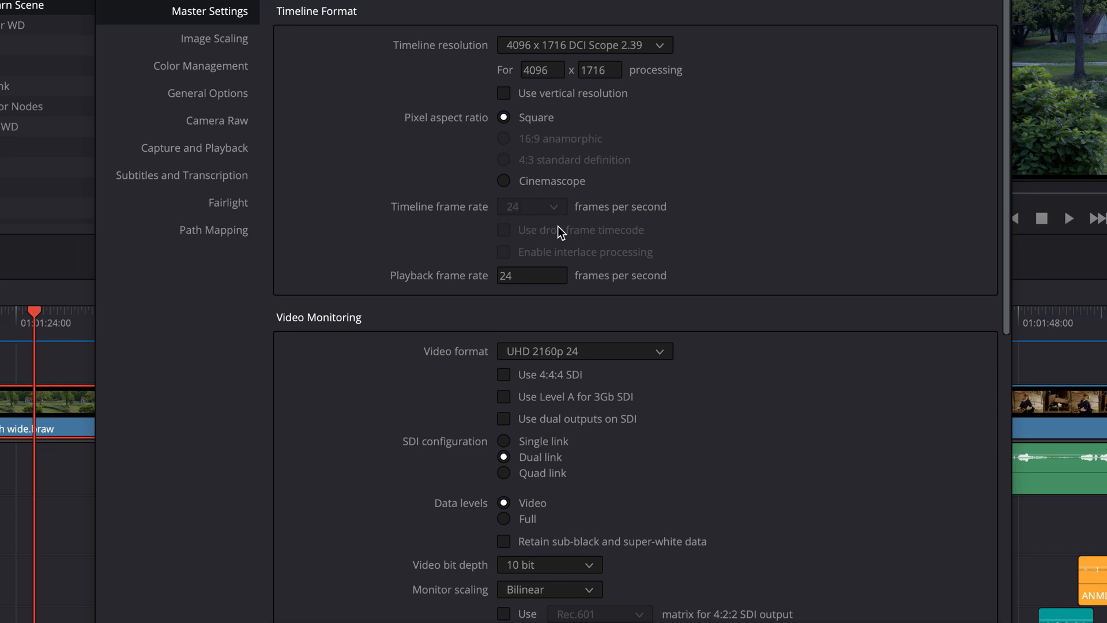
Step: Change the render cache format from ProRes 422 to ProRes 422 LT
{"action": "scroll", "scroll_direction": "down", "scroll_amount": 3}
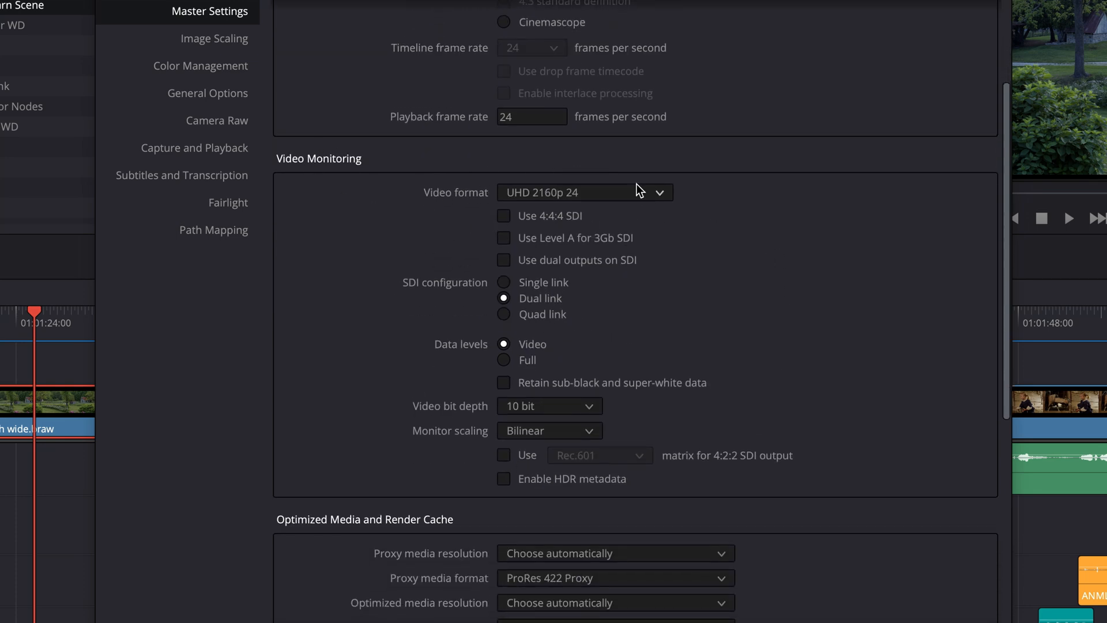
{"action": "mouse_move", "coordinate": [465, 216]}
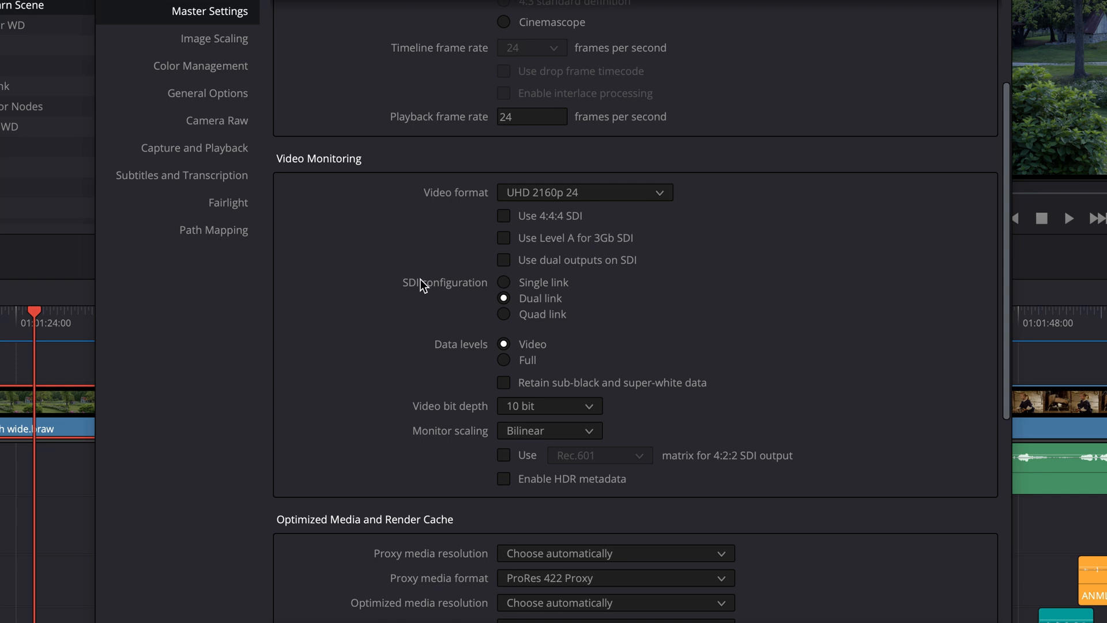
{"action": "mouse_move", "coordinate": [470, 346]}
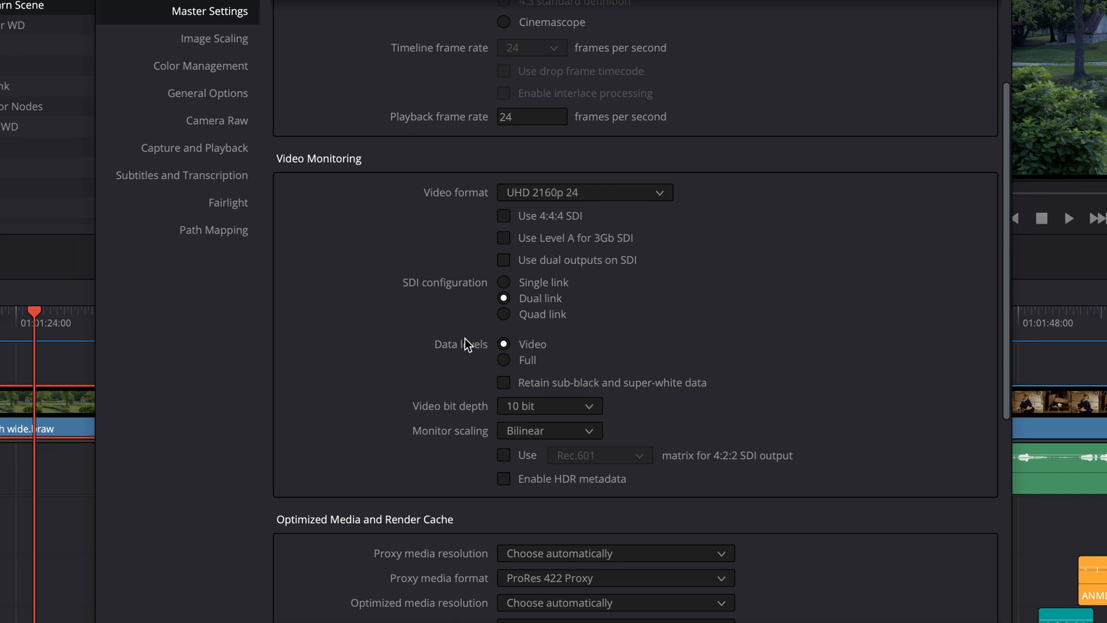
{"action": "mouse_move", "coordinate": [576, 210]}
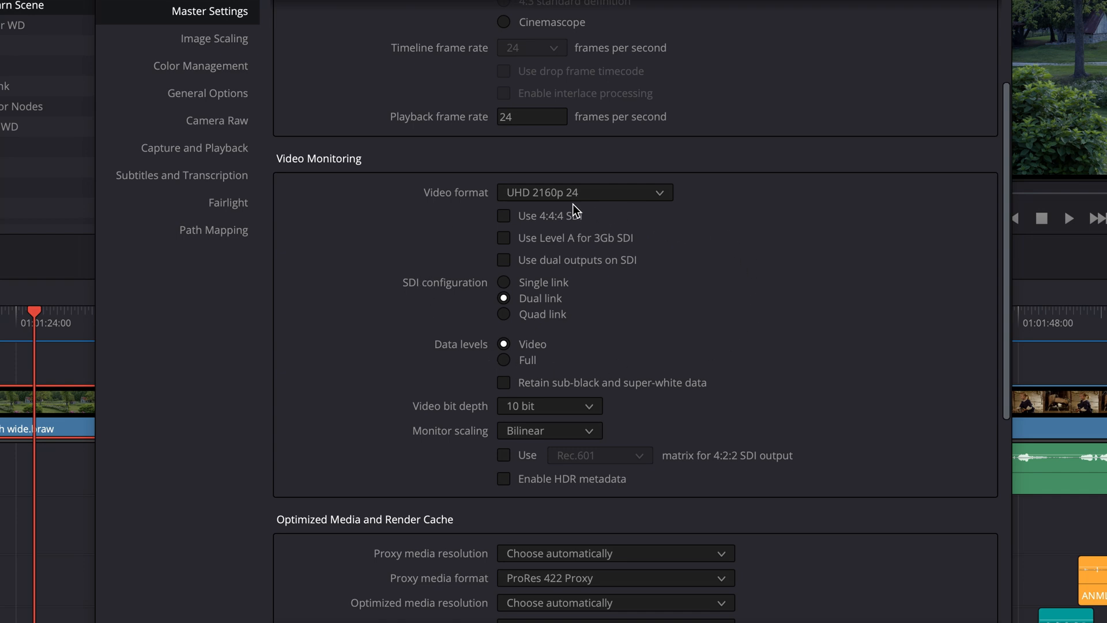
{"action": "mouse_move", "coordinate": [704, 320]}
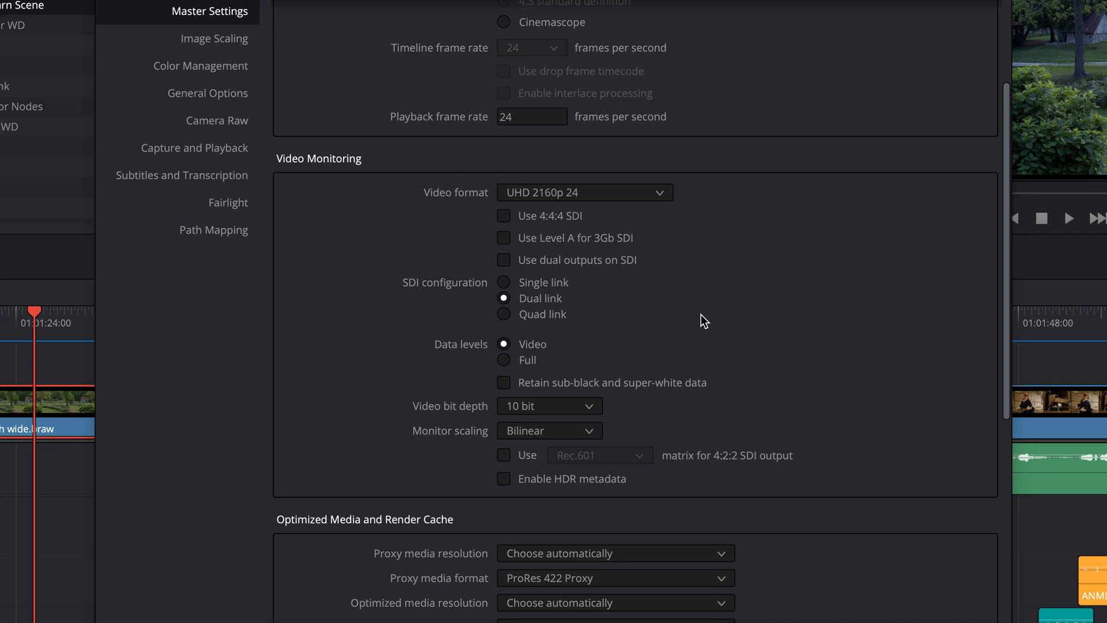
{"action": "scroll", "scroll_direction": "down", "scroll_amount": 3}
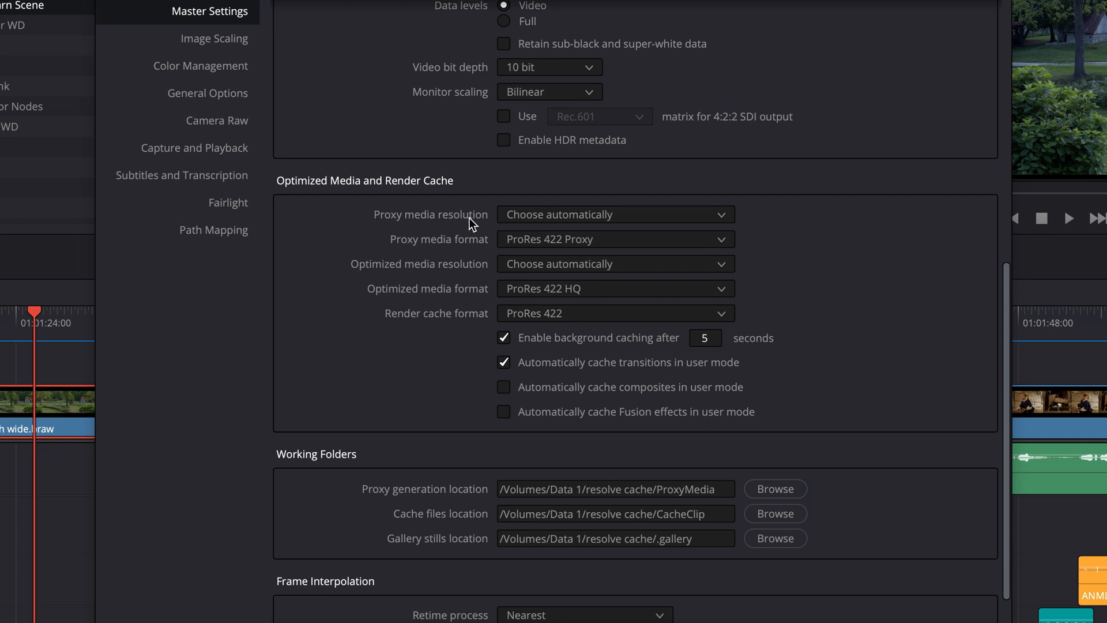
{"action": "mouse_move", "coordinate": [377, 307]}
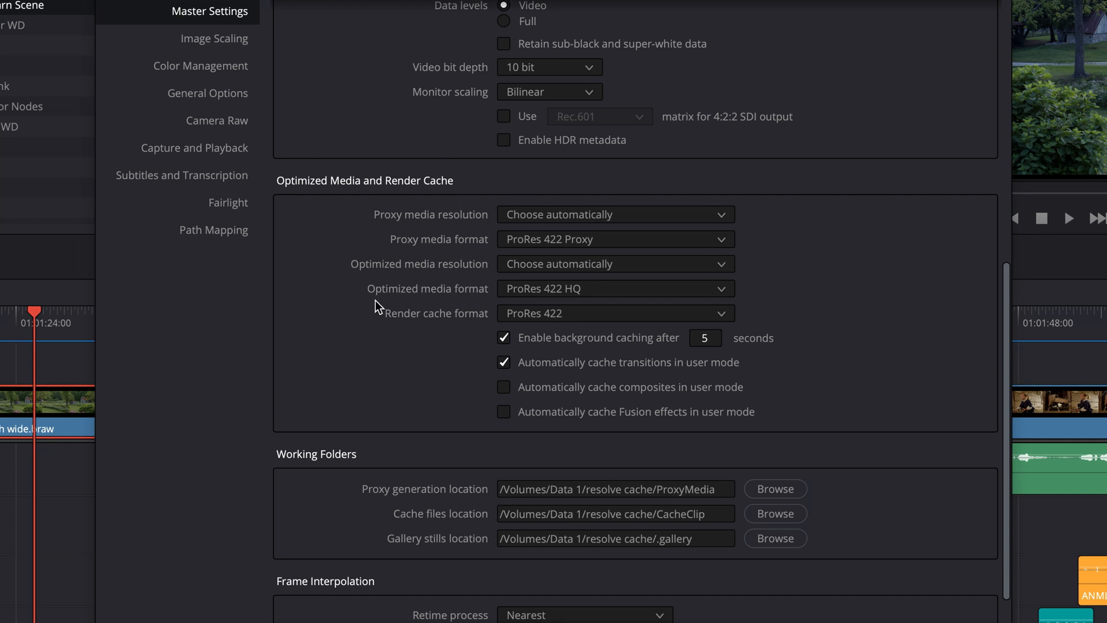
{"action": "mouse_move", "coordinate": [345, 342]}
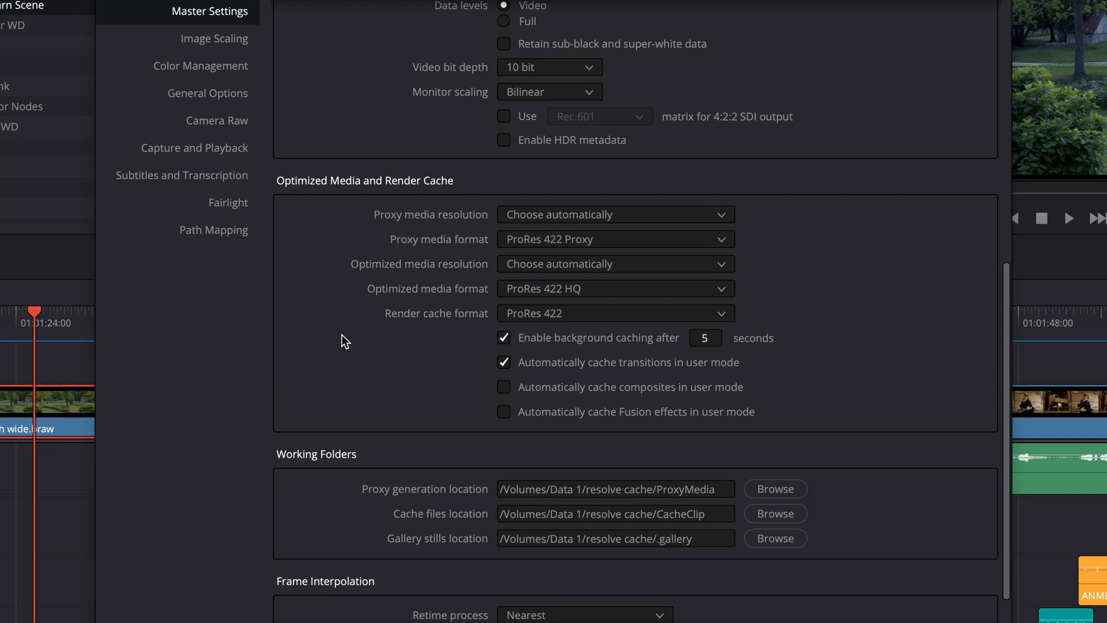
{"action": "mouse_move", "coordinate": [608, 329]}
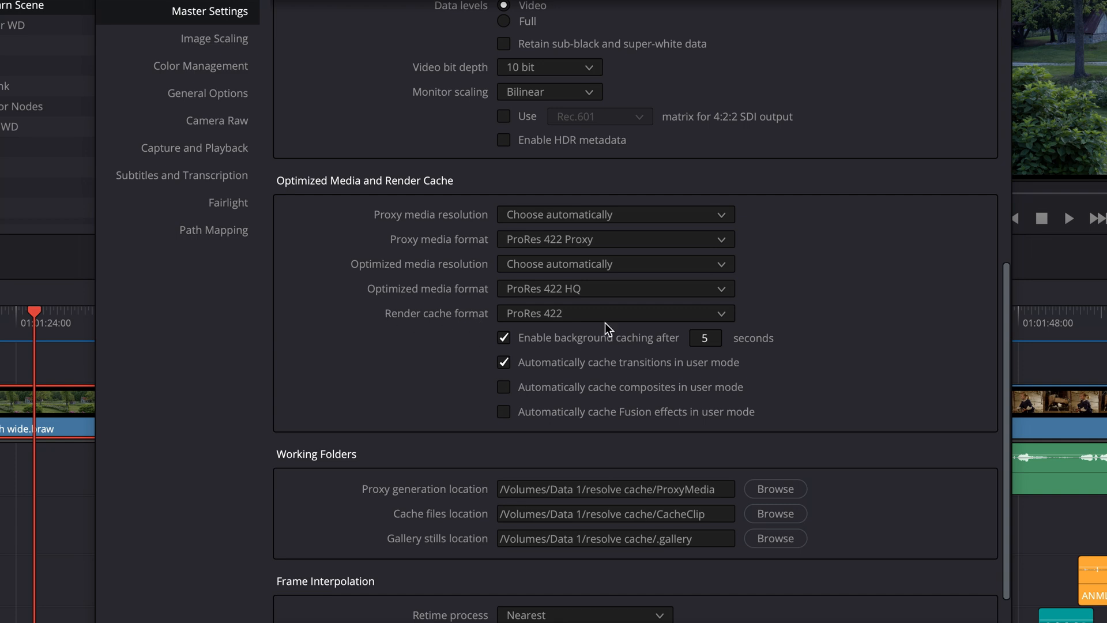
{"action": "left_click", "coordinate": [615, 312]}
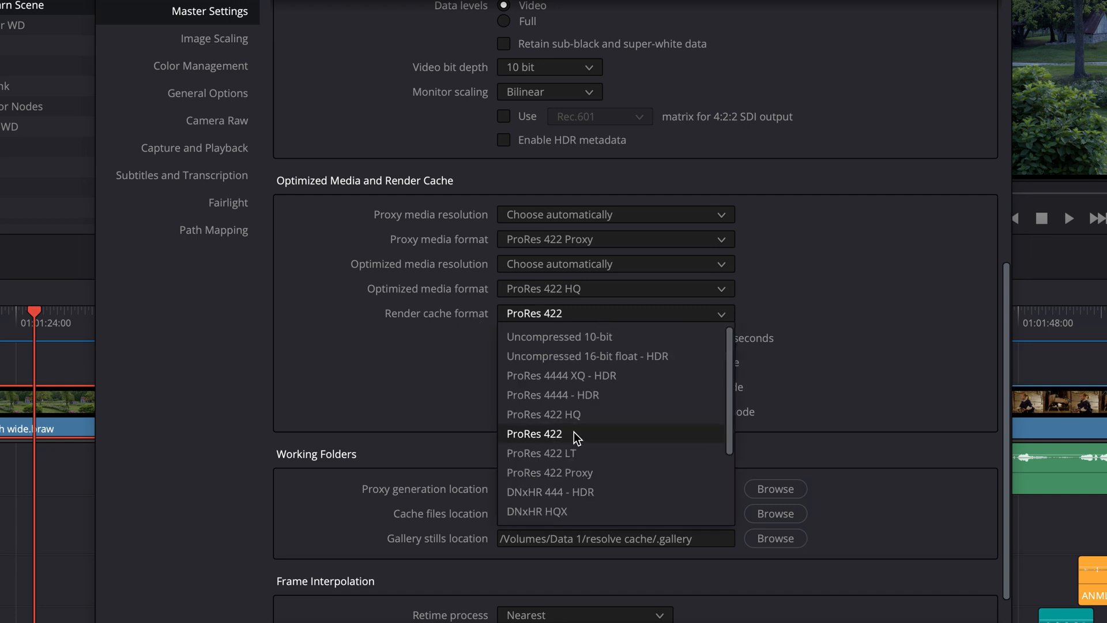
{"action": "mouse_move", "coordinate": [573, 456]}
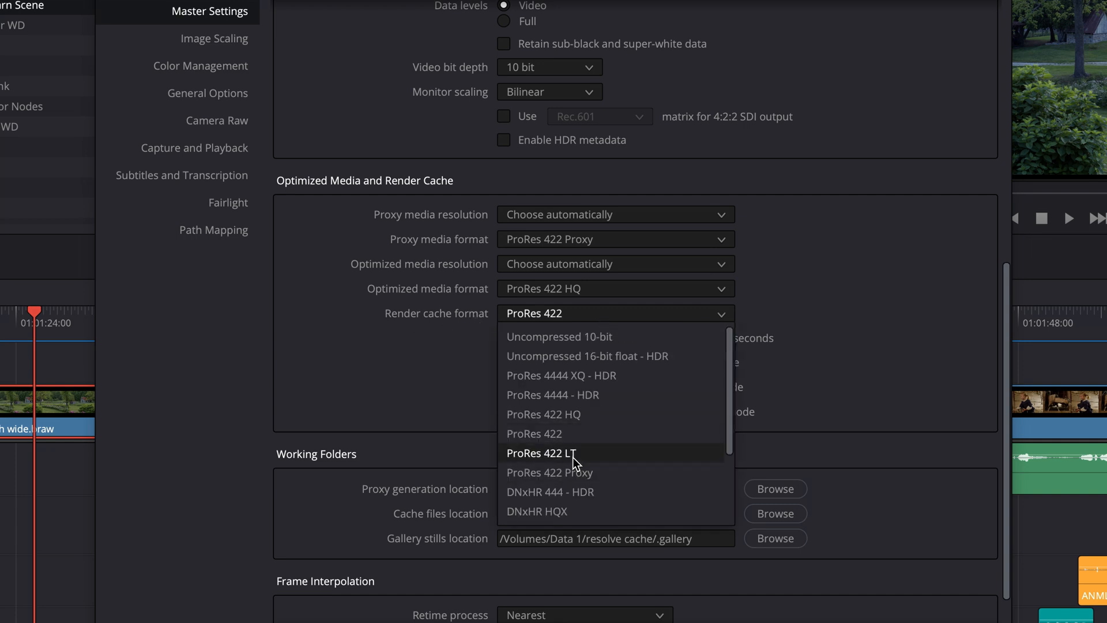
{"action": "left_click", "coordinate": [542, 453]}
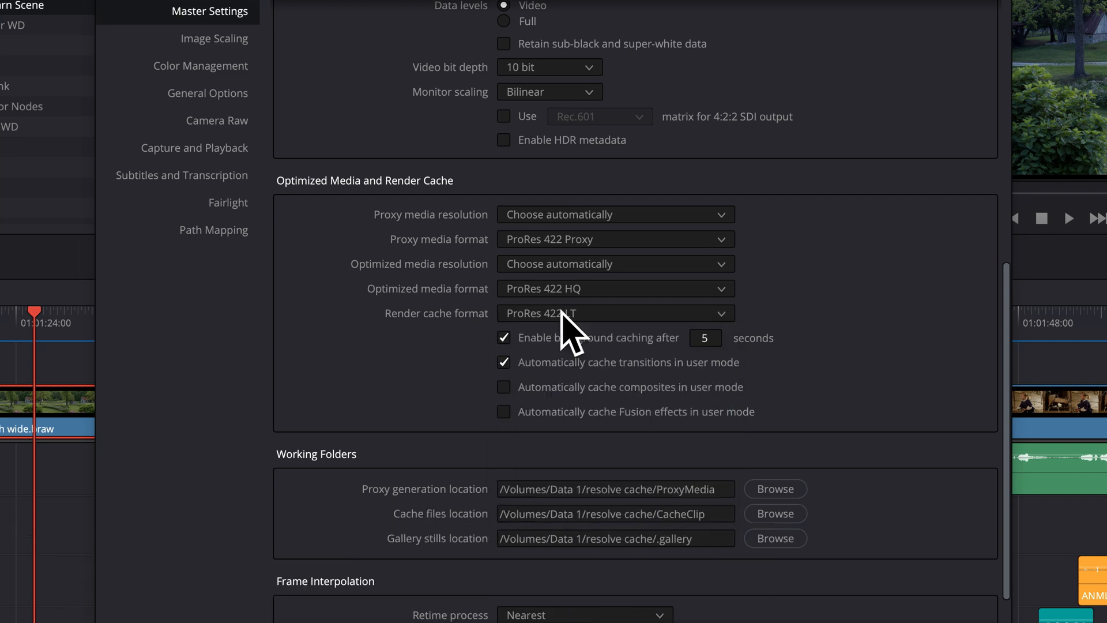
{"action": "mouse_move", "coordinate": [569, 323]}
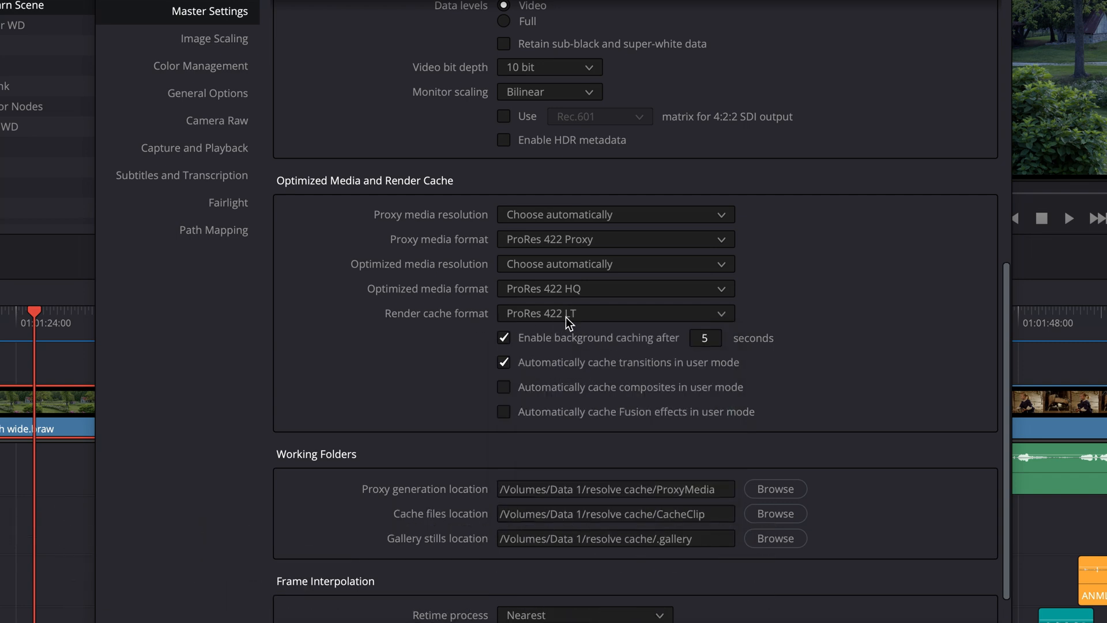
{"action": "mouse_move", "coordinate": [466, 336]}
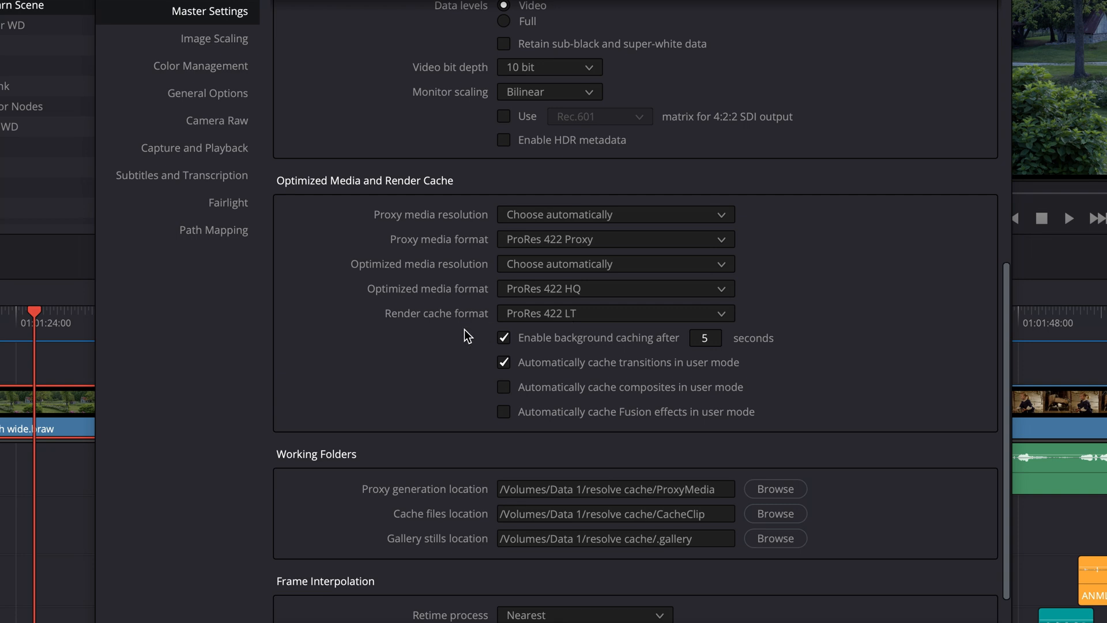
{"action": "mouse_move", "coordinate": [478, 332]}
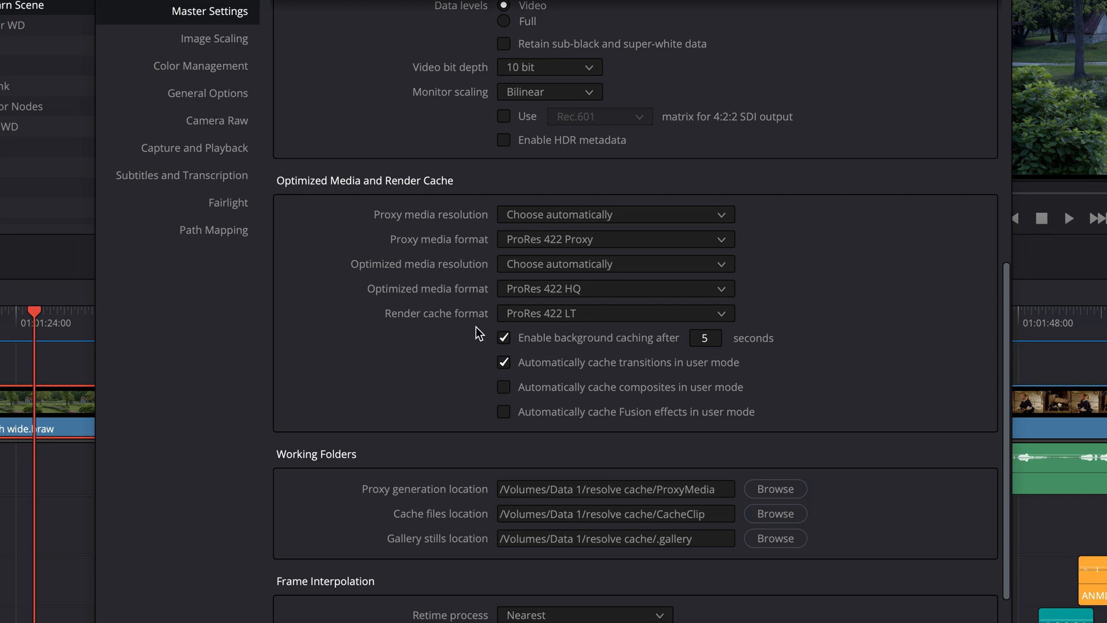
{"action": "left_click", "coordinate": [613, 313]}
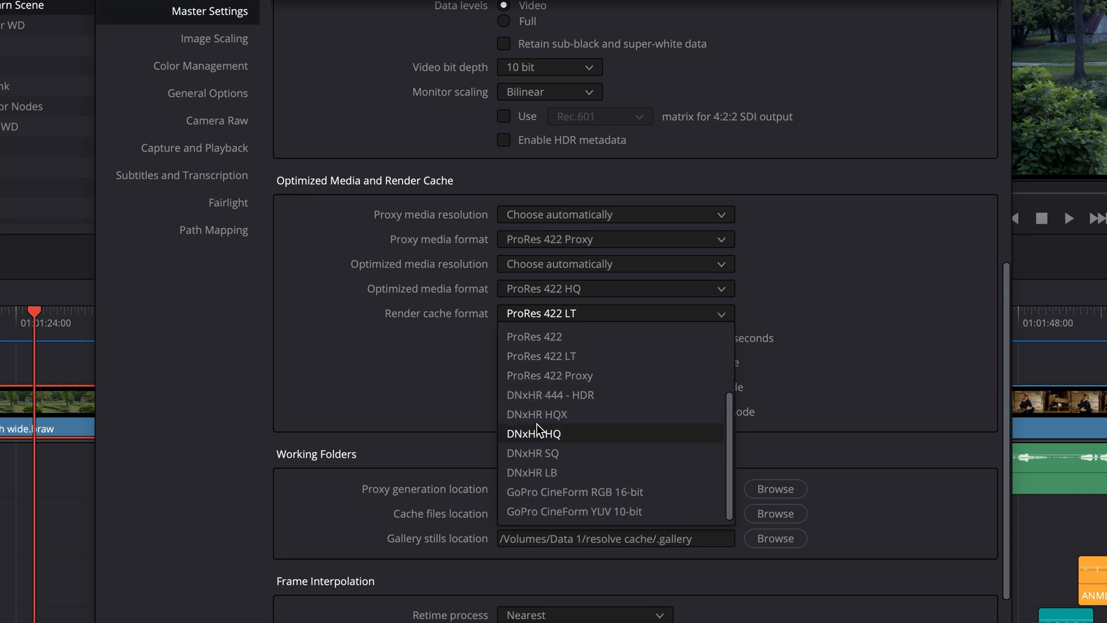
{"action": "mouse_move", "coordinate": [532, 473]}
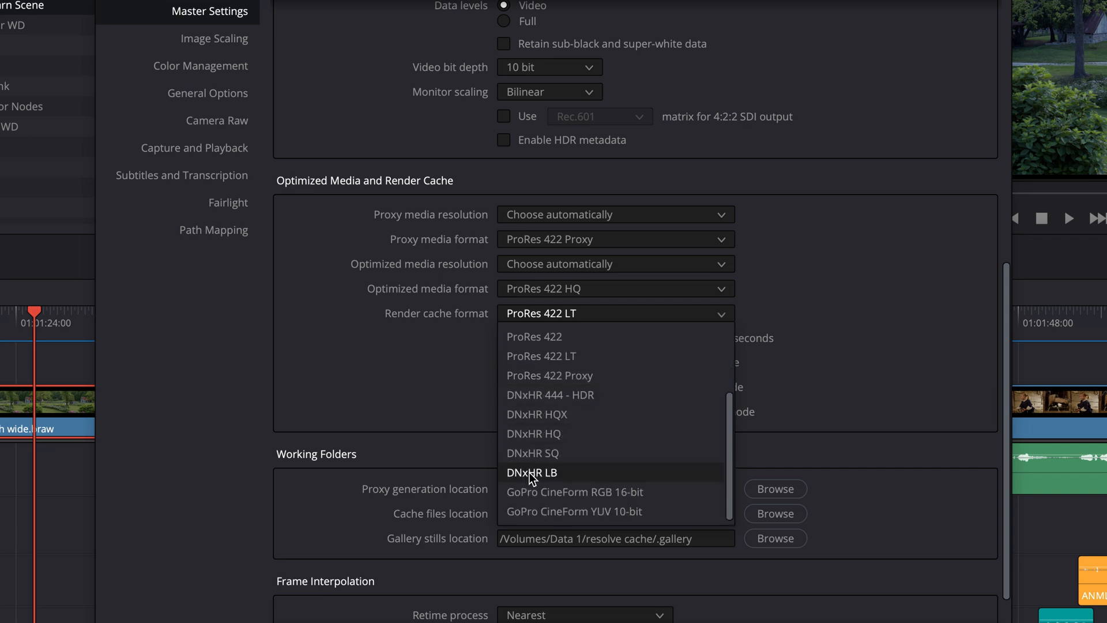
{"action": "mouse_move", "coordinate": [535, 480]}
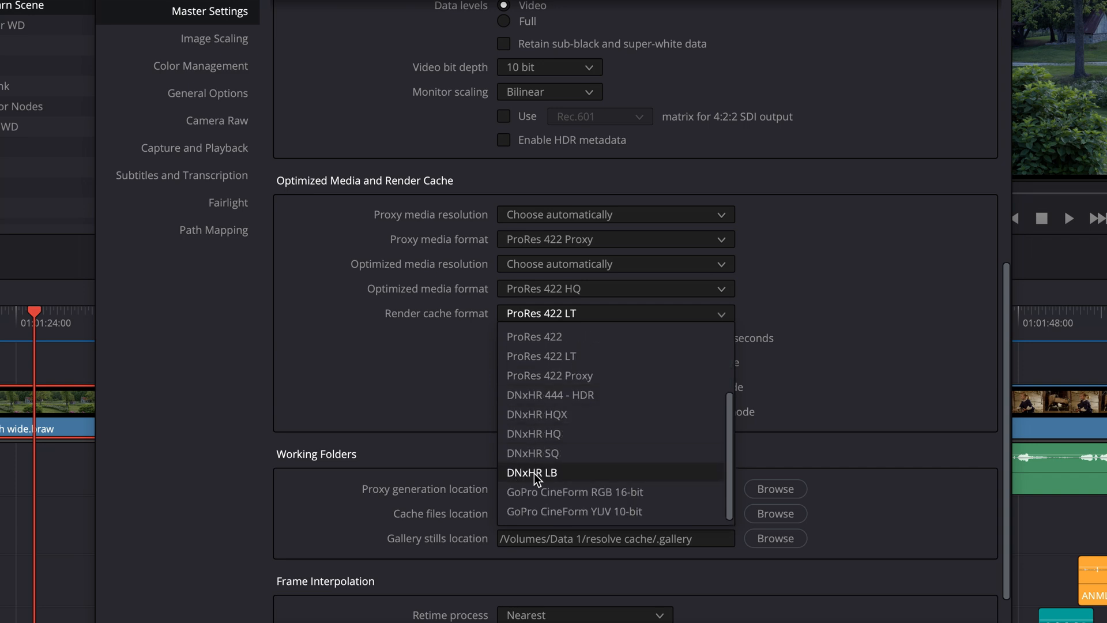
{"action": "mouse_move", "coordinate": [537, 452]}
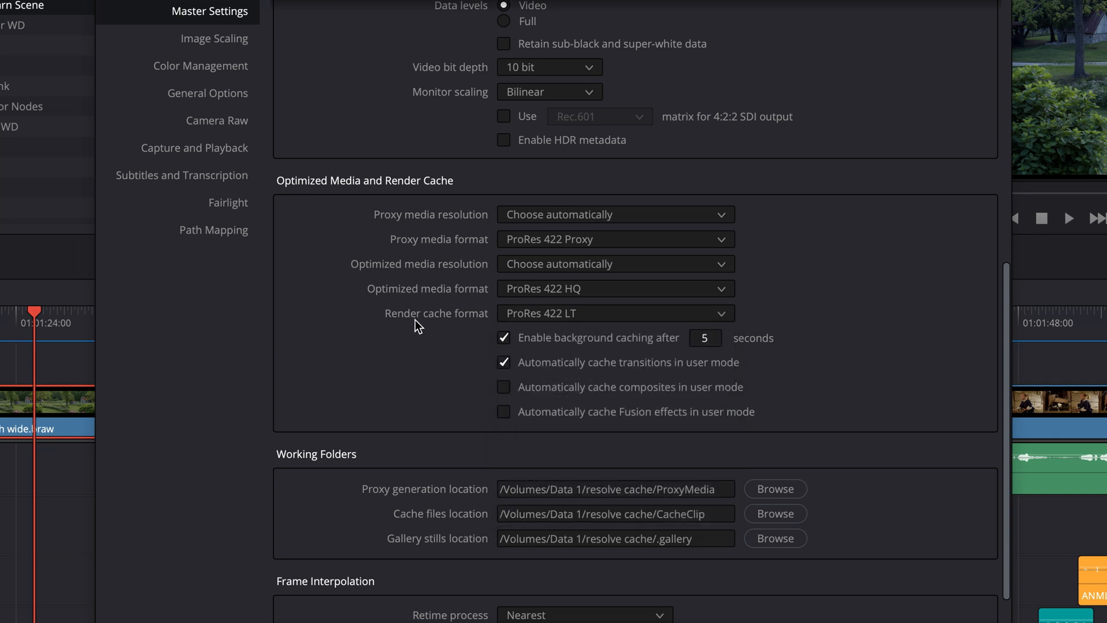
{"action": "left_click", "coordinate": [613, 312]}
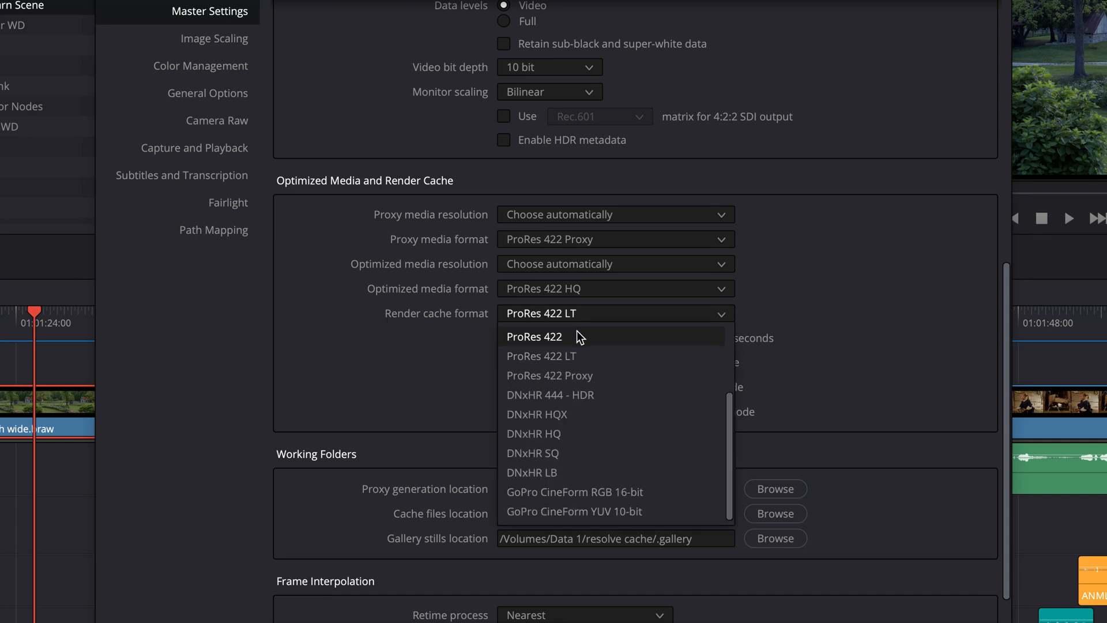
{"action": "mouse_move", "coordinate": [537, 452]}
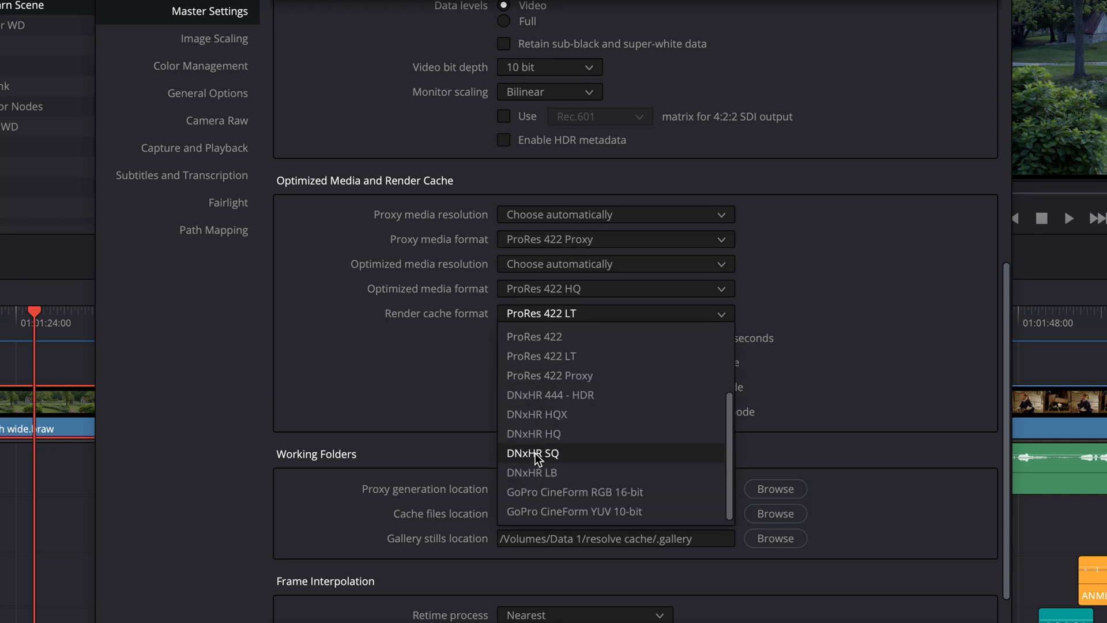
{"action": "mouse_move", "coordinate": [573, 458]}
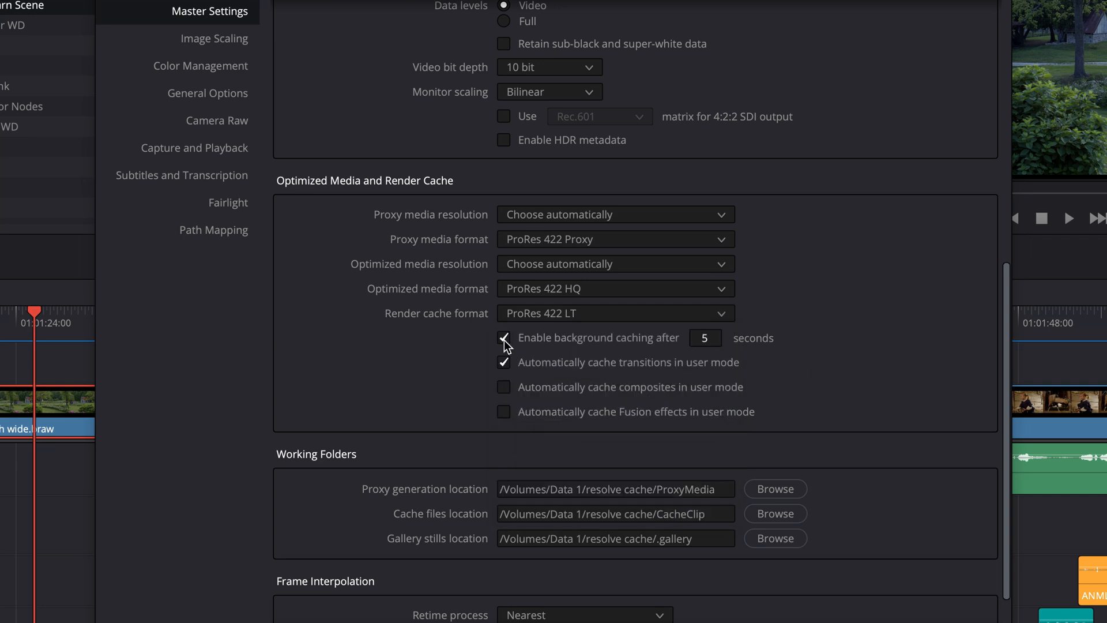
{"action": "left_click", "coordinate": [504, 338]}
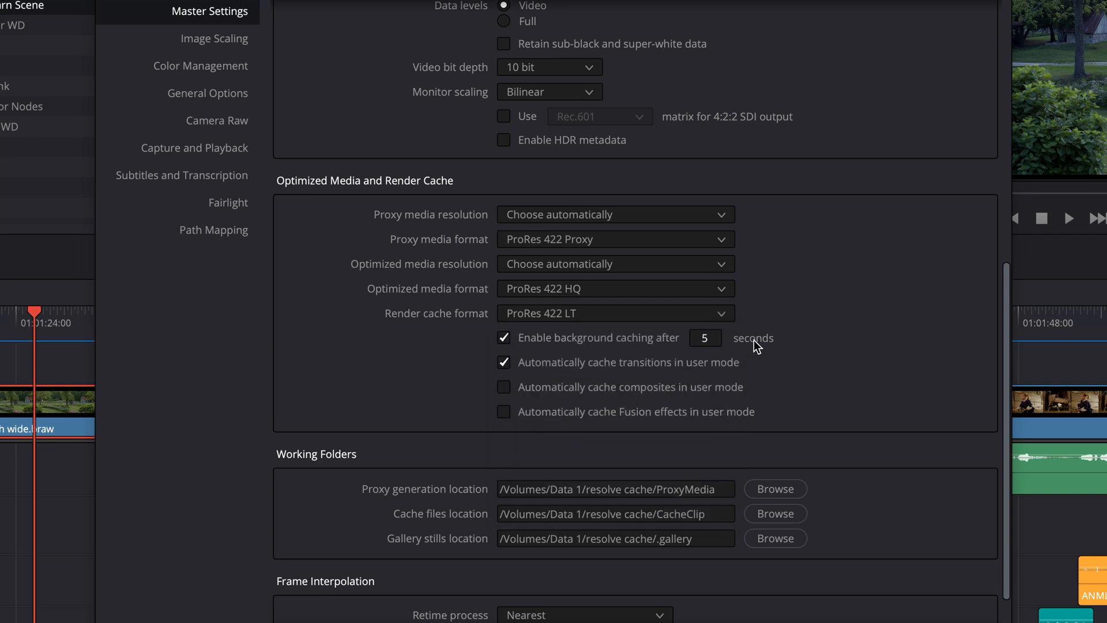
{"action": "scroll", "scroll_direction": "down", "scroll_amount": 3}
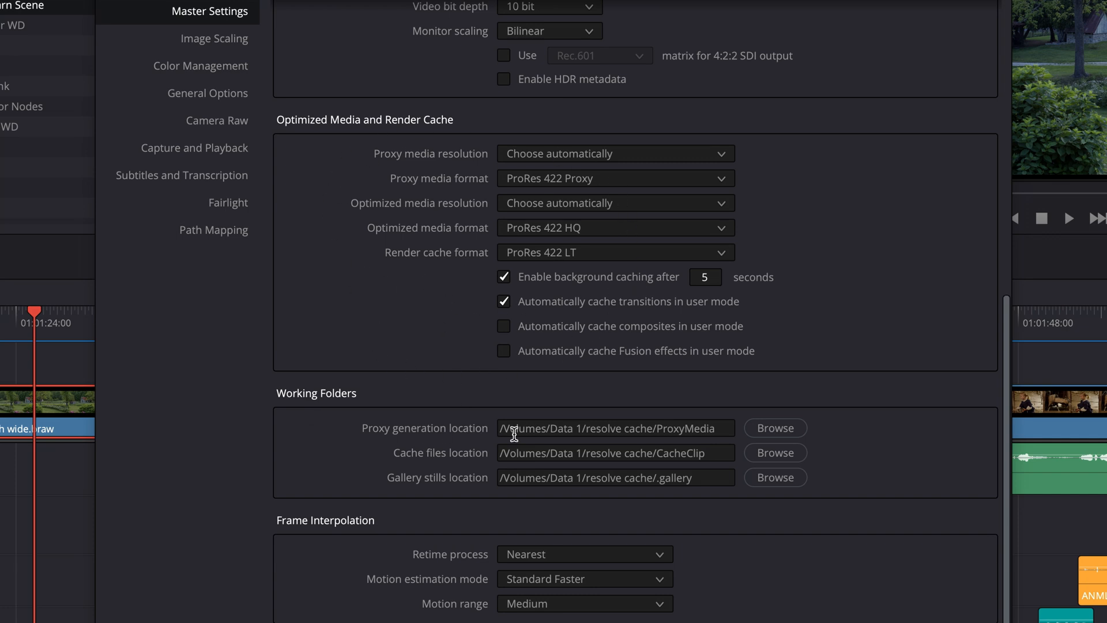
{"action": "mouse_move", "coordinate": [438, 486]}
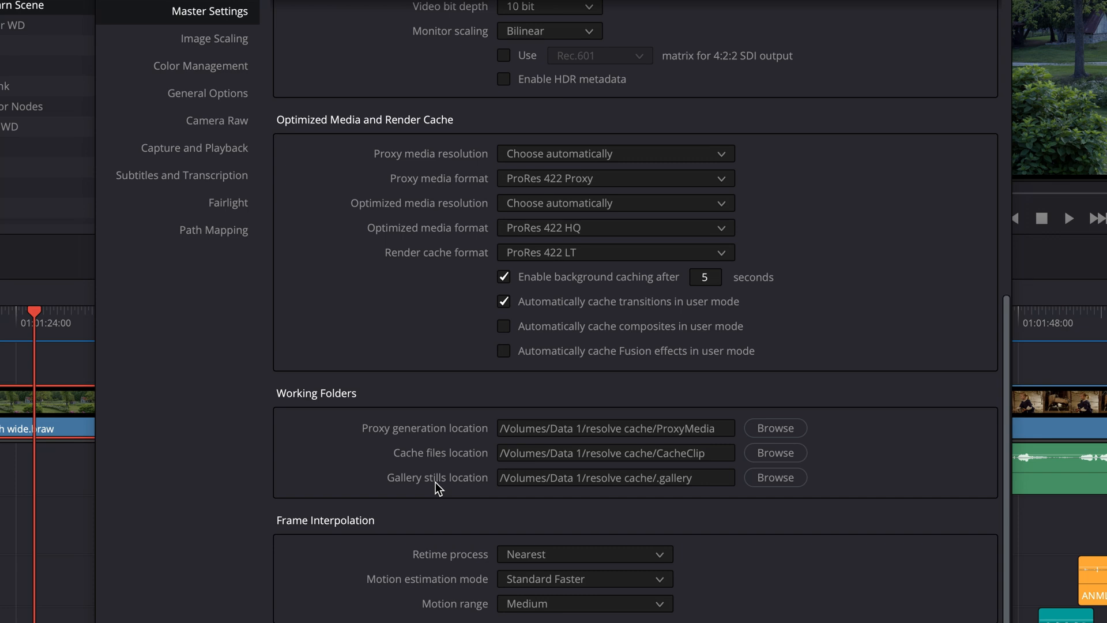
{"action": "mouse_move", "coordinate": [458, 443]}
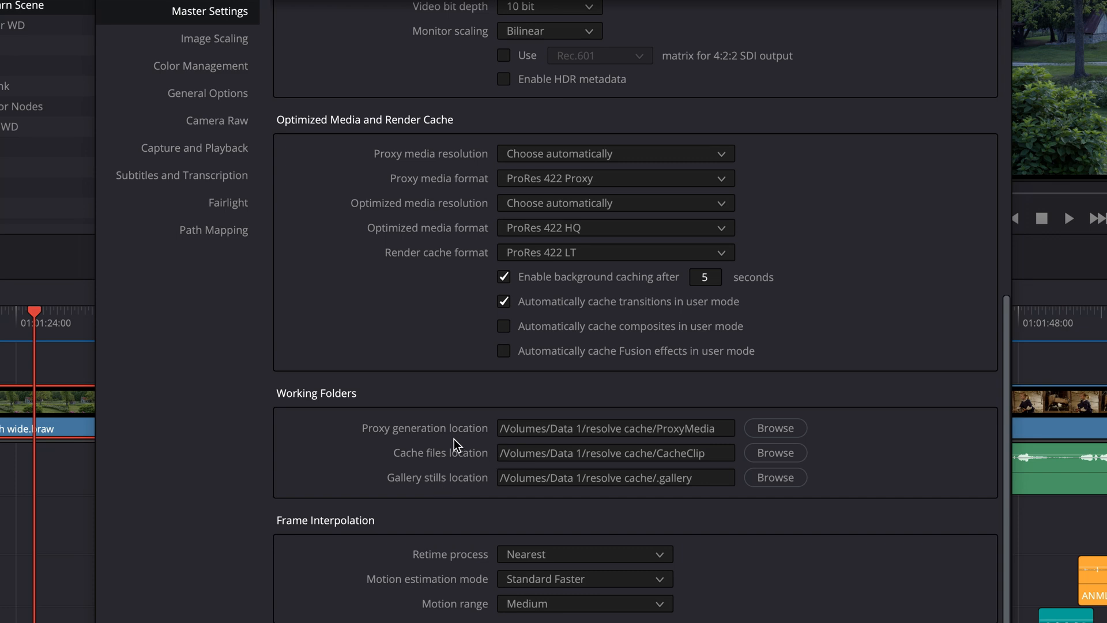
{"action": "mouse_move", "coordinate": [512, 442]}
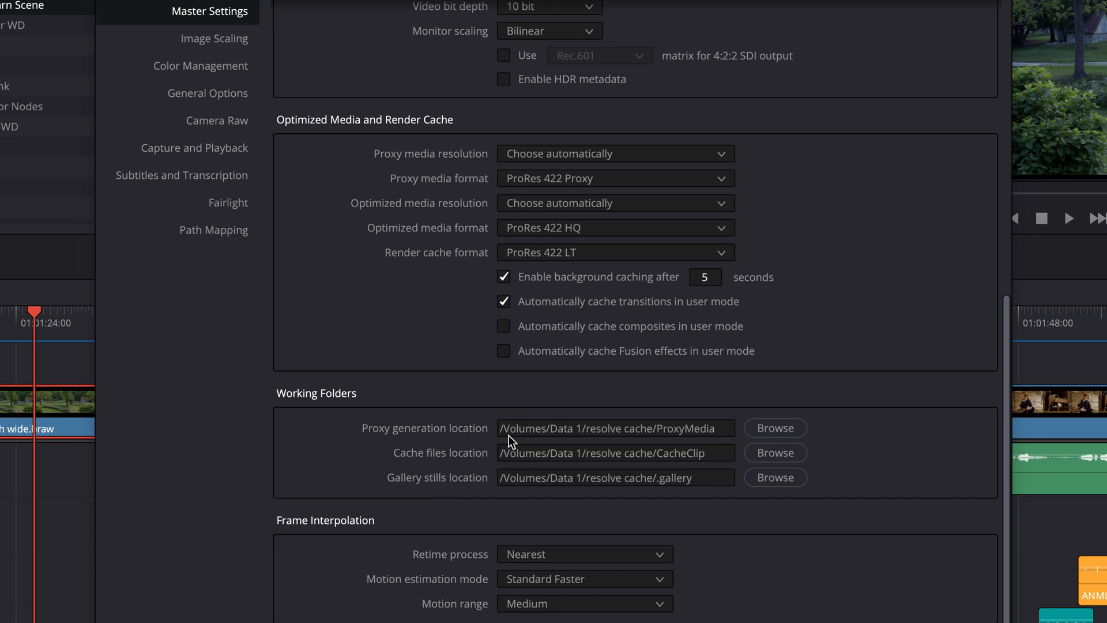
{"action": "mouse_move", "coordinate": [550, 427]}
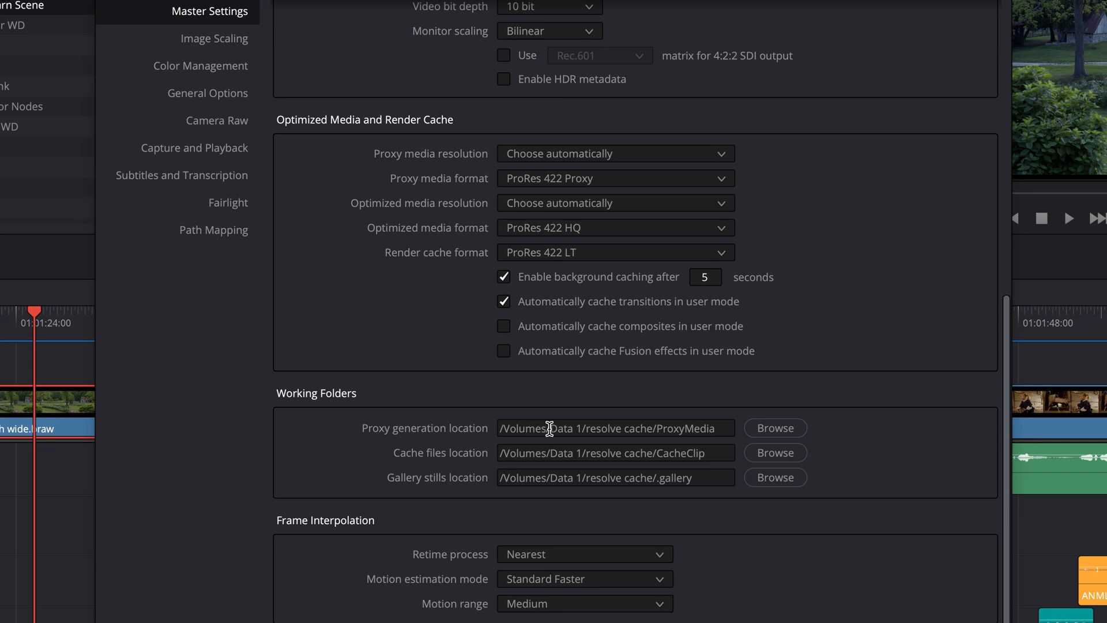
{"action": "mouse_move", "coordinate": [644, 431]}
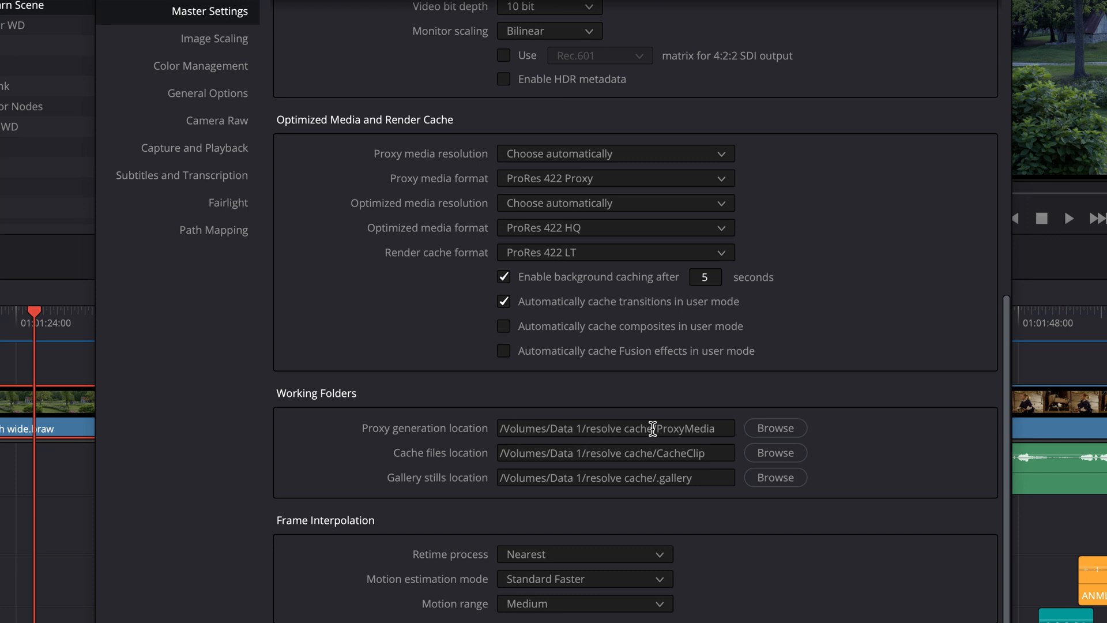
{"action": "left_click", "coordinate": [774, 427]}
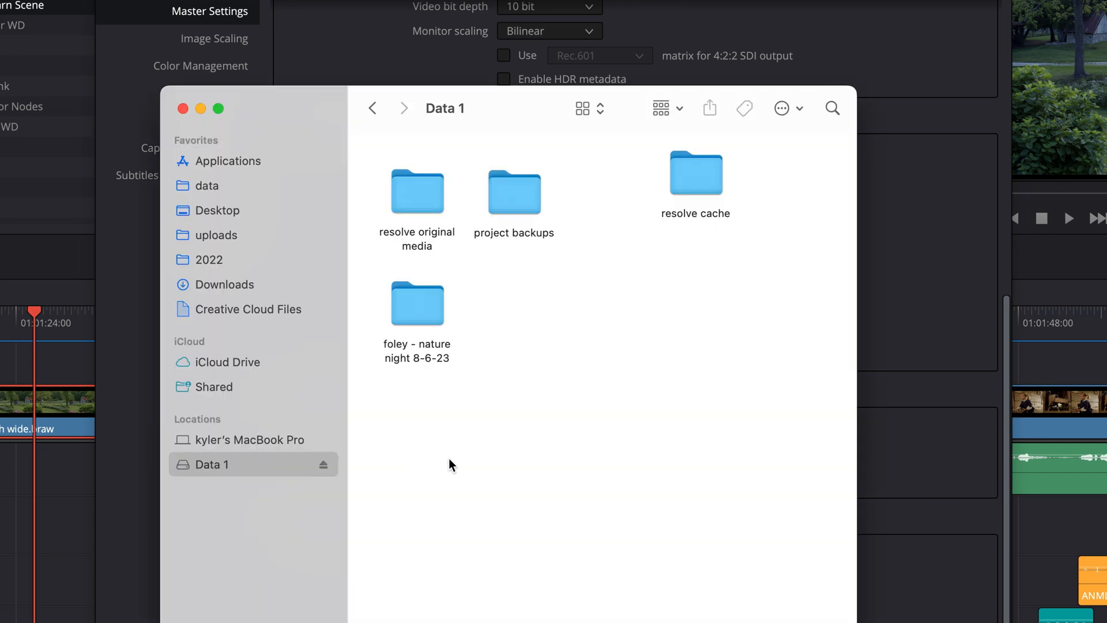
{"action": "mouse_move", "coordinate": [210, 473]}
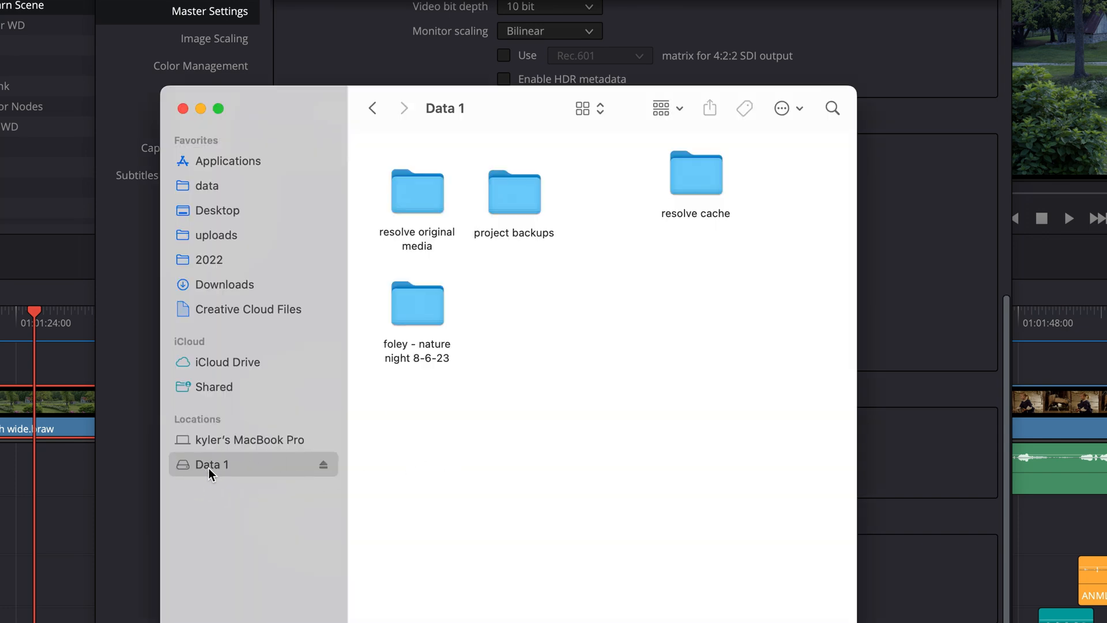
{"action": "left_click", "coordinate": [513, 191]}
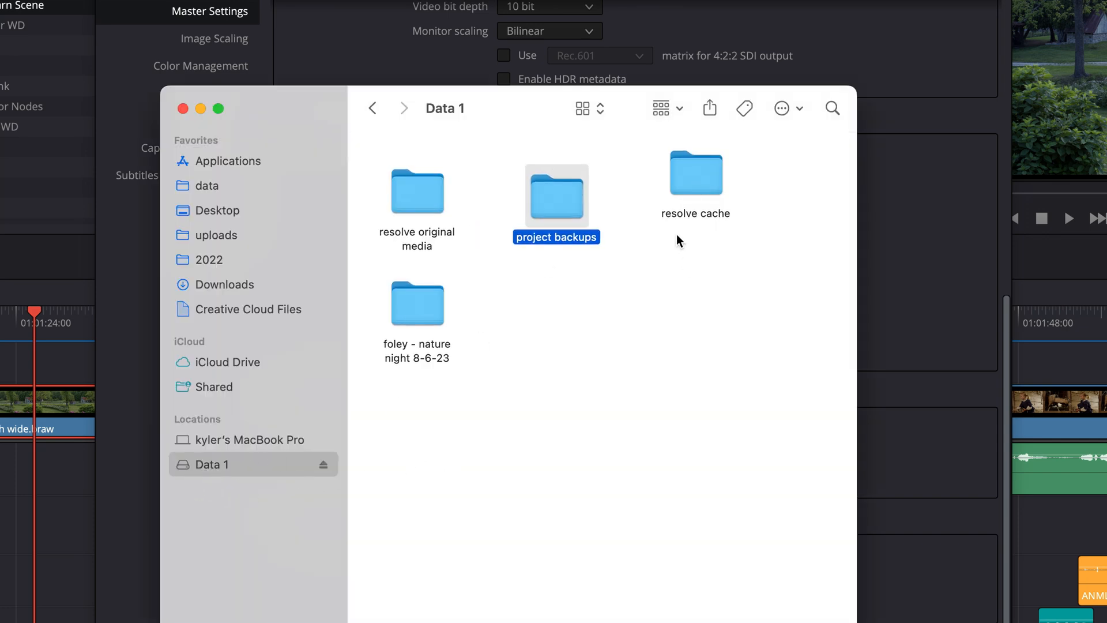
{"action": "left_click", "coordinate": [694, 176]}
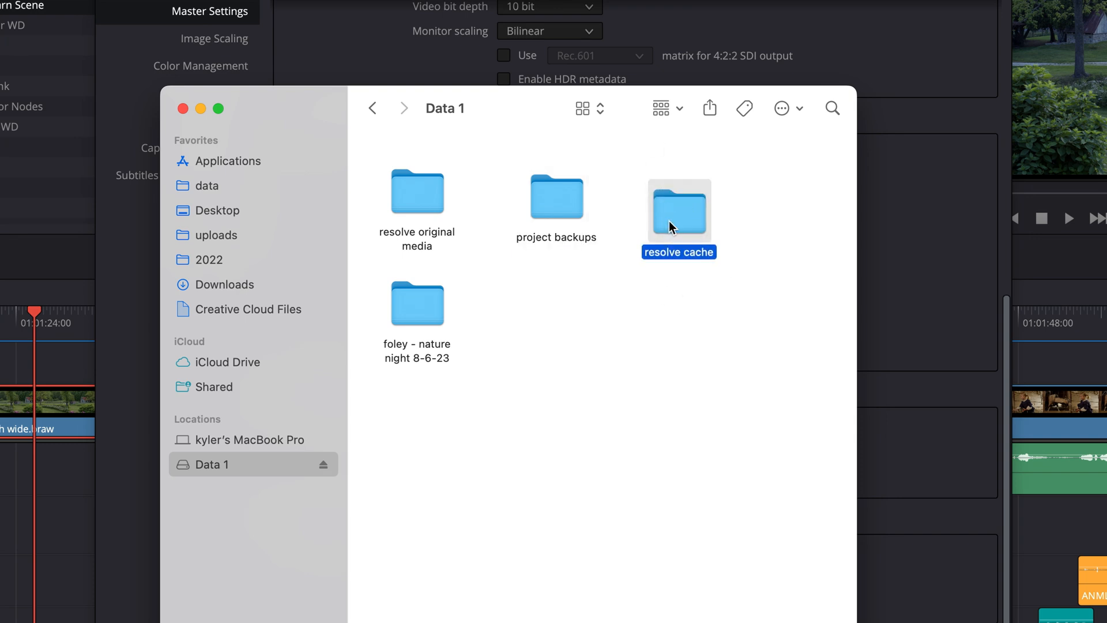
{"action": "mouse_move", "coordinate": [591, 362]}
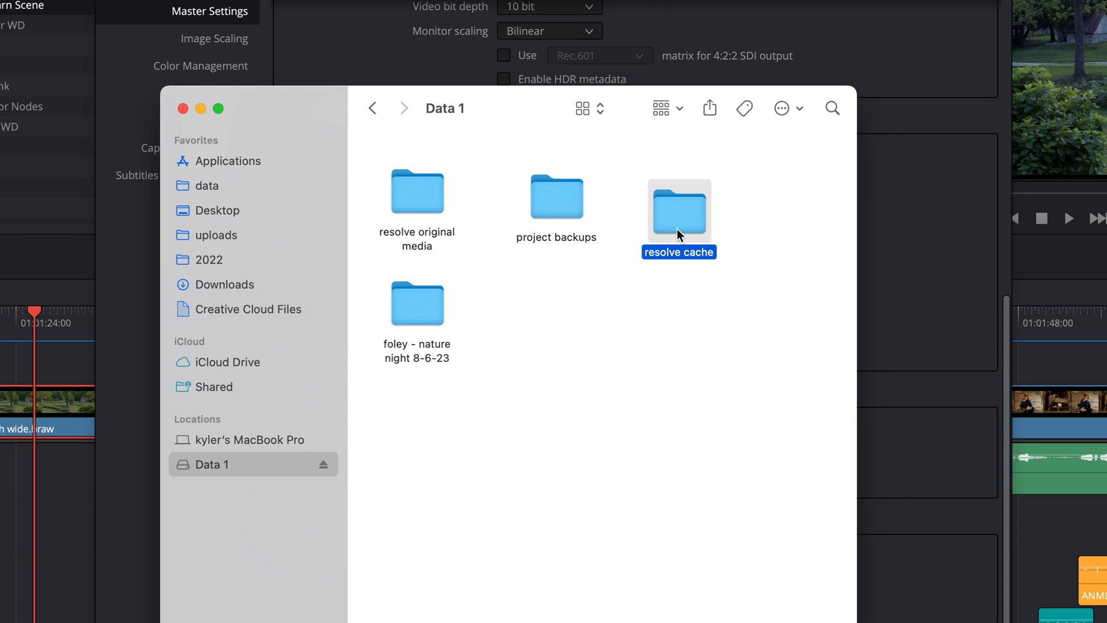
{"action": "mouse_move", "coordinate": [680, 216]}
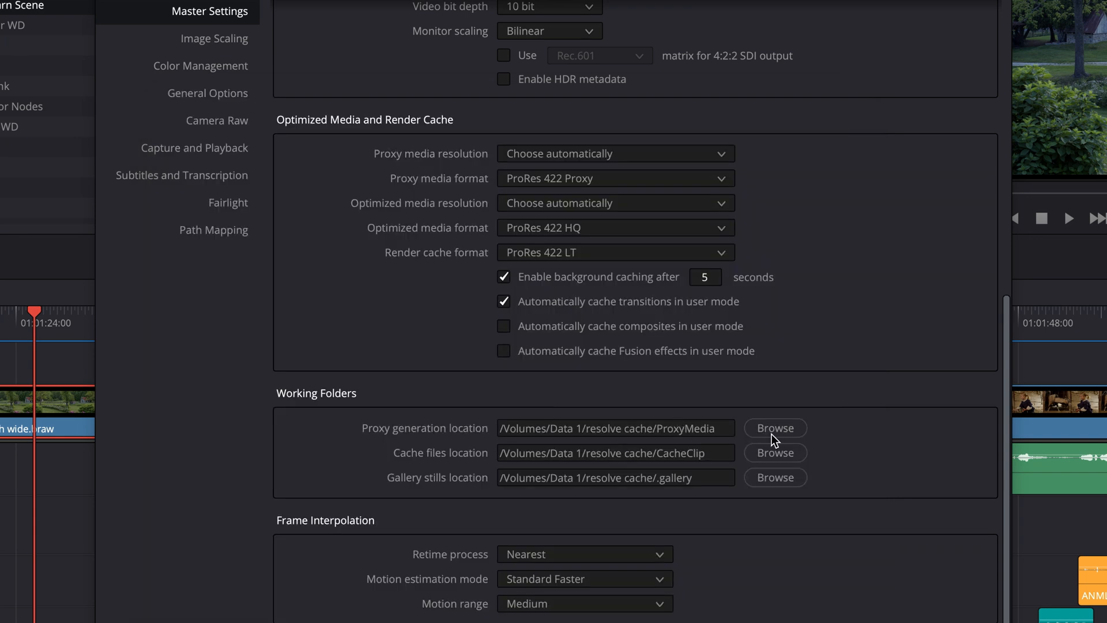
Step: Point the proxy and cache working folders at the resolve cache folder on Data 1
{"action": "left_click", "coordinate": [775, 428]}
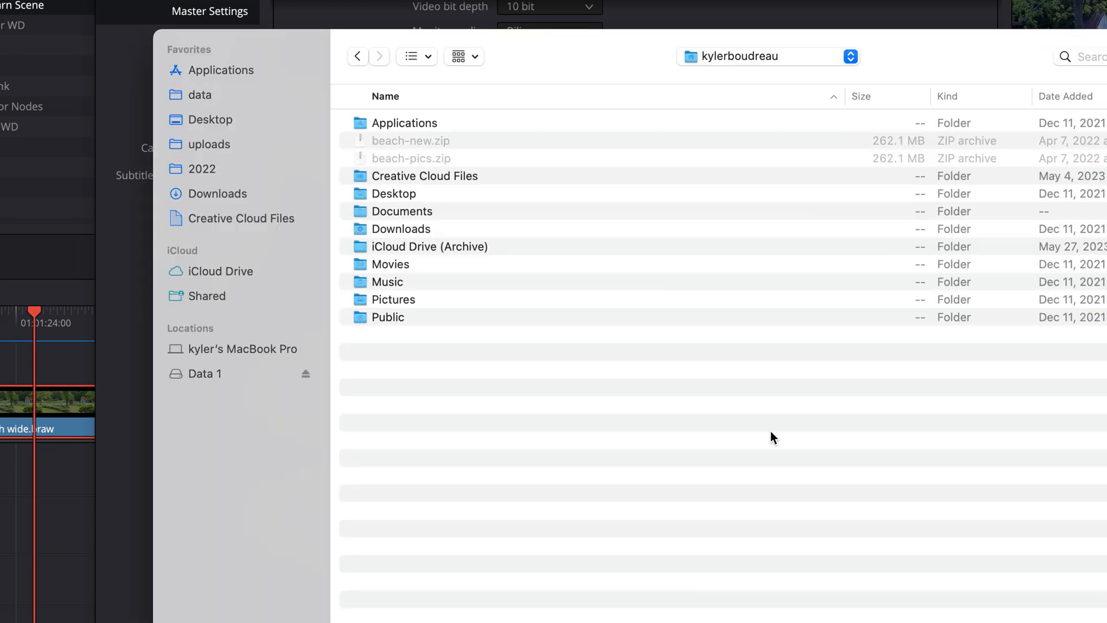
{"action": "left_click", "coordinate": [209, 374]}
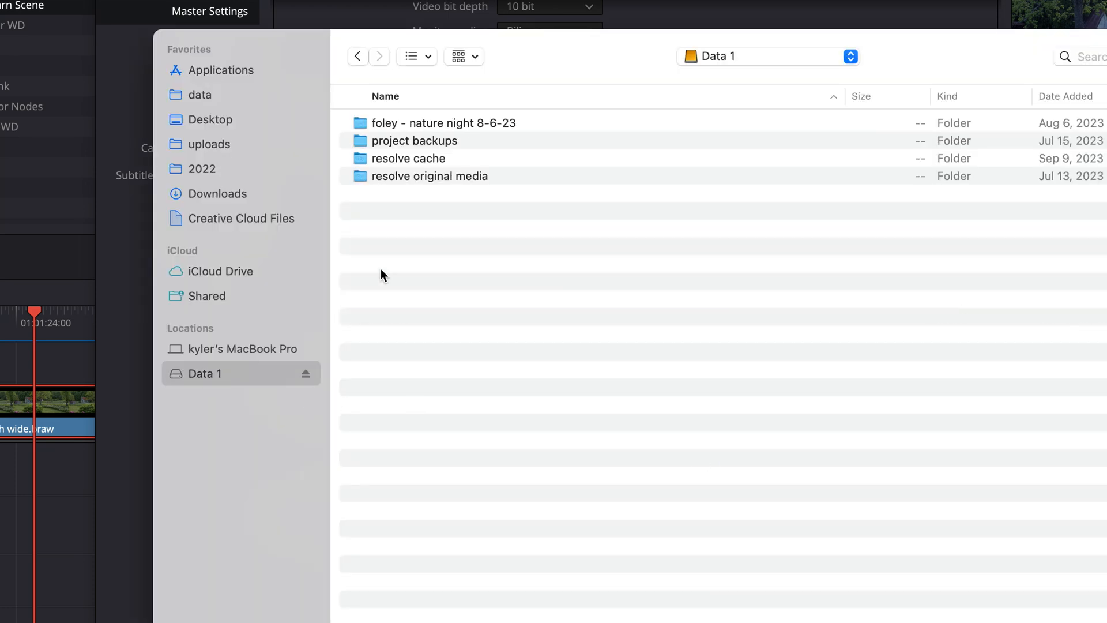
{"action": "left_click", "coordinate": [407, 158]}
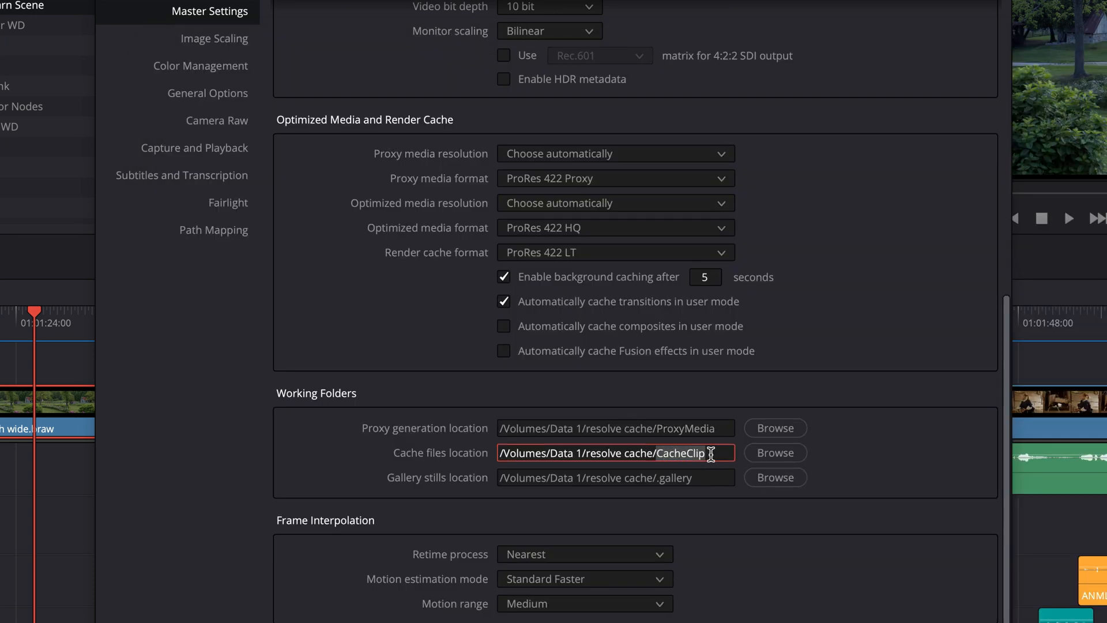
{"action": "left_click", "coordinate": [615, 477]}
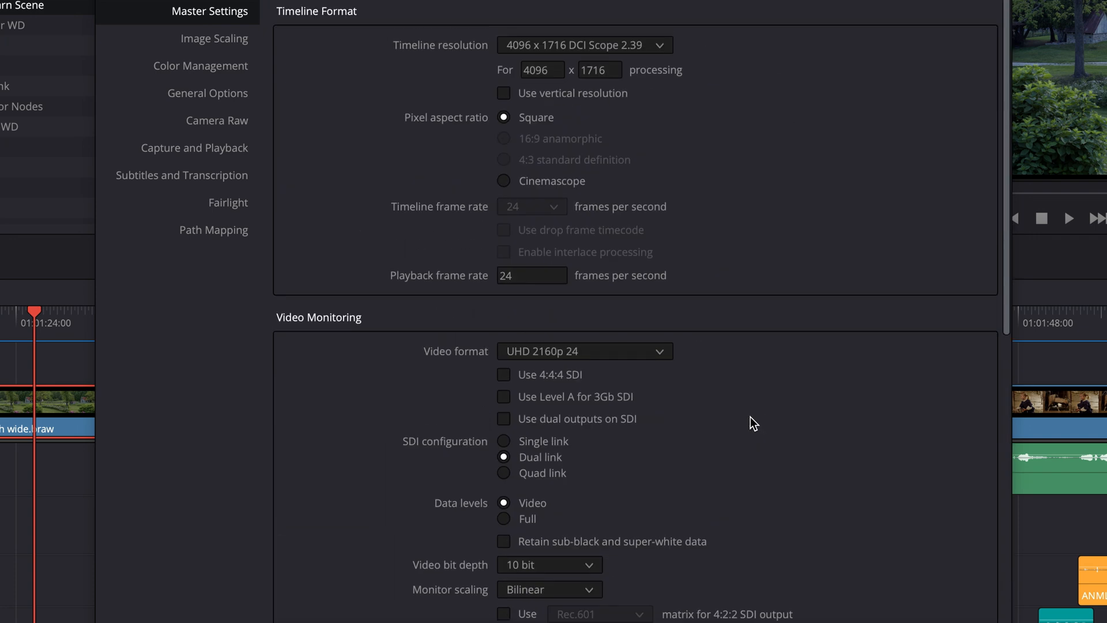
{"action": "mouse_move", "coordinate": [207, 73]}
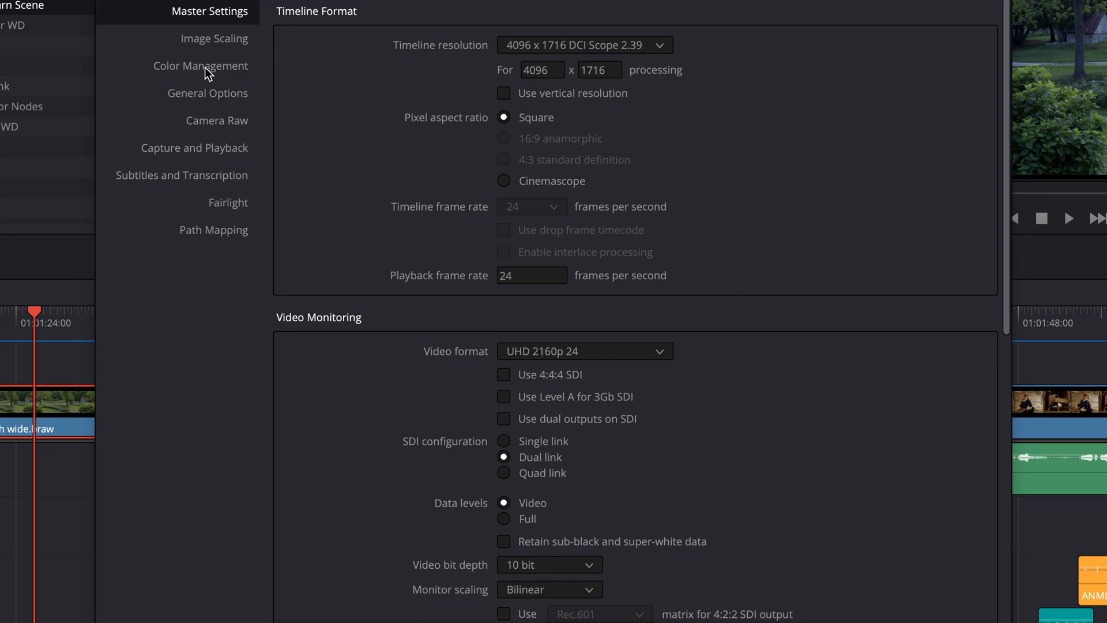
Step: In Color Management, toggle color science between YRGB and Color Managed, ending on DaVinci YRGB
{"action": "left_click", "coordinate": [199, 66]}
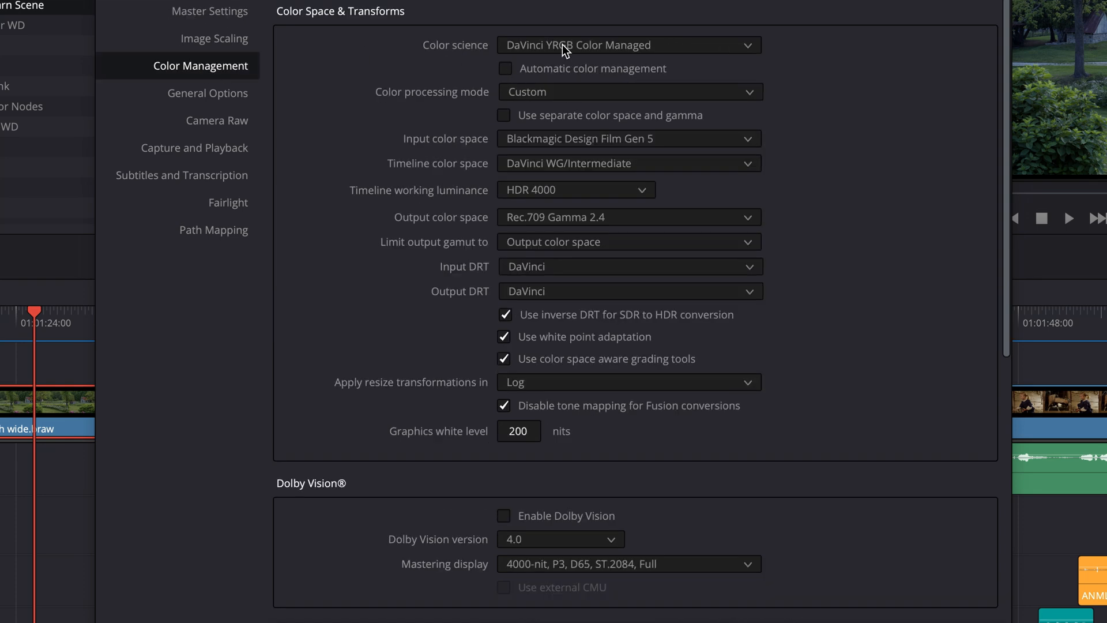
{"action": "left_click", "coordinate": [627, 45]}
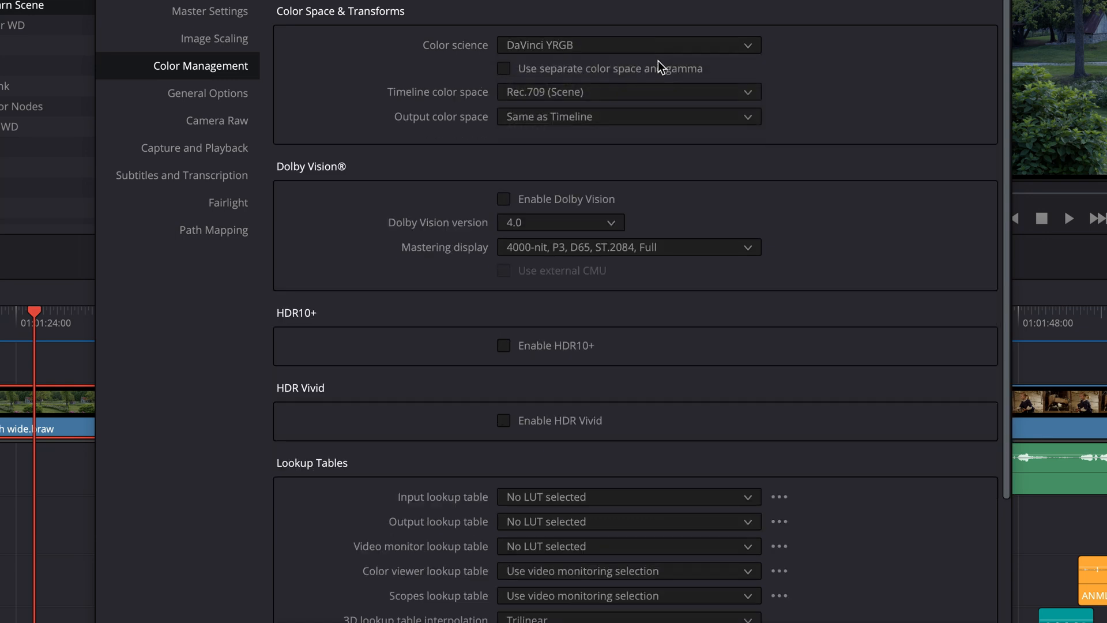
{"action": "mouse_move", "coordinate": [562, 70]}
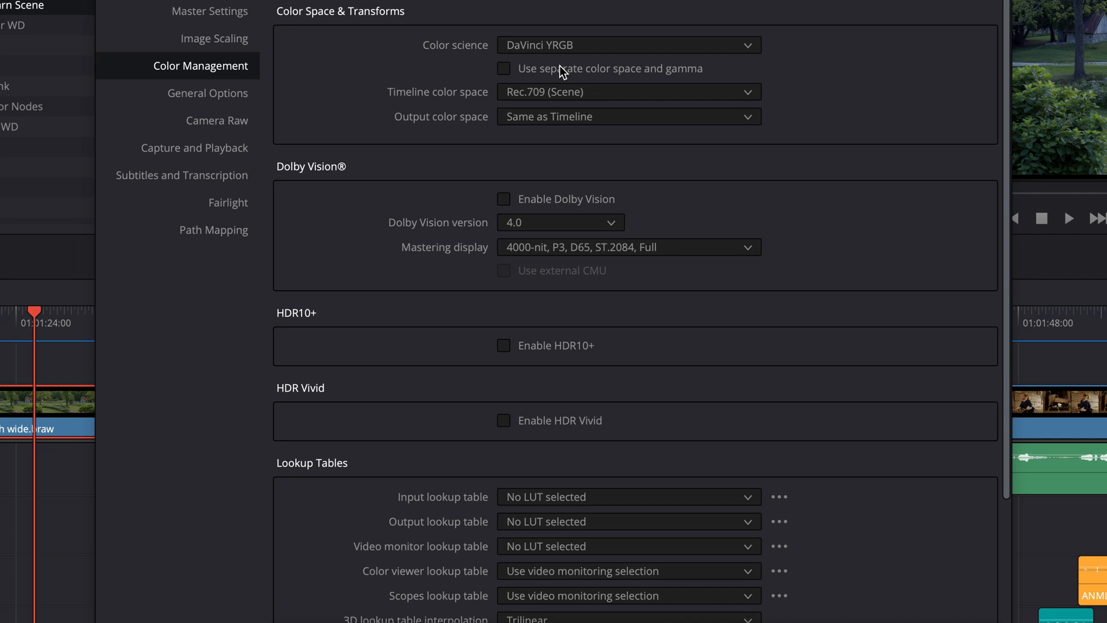
{"action": "left_click", "coordinate": [627, 45]}
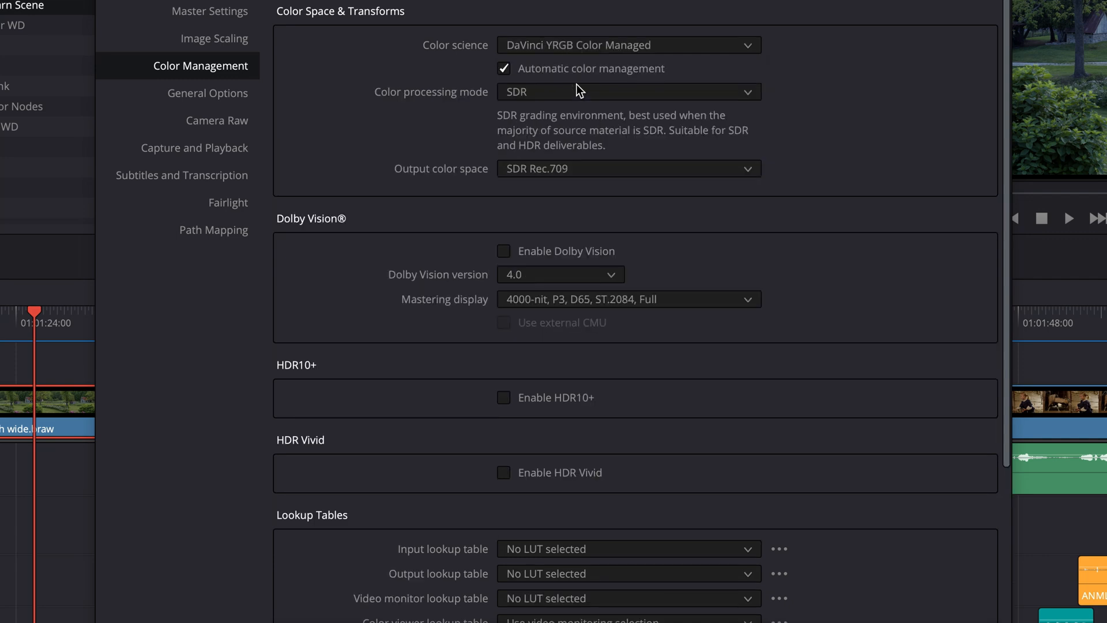
{"action": "mouse_move", "coordinate": [530, 56]}
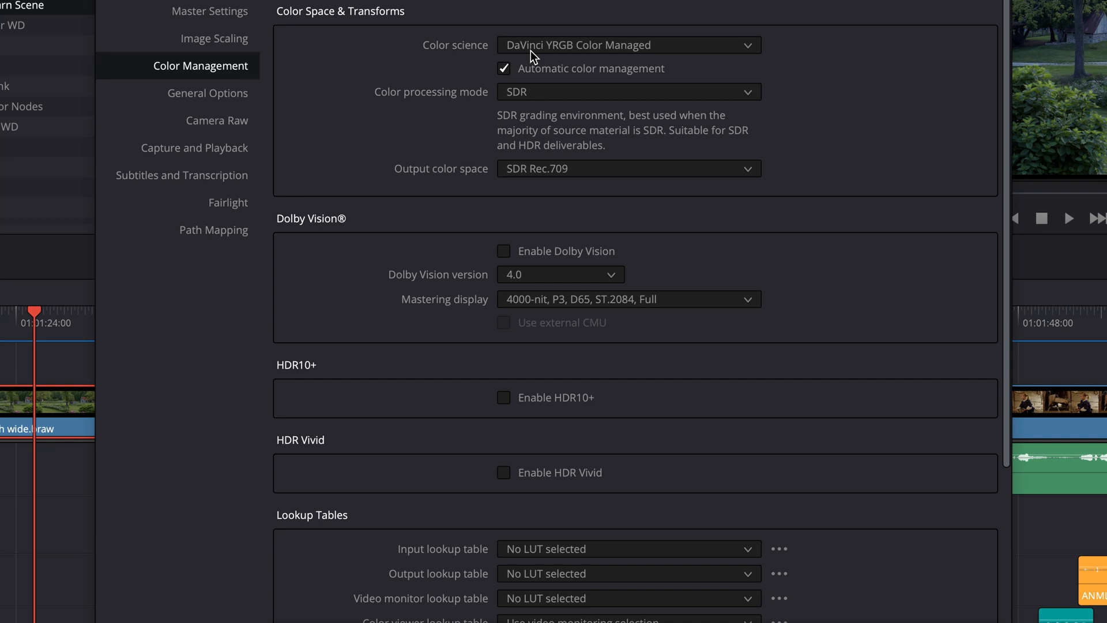
{"action": "left_click", "coordinate": [503, 68]}
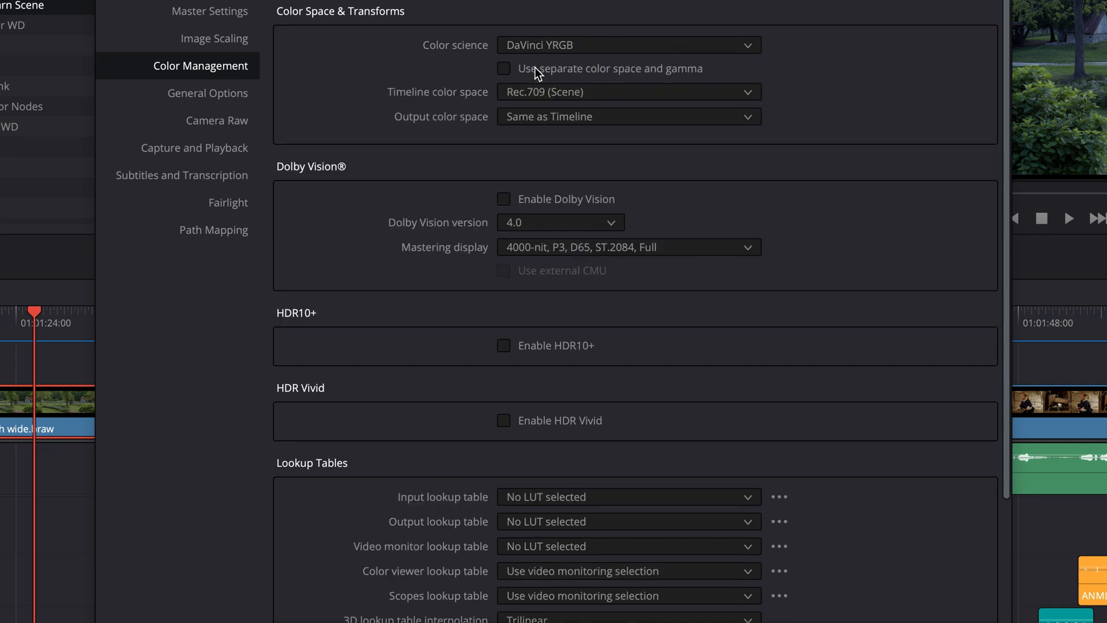
Step: Switch color science to DaVinci YRGB Color Managed with Custom color processing mode
{"action": "left_click", "coordinate": [626, 45]}
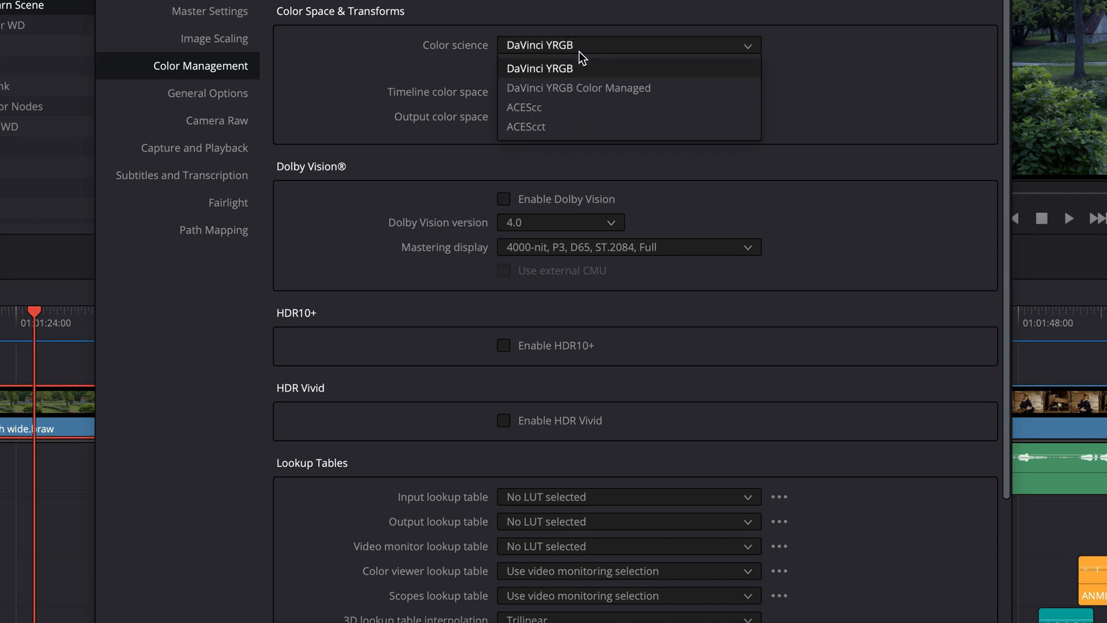
{"action": "left_click", "coordinate": [578, 87]}
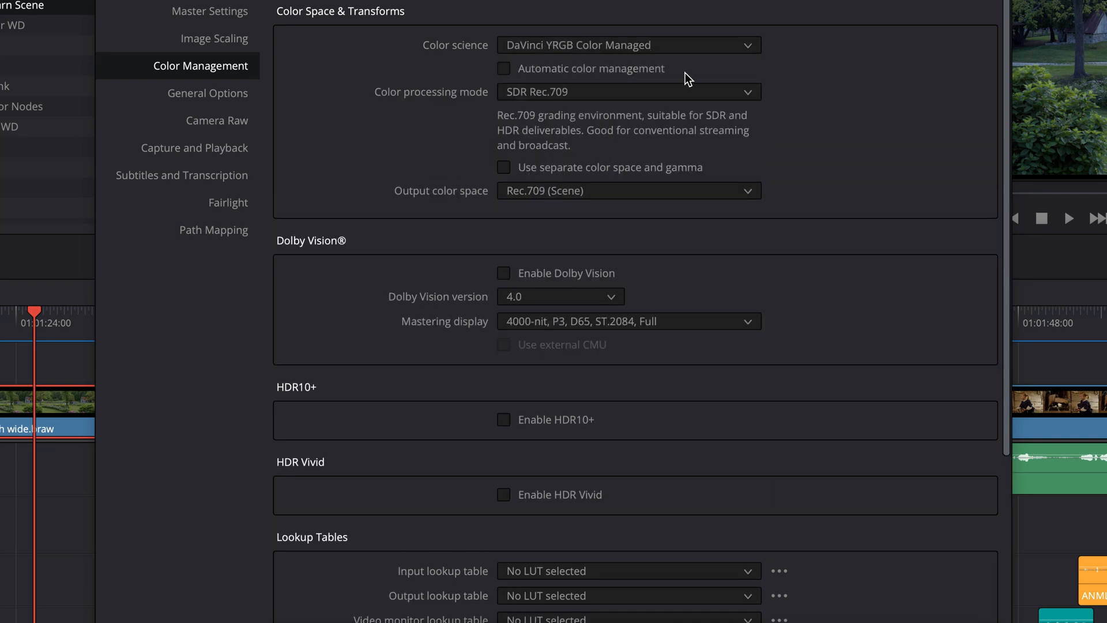
{"action": "mouse_move", "coordinate": [379, 107]}
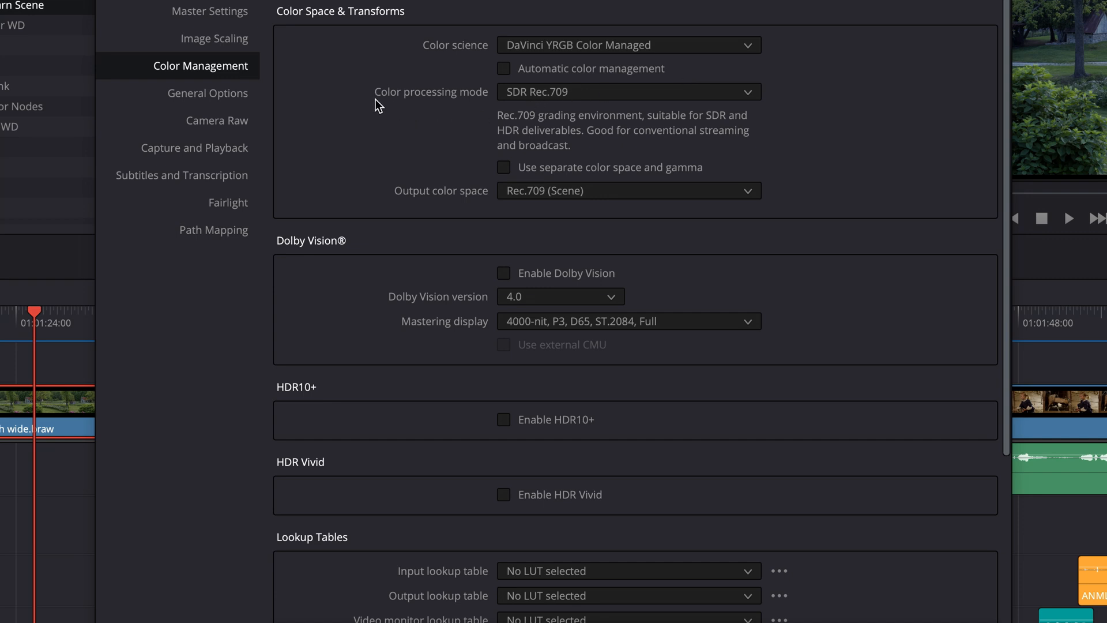
{"action": "left_click", "coordinate": [627, 91]}
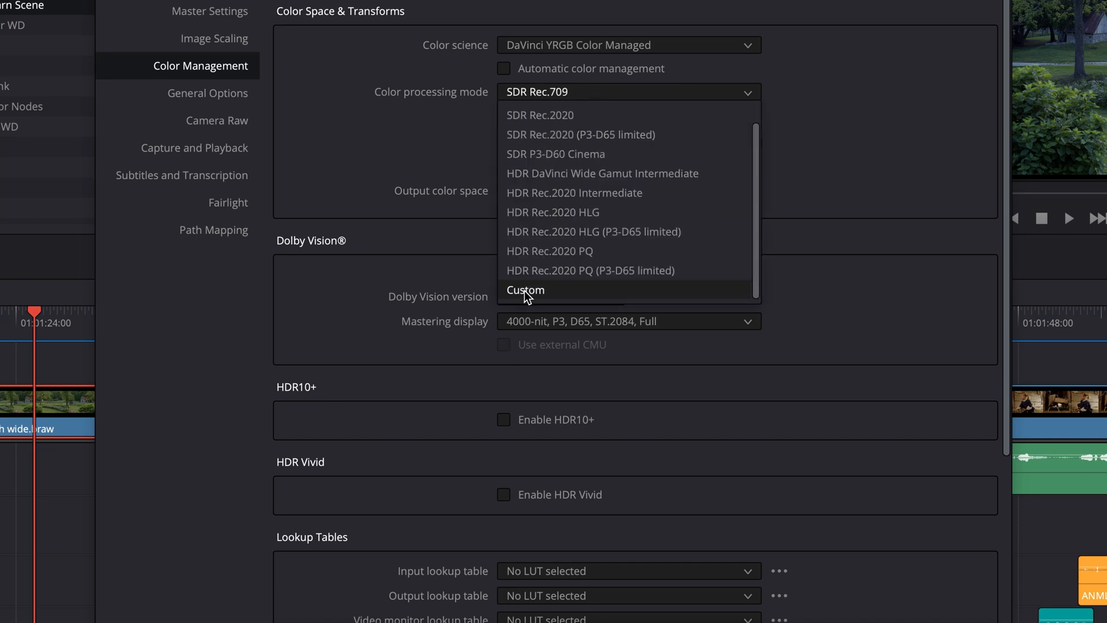
{"action": "left_click", "coordinate": [526, 290]}
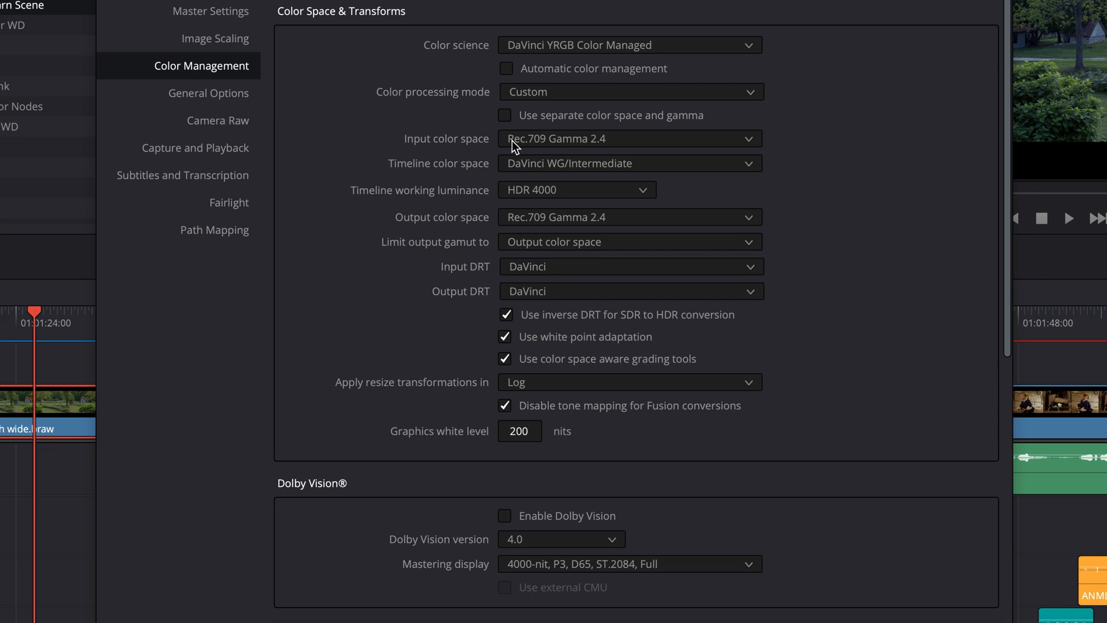
{"action": "mouse_move", "coordinate": [581, 147]}
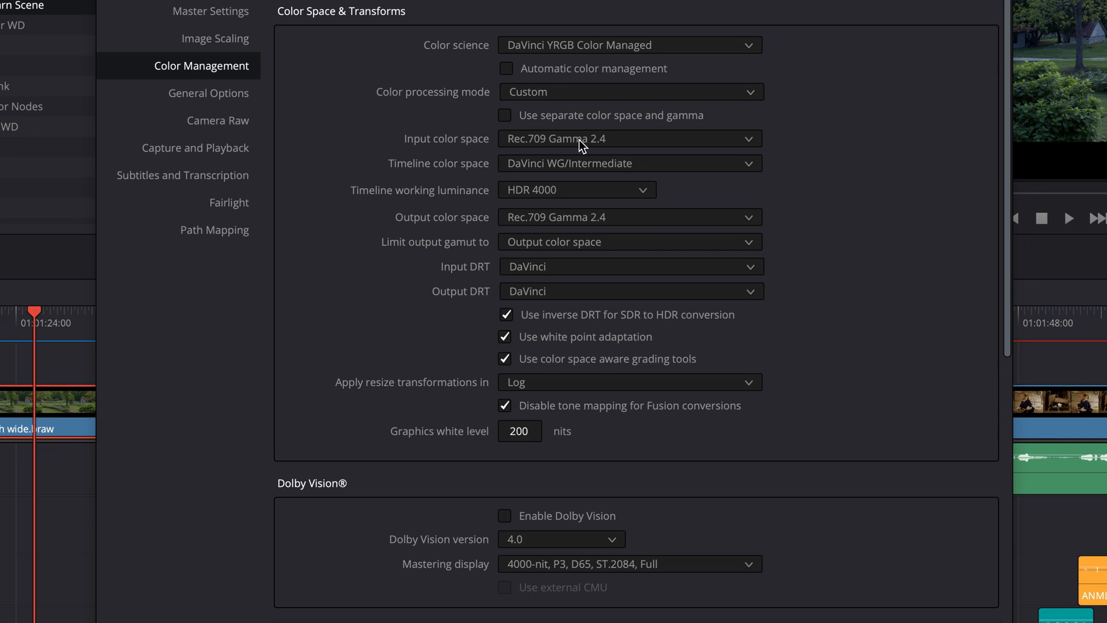
Step: Set input color space to Blackmagic Design Film Gen 5 and timeline working luminance to HDR 1000
{"action": "left_click", "coordinate": [628, 138]}
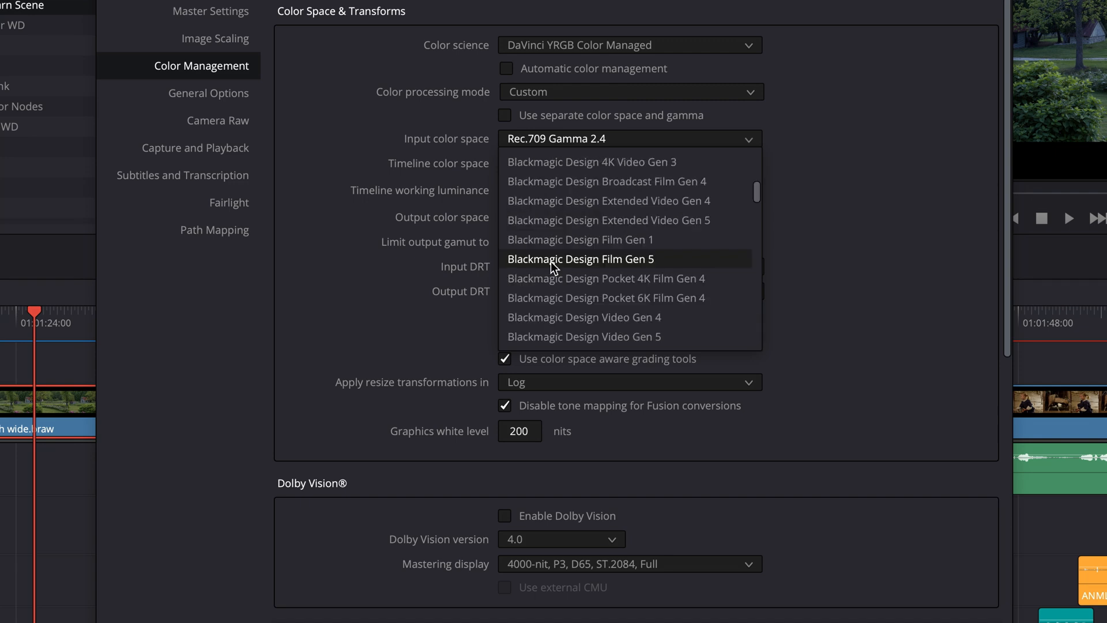
{"action": "left_click", "coordinate": [579, 258]}
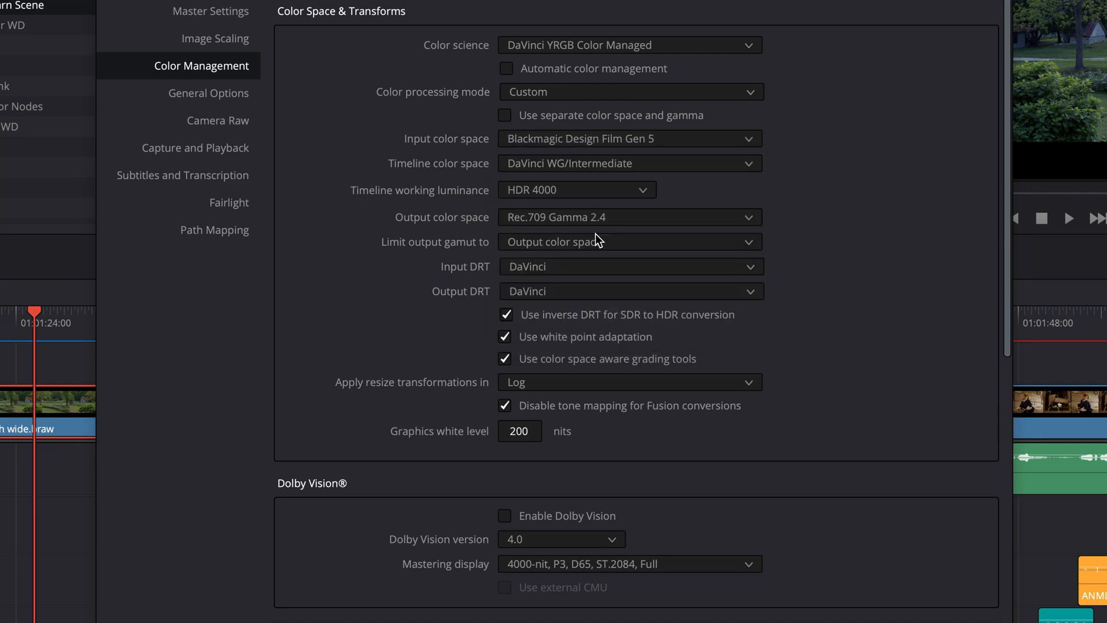
{"action": "mouse_move", "coordinate": [838, 193]}
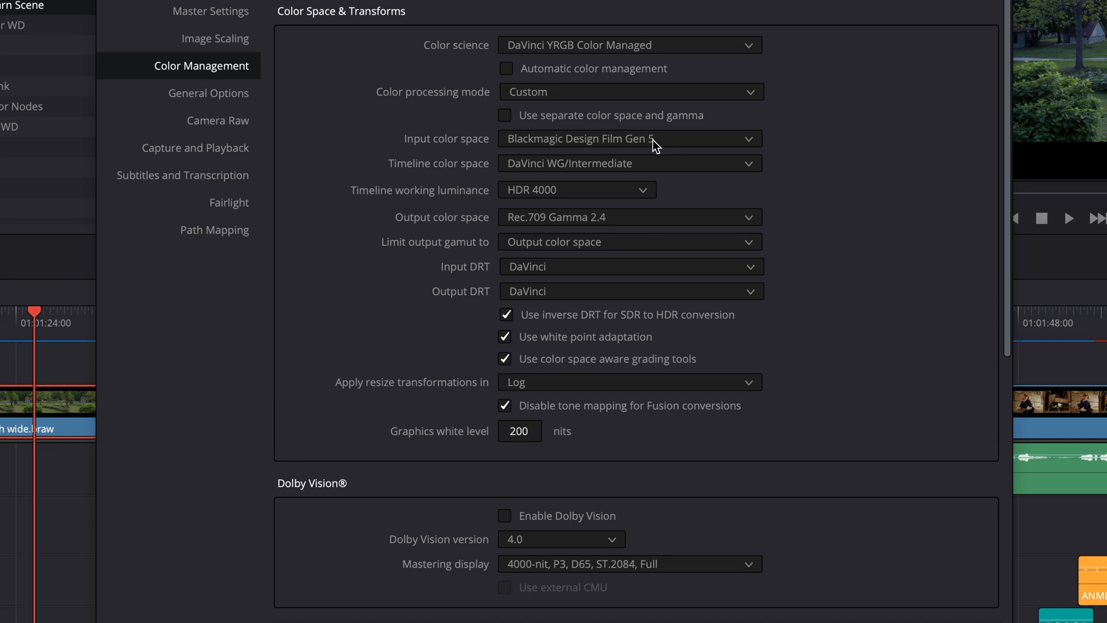
{"action": "mouse_move", "coordinate": [529, 147]}
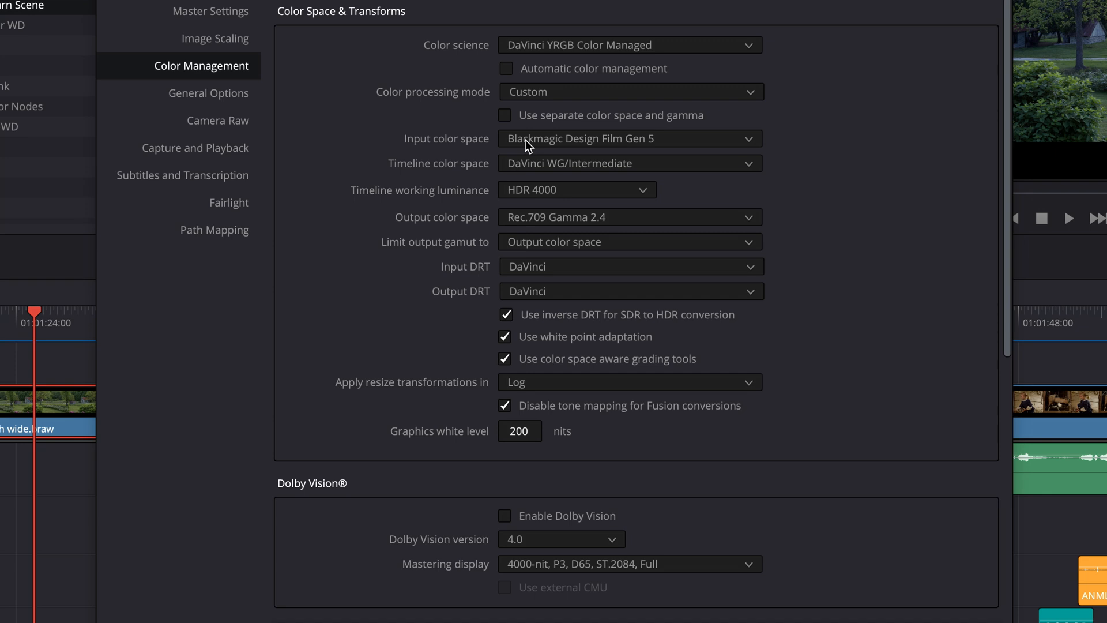
{"action": "mouse_move", "coordinate": [834, 157]}
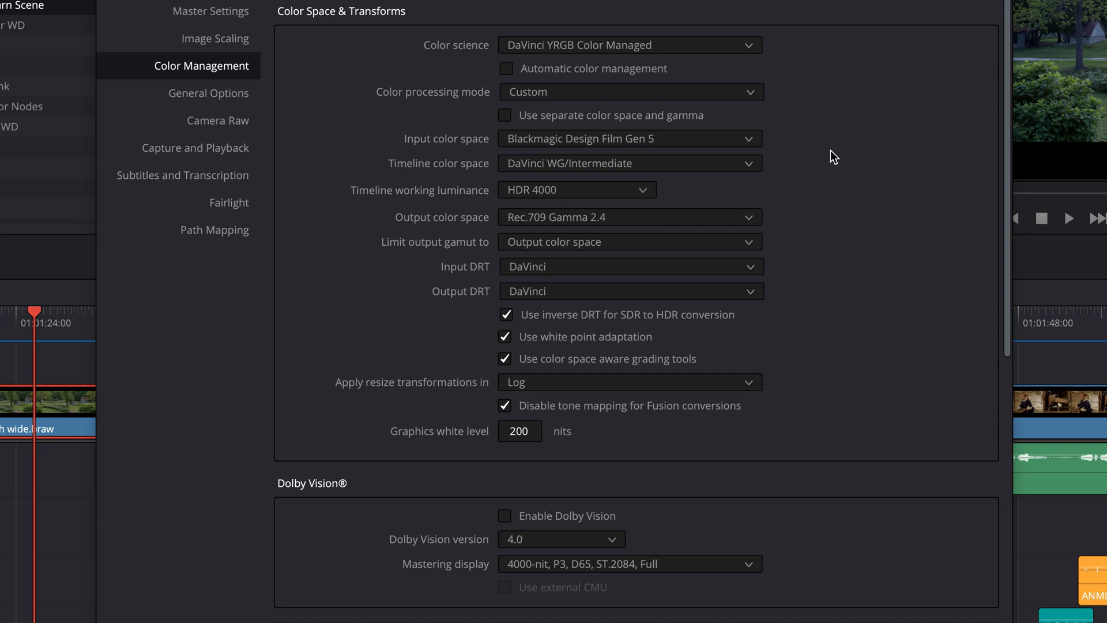
{"action": "mouse_move", "coordinate": [840, 161]}
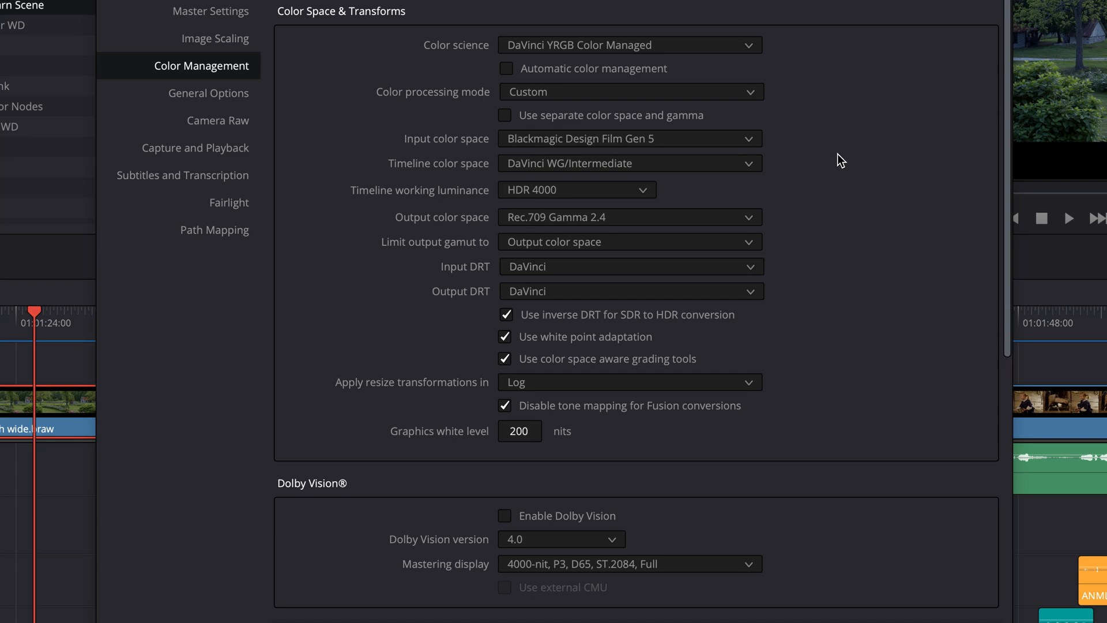
{"action": "mouse_move", "coordinate": [436, 139]}
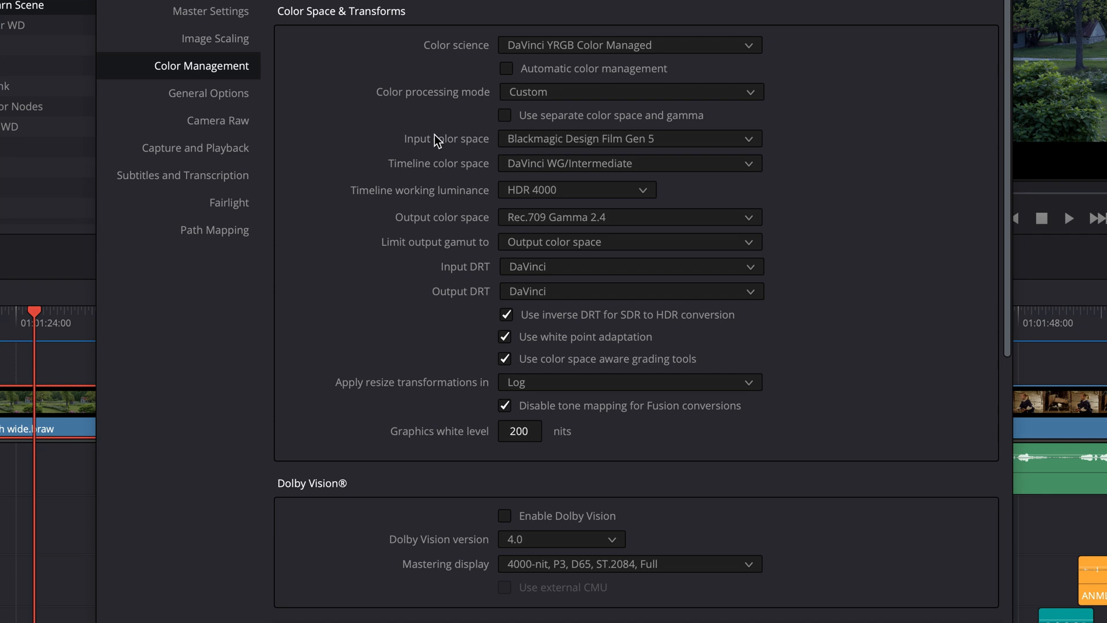
{"action": "mouse_move", "coordinate": [845, 145]}
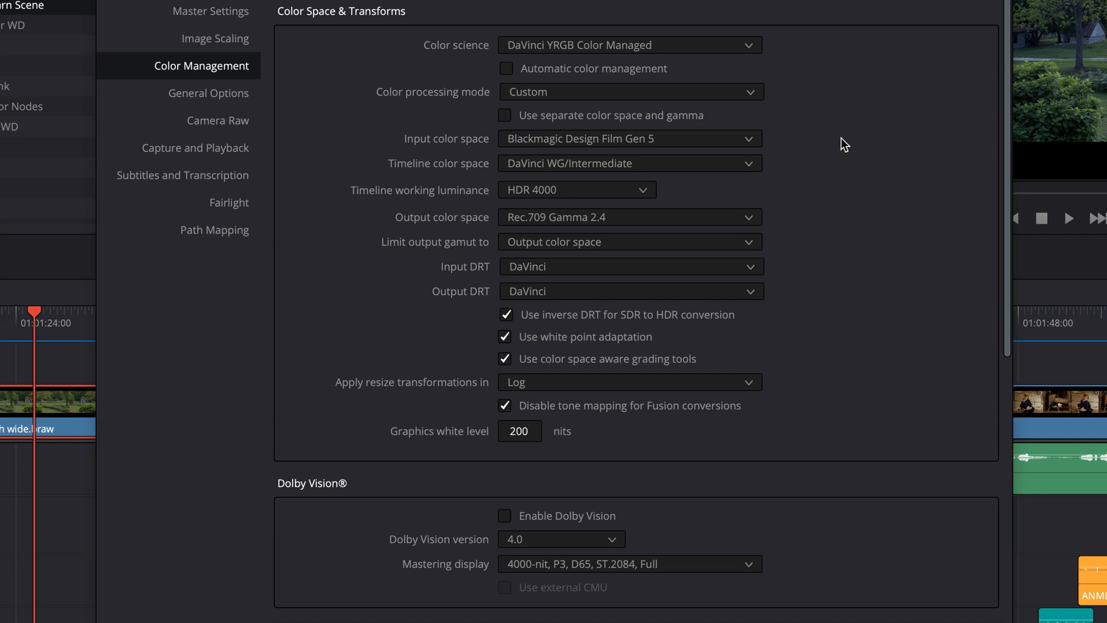
{"action": "mouse_move", "coordinate": [765, 140]}
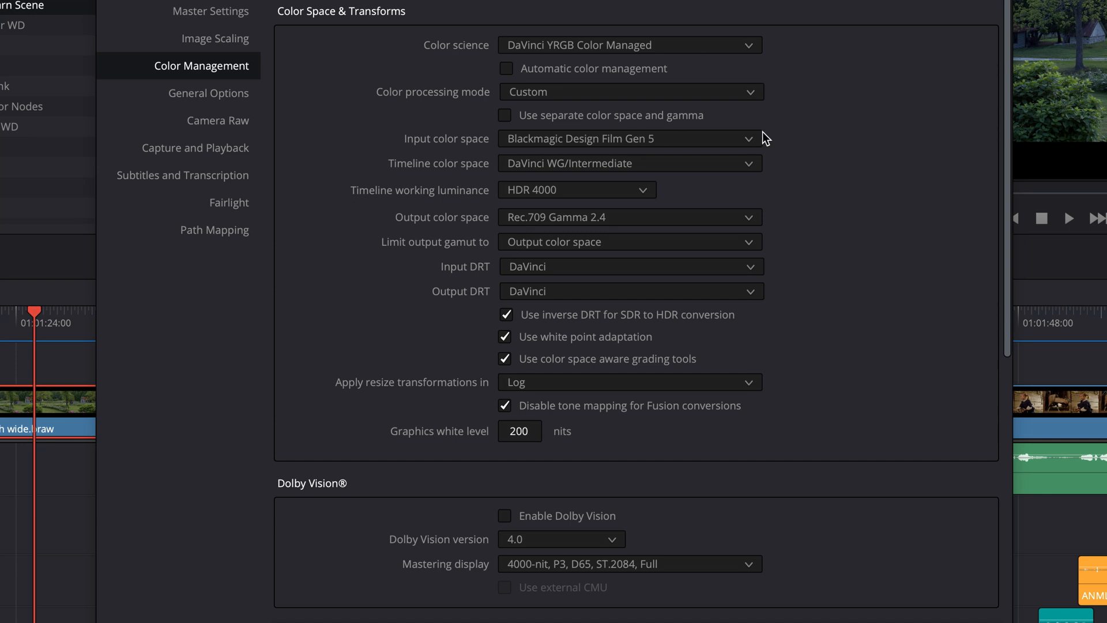
{"action": "mouse_move", "coordinate": [569, 169]}
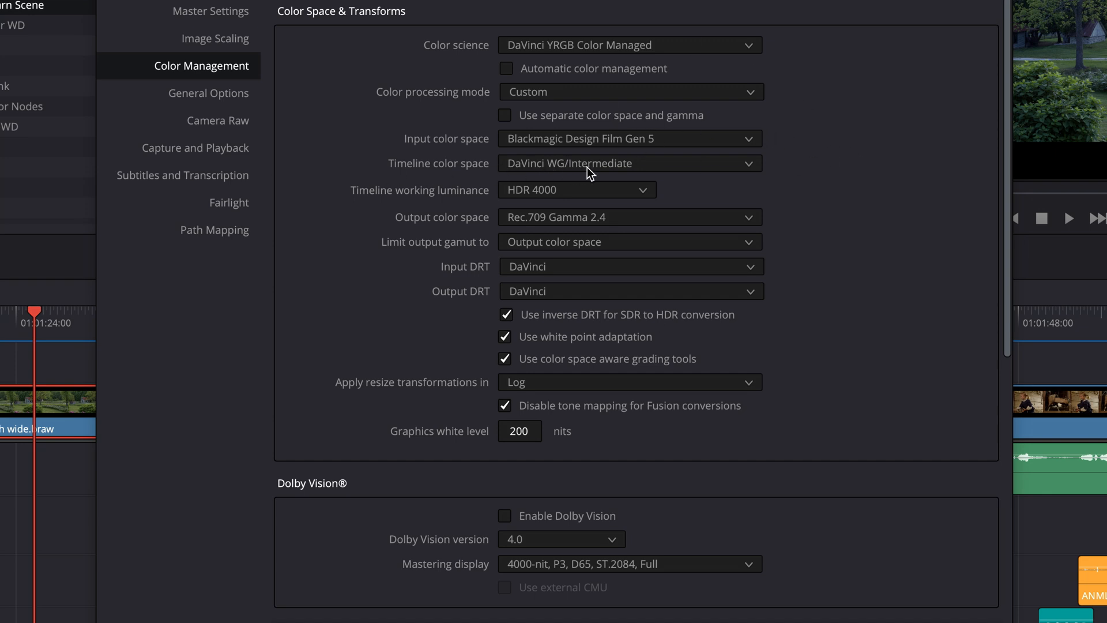
{"action": "left_click", "coordinate": [576, 189]}
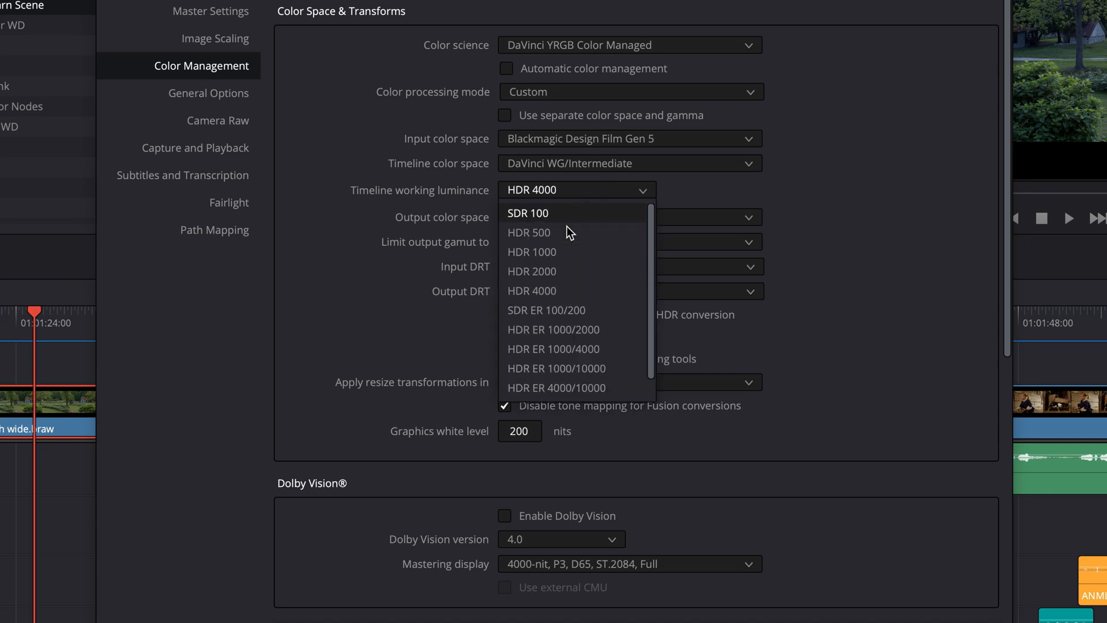
{"action": "left_click", "coordinate": [531, 252]}
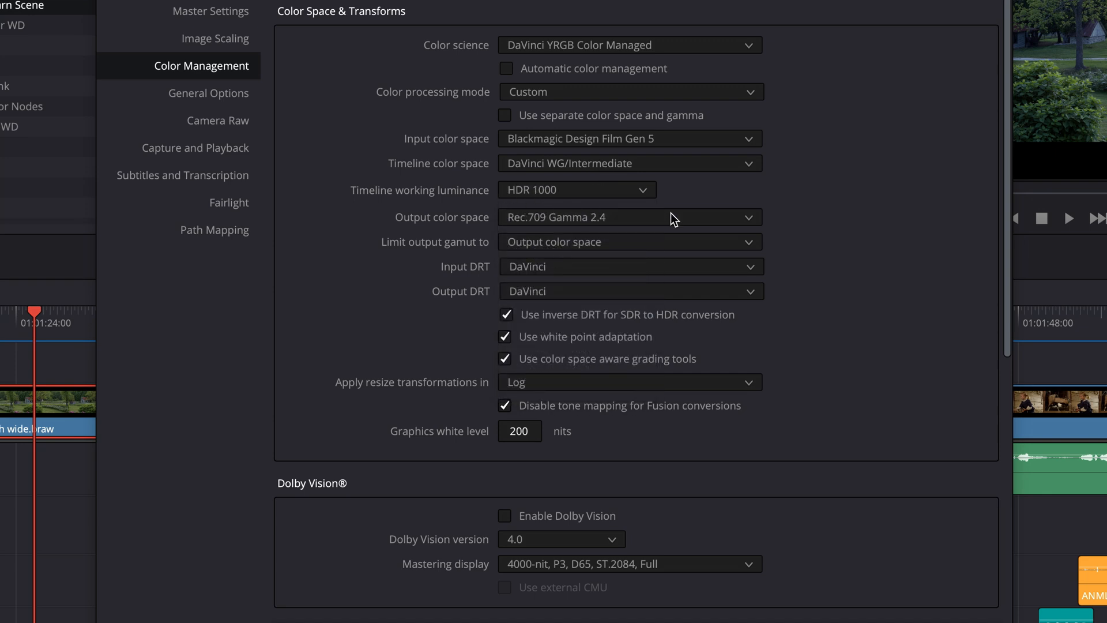
{"action": "mouse_move", "coordinate": [529, 227]}
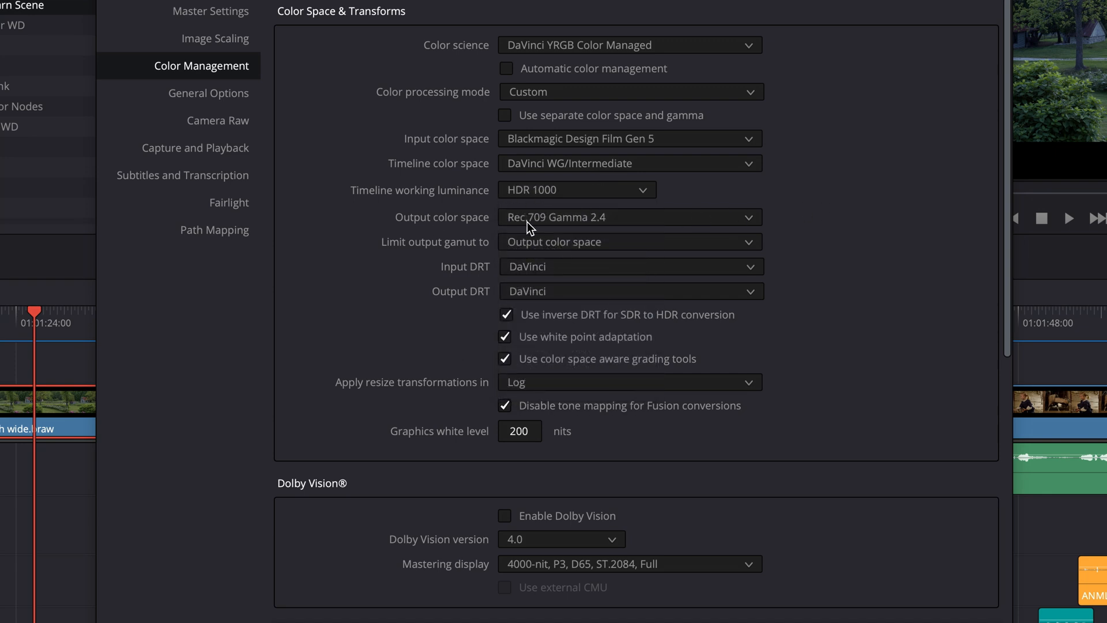
{"action": "mouse_move", "coordinate": [572, 226]}
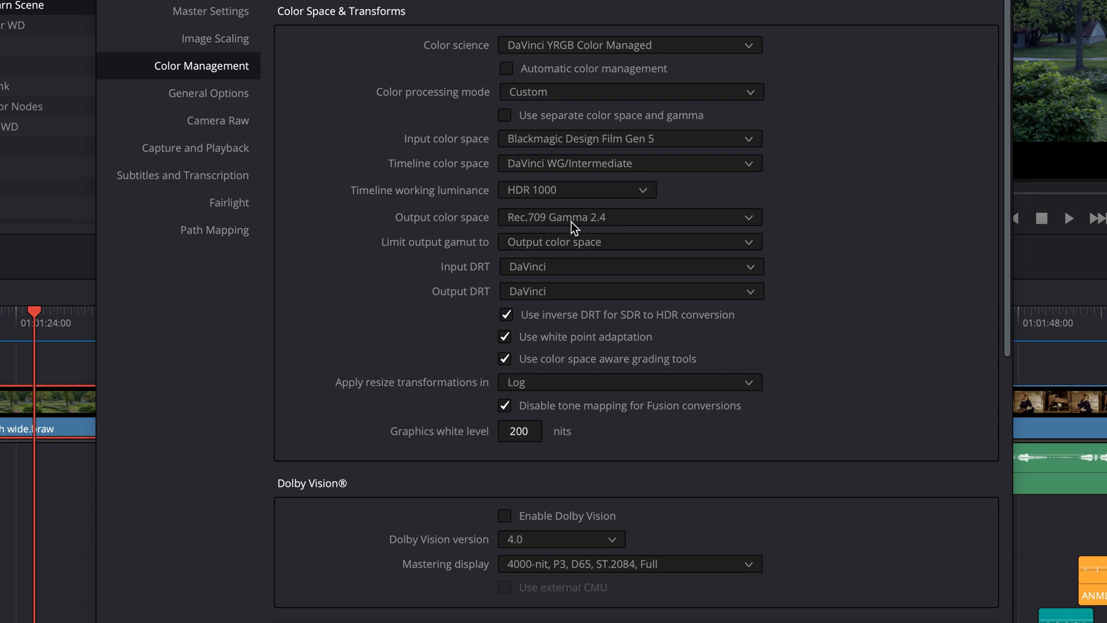
{"action": "mouse_move", "coordinate": [520, 233]}
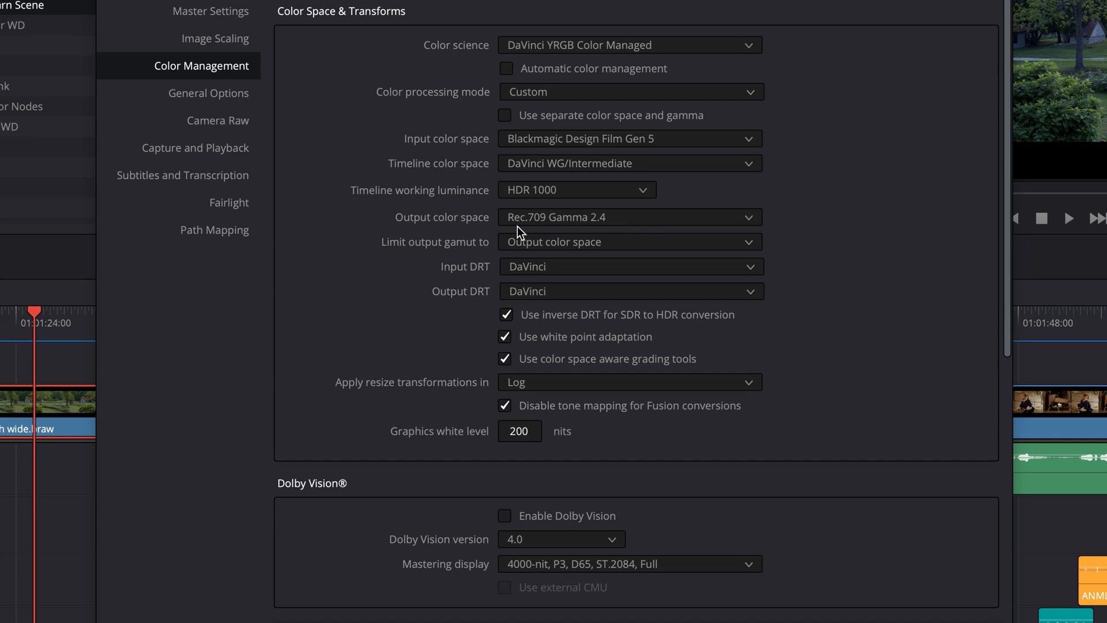
{"action": "mouse_move", "coordinate": [949, 242]}
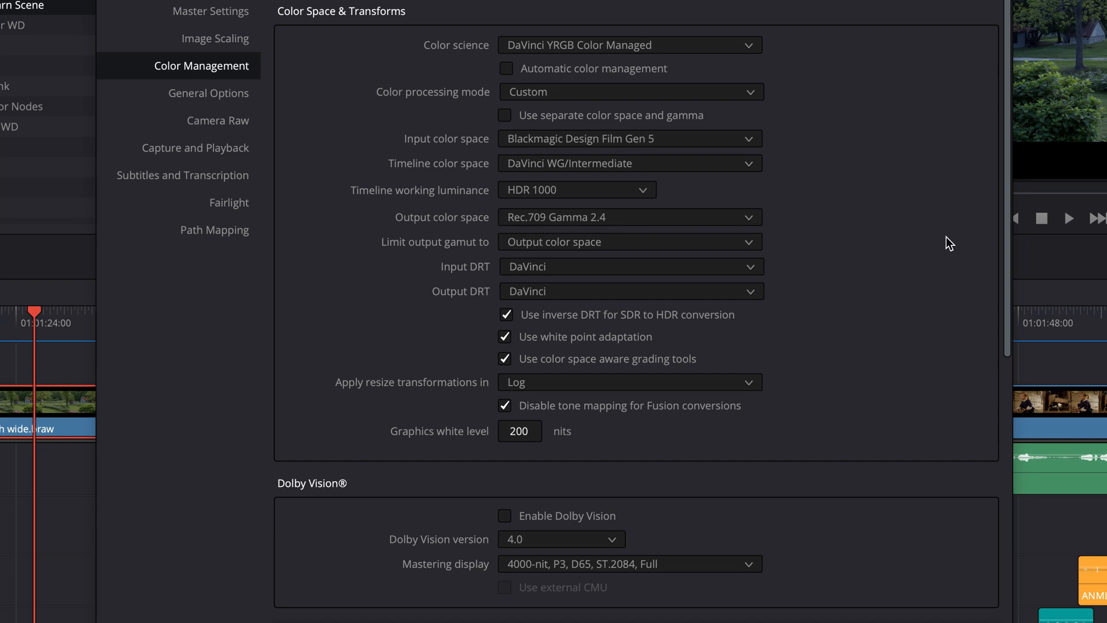
{"action": "mouse_move", "coordinate": [547, 225]}
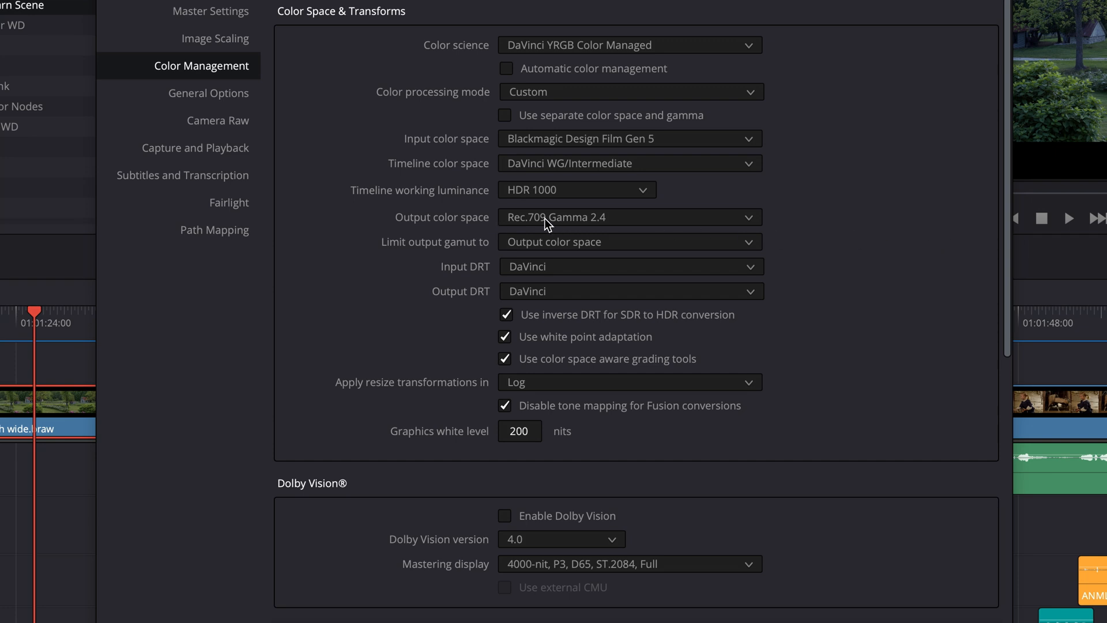
{"action": "mouse_move", "coordinate": [546, 229]}
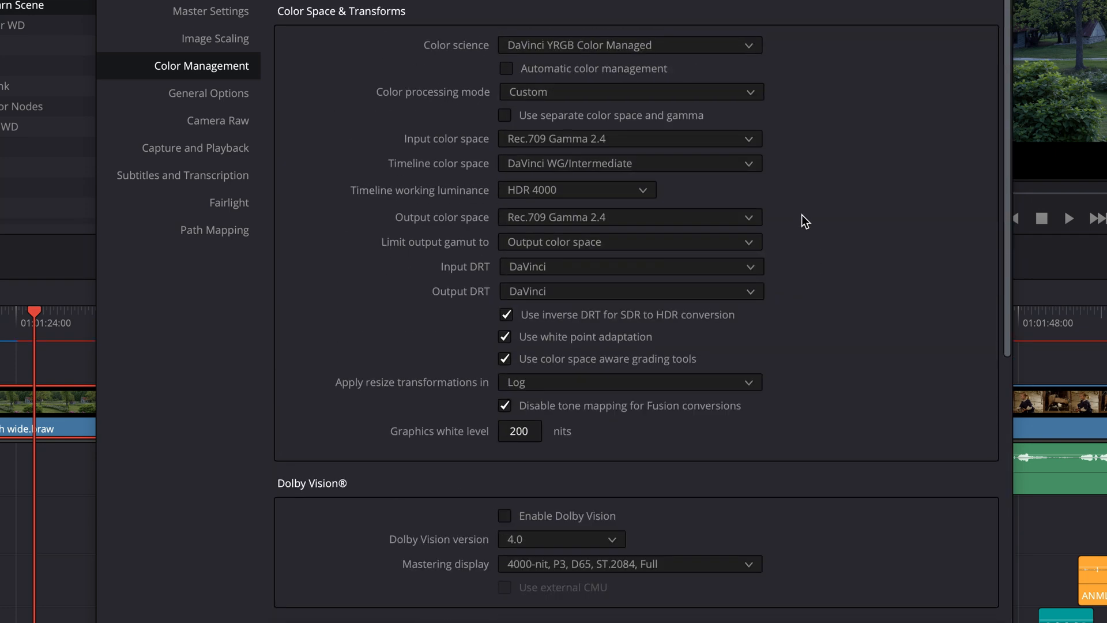
{"action": "mouse_move", "coordinate": [230, 127]}
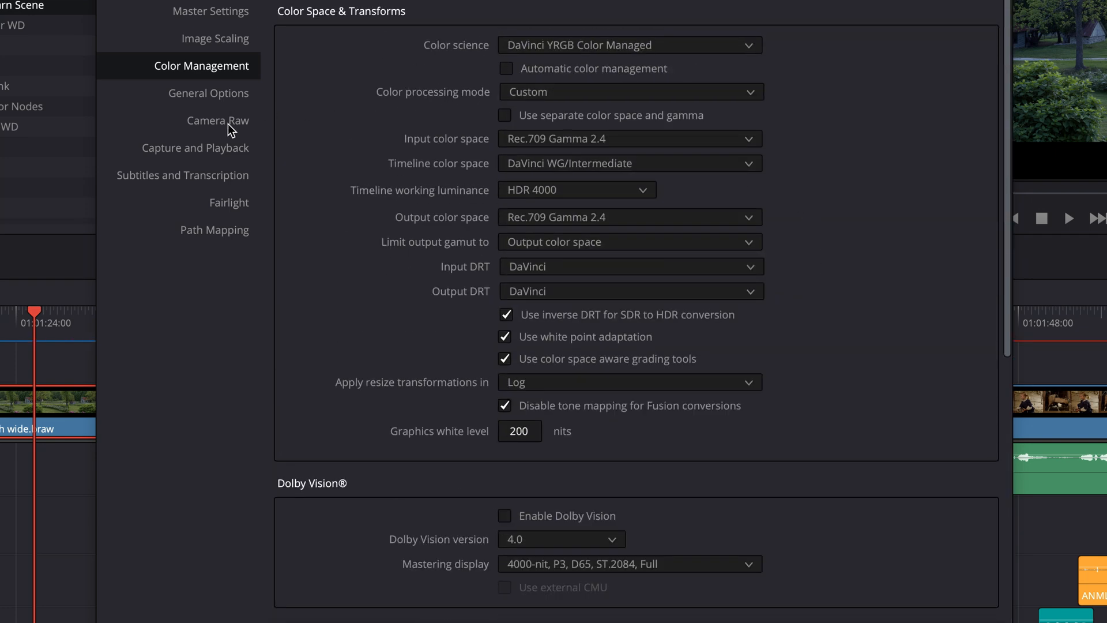
Step: In Camera Raw settings, choose the Blackmagic RAW profile with Full res. decode quality
{"action": "left_click", "coordinate": [218, 119]}
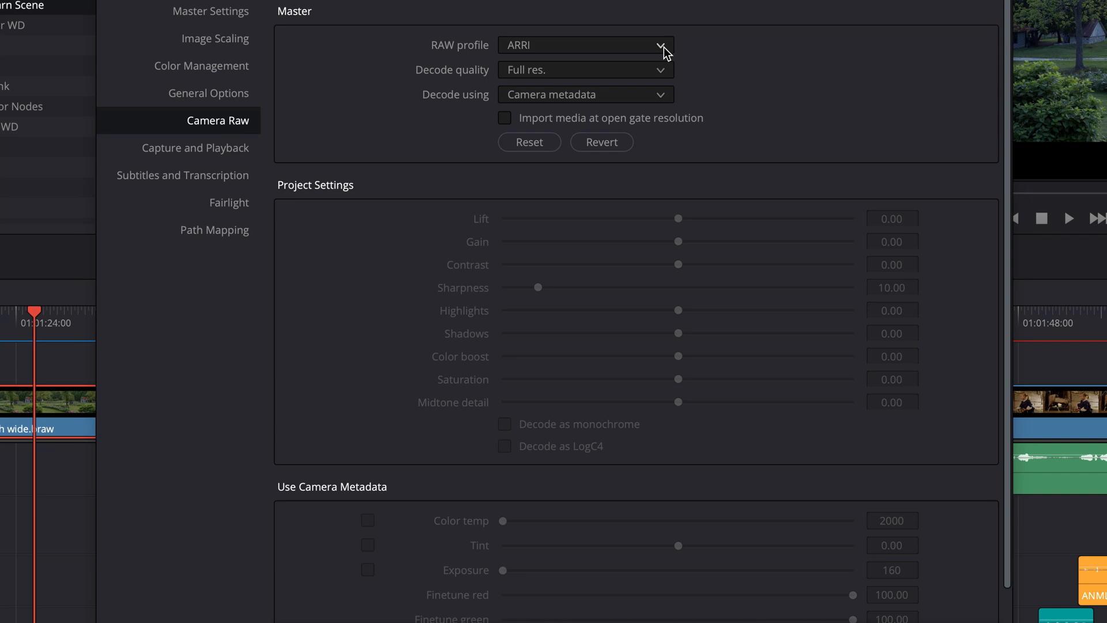
{"action": "left_click", "coordinate": [585, 45]}
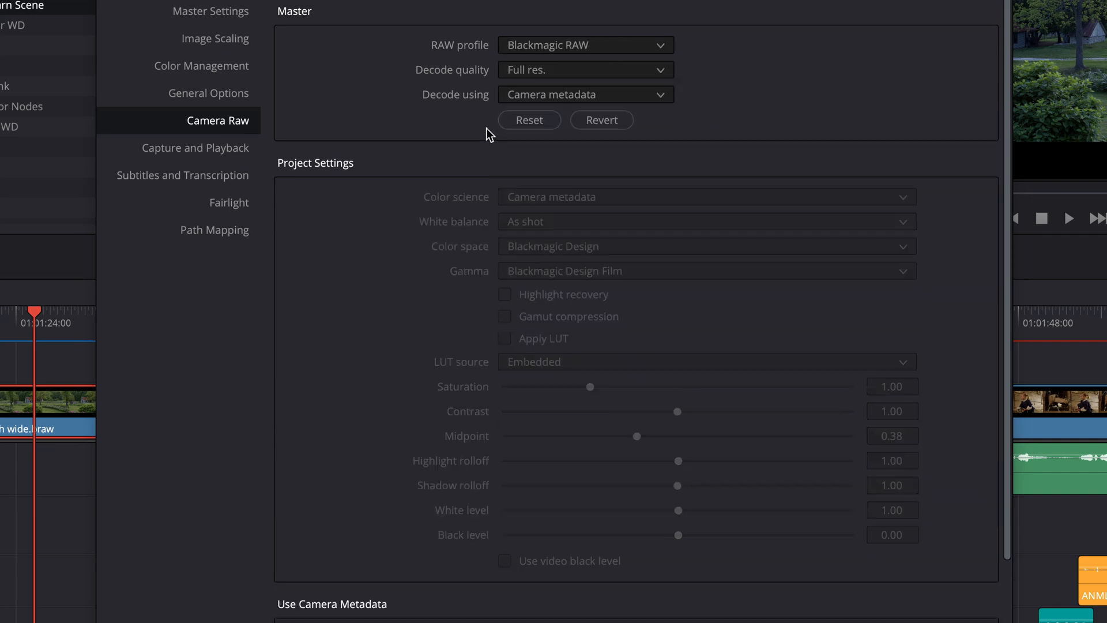
{"action": "left_click", "coordinate": [585, 69]}
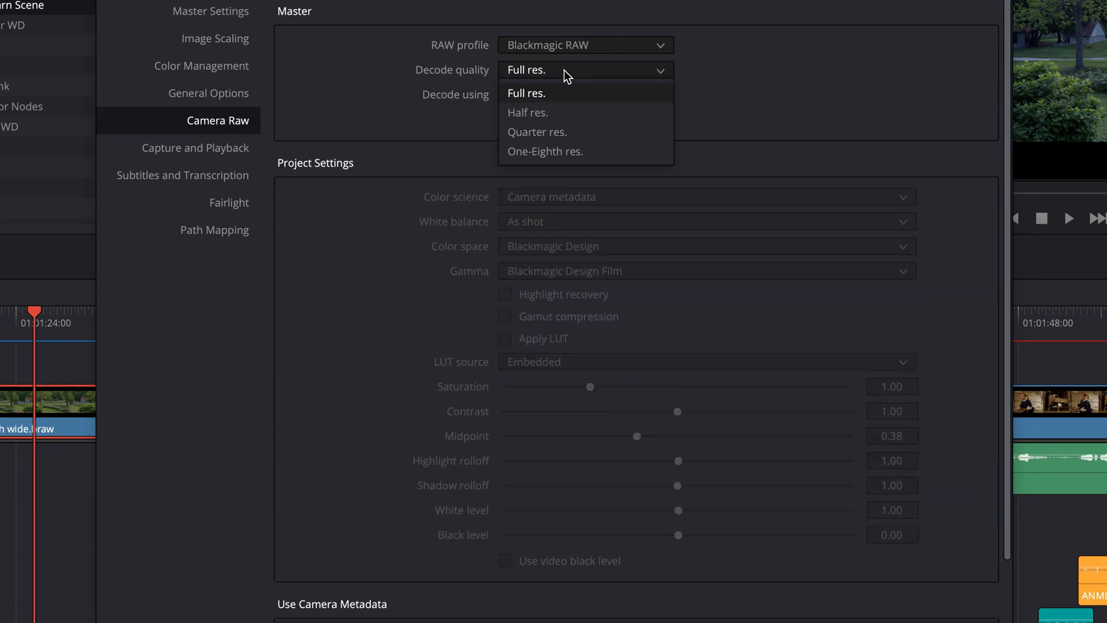
{"action": "left_click", "coordinate": [526, 93]}
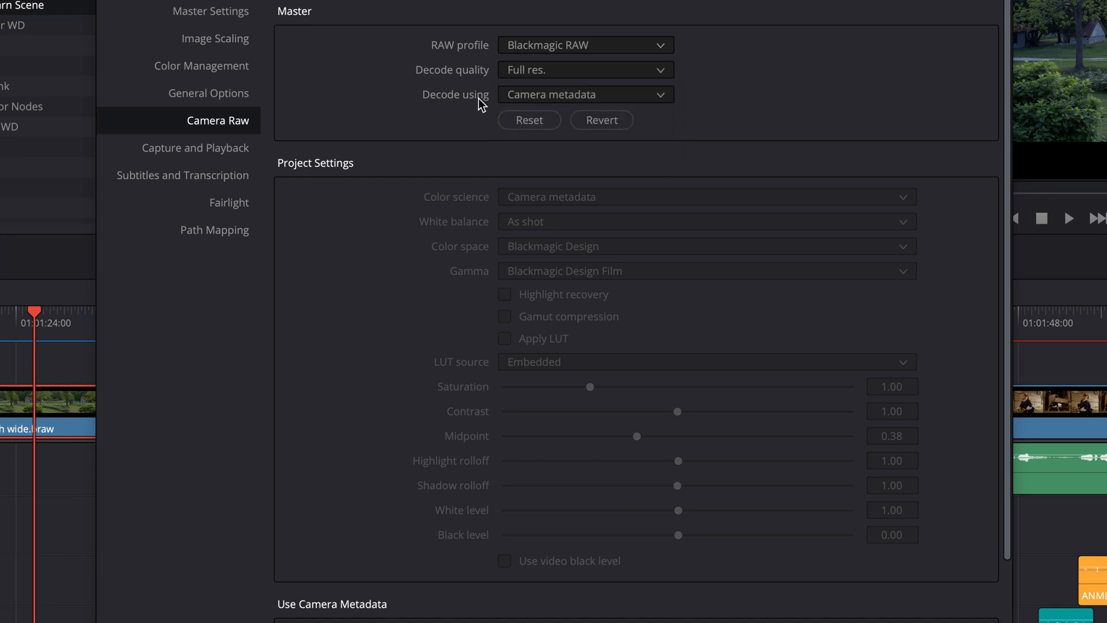
{"action": "mouse_move", "coordinate": [818, 114]}
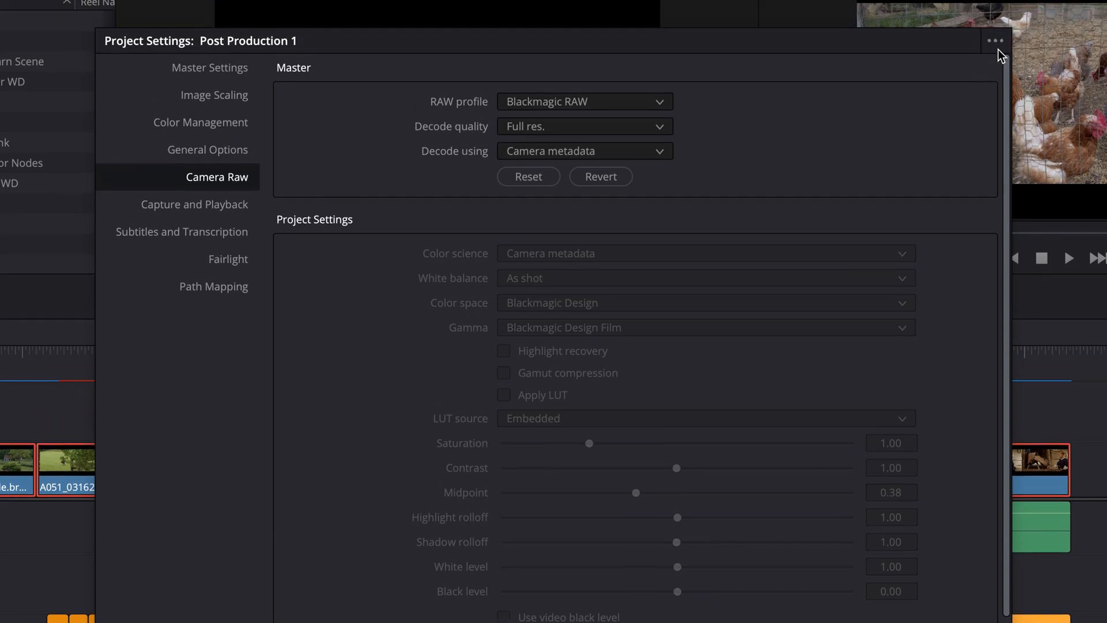
Step: Save the current settings as preset 'Write Direct Film Training' and check it in the preset list
{"action": "left_click", "coordinate": [995, 41]}
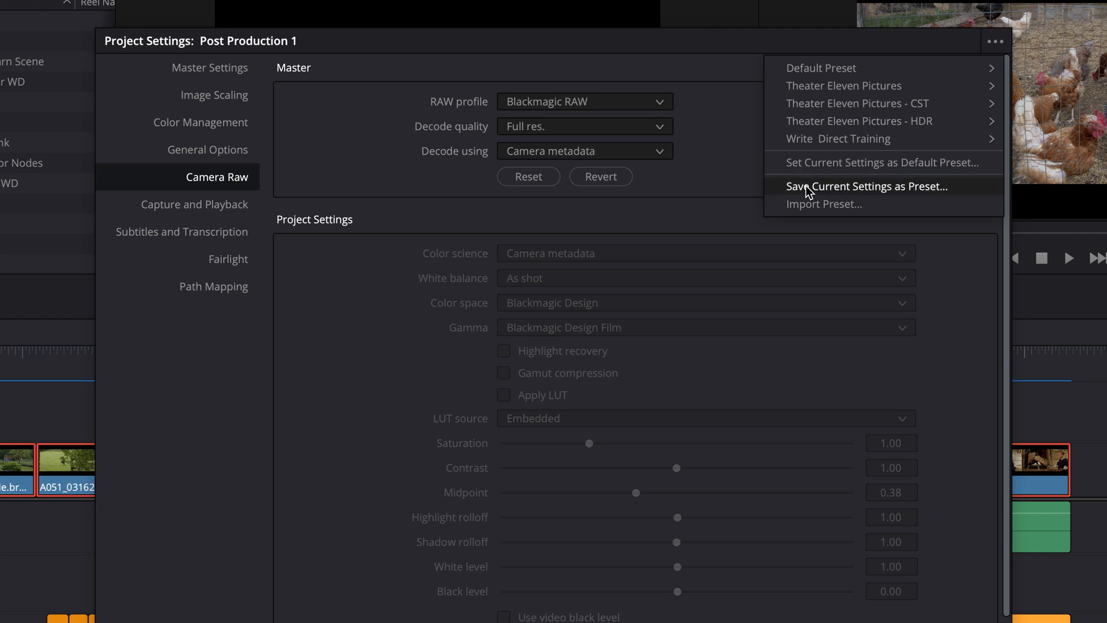
{"action": "left_click", "coordinate": [867, 186]}
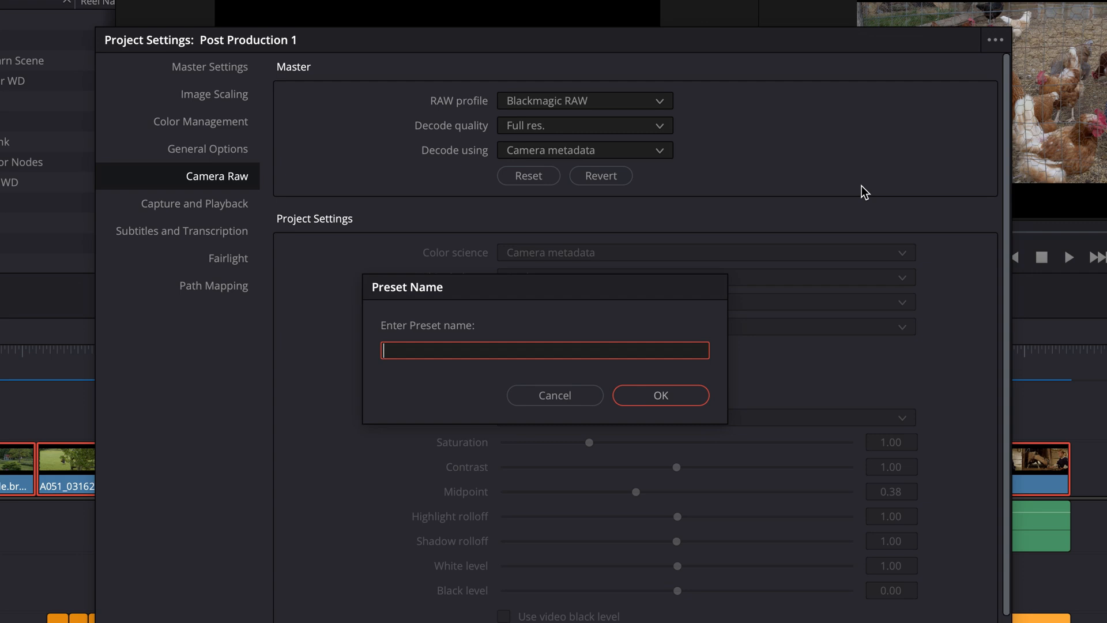
{"action": "mouse_move", "coordinate": [603, 252]}
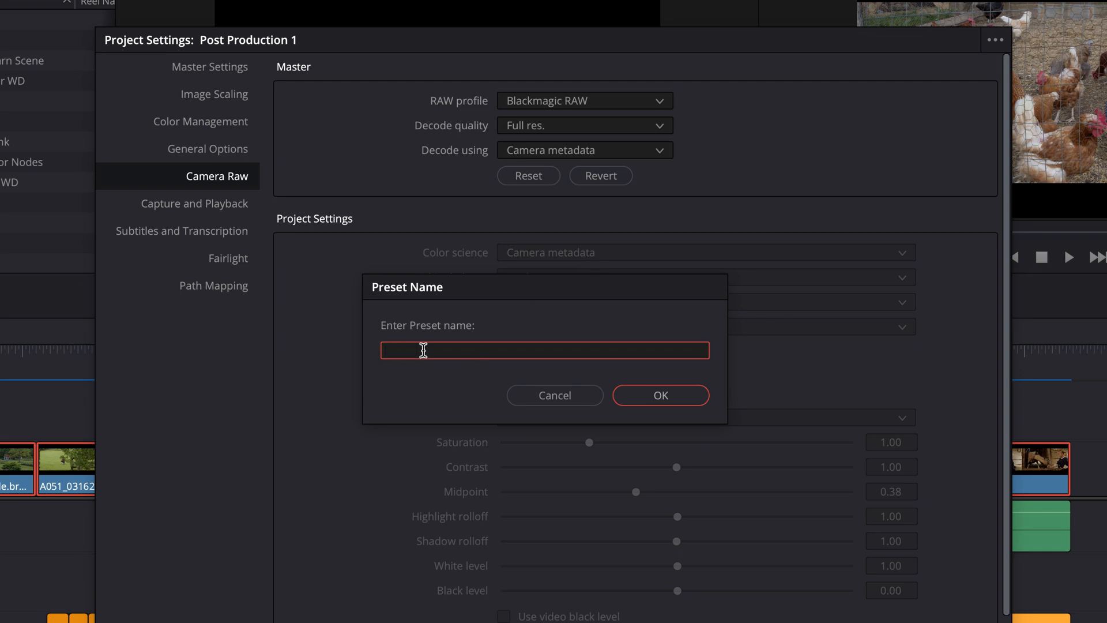
{"action": "mouse_move", "coordinate": [461, 351]}
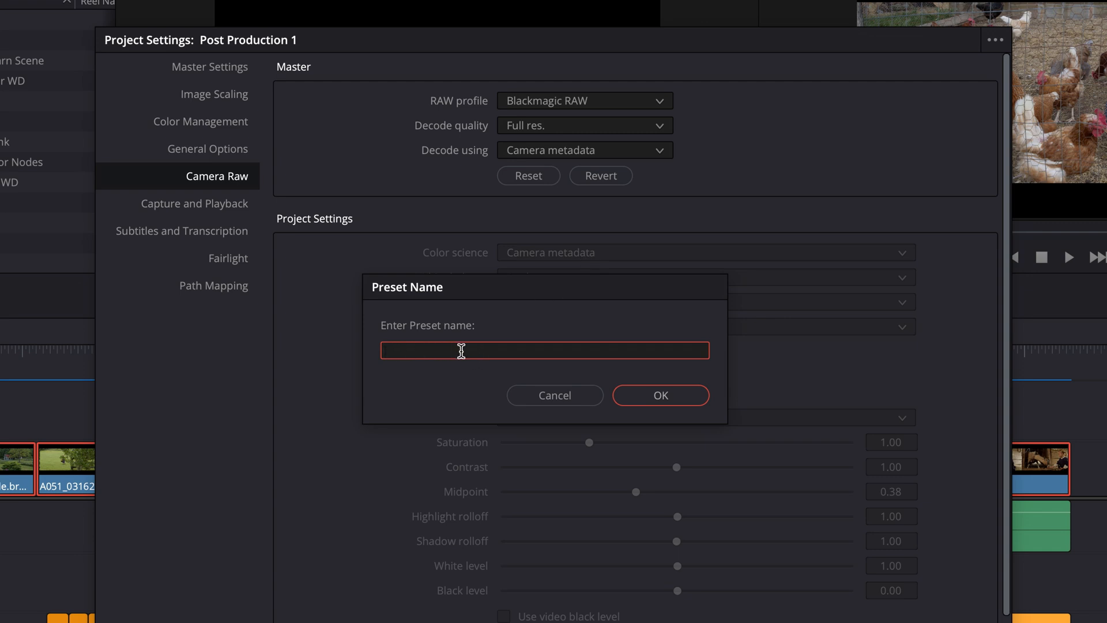
{"action": "mouse_move", "coordinate": [460, 351]}
{"action": "type", "text": "Use Camera Metadata"}
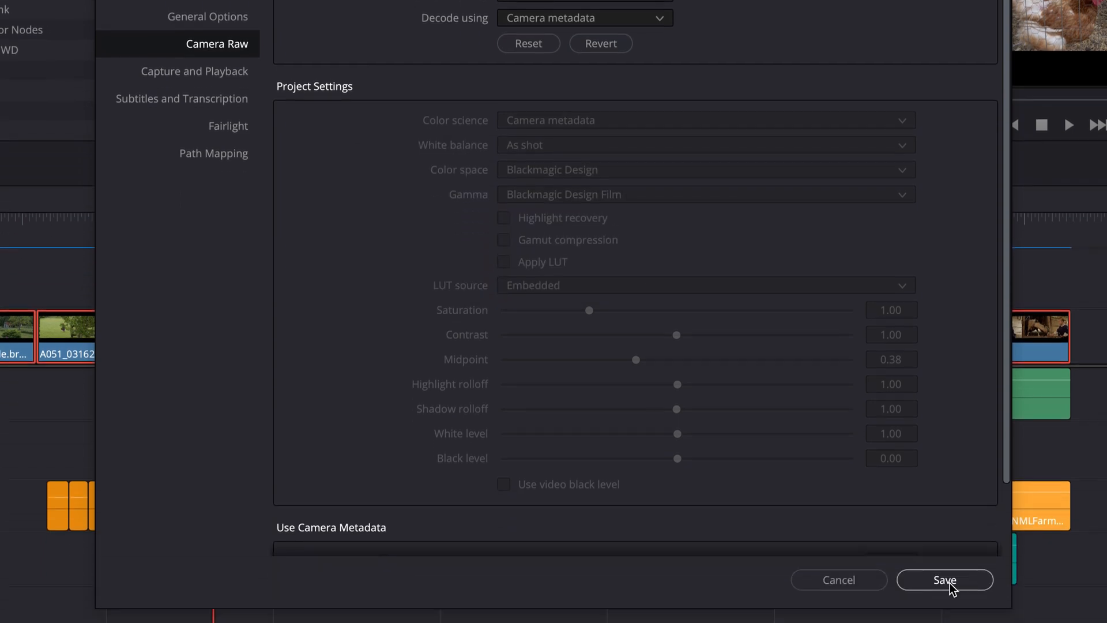
{"action": "left_click", "coordinate": [944, 579]}
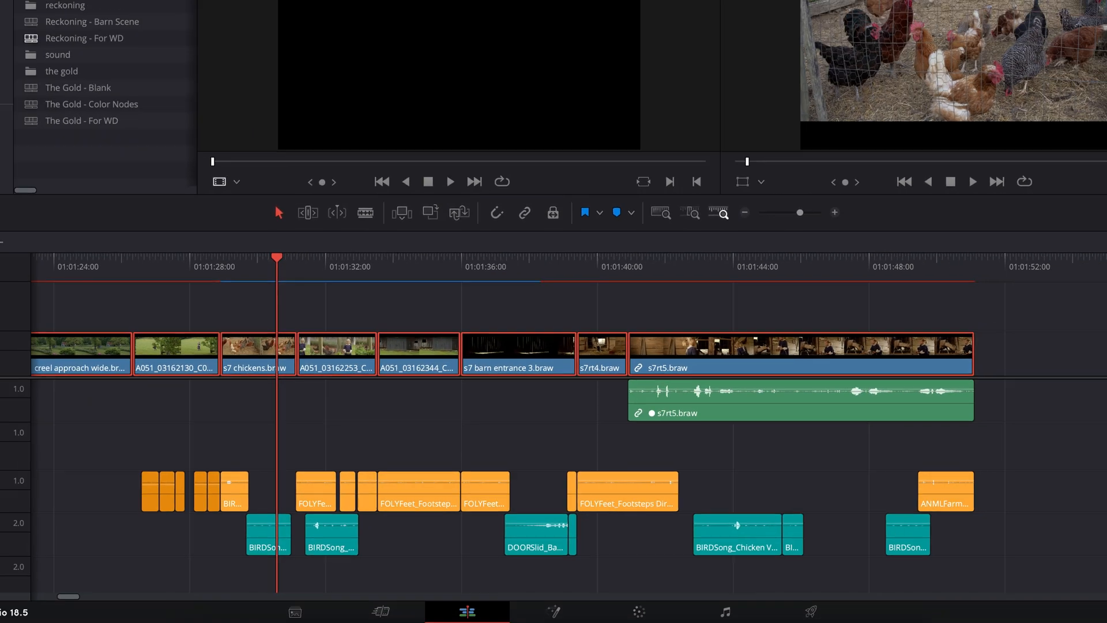
{"action": "left_click", "coordinate": [840, 76]}
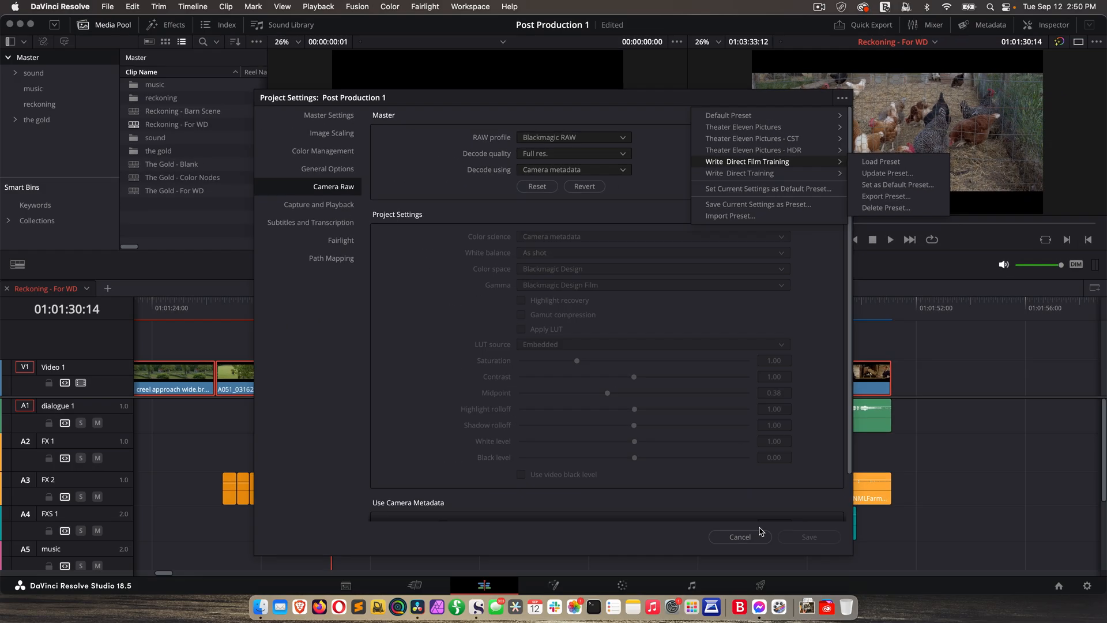
Step: Close Project Settings and bring up Preferences on the Media Storage page
{"action": "left_click", "coordinate": [739, 536]}
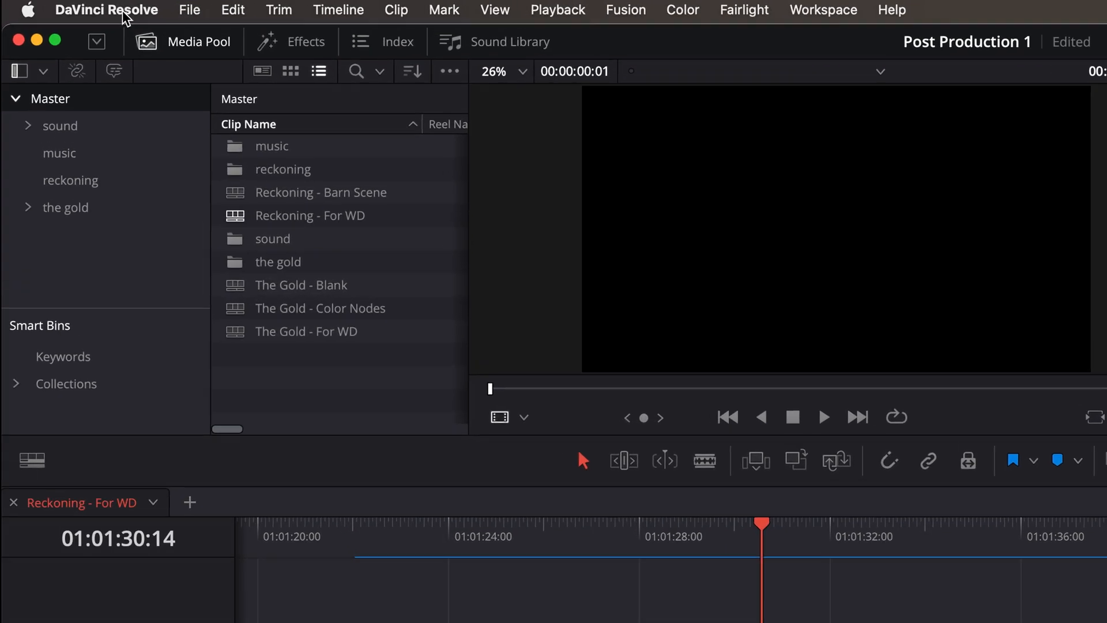
{"action": "left_click", "coordinate": [107, 10]}
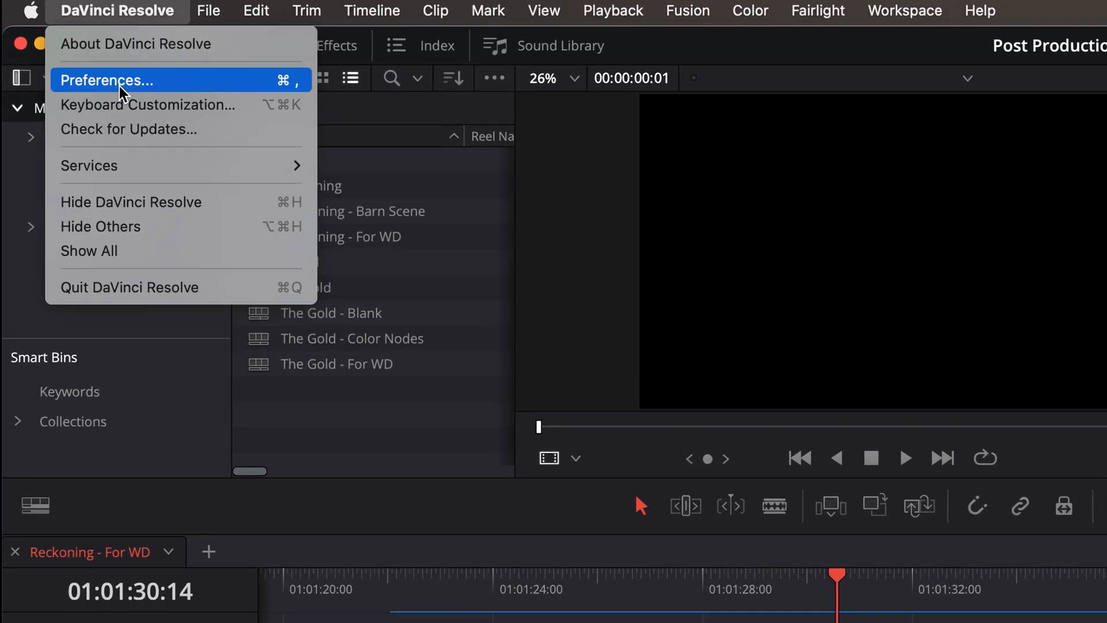
{"action": "left_click", "coordinate": [106, 80]}
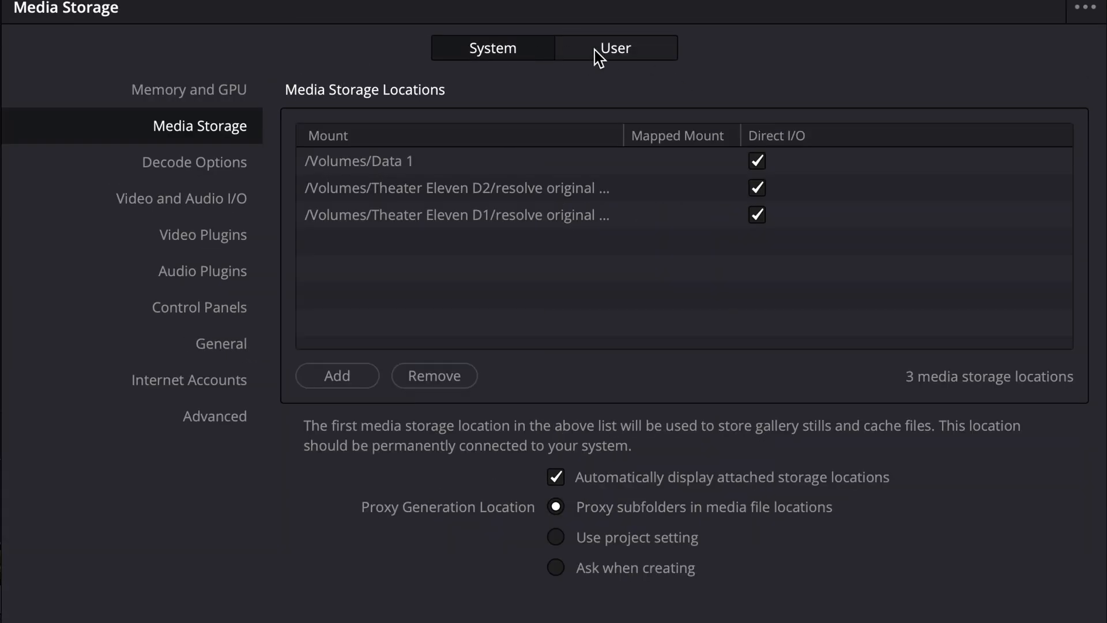
Step: Show the System Memory and GPU preferences (64 GB, 48 GB limit, Apple M1 Max)
{"action": "left_click", "coordinate": [492, 47]}
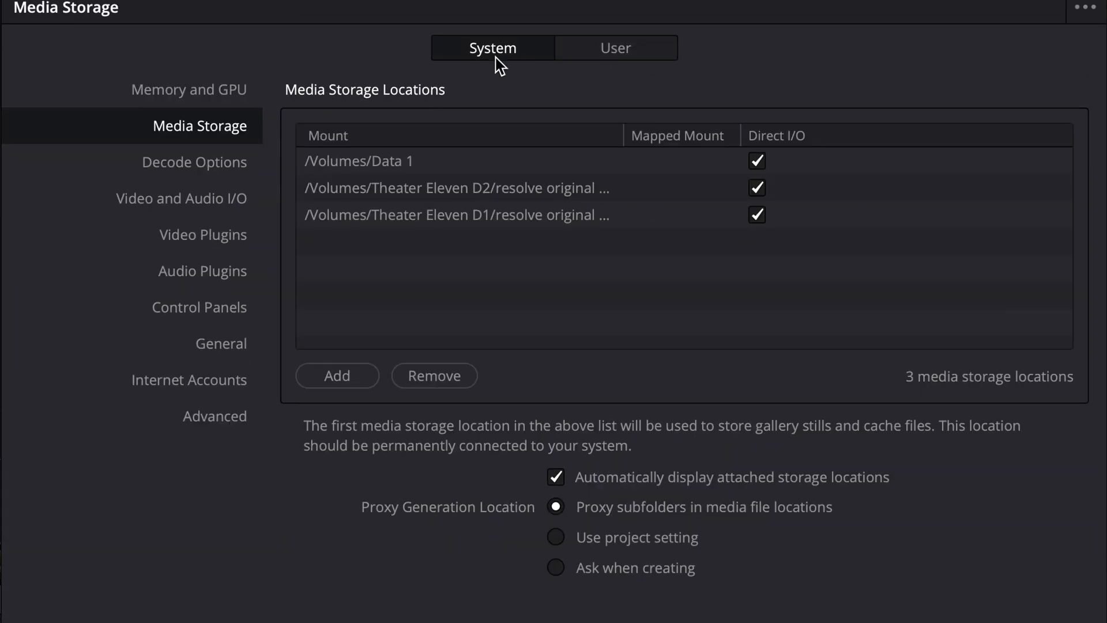
{"action": "left_click", "coordinate": [188, 89]}
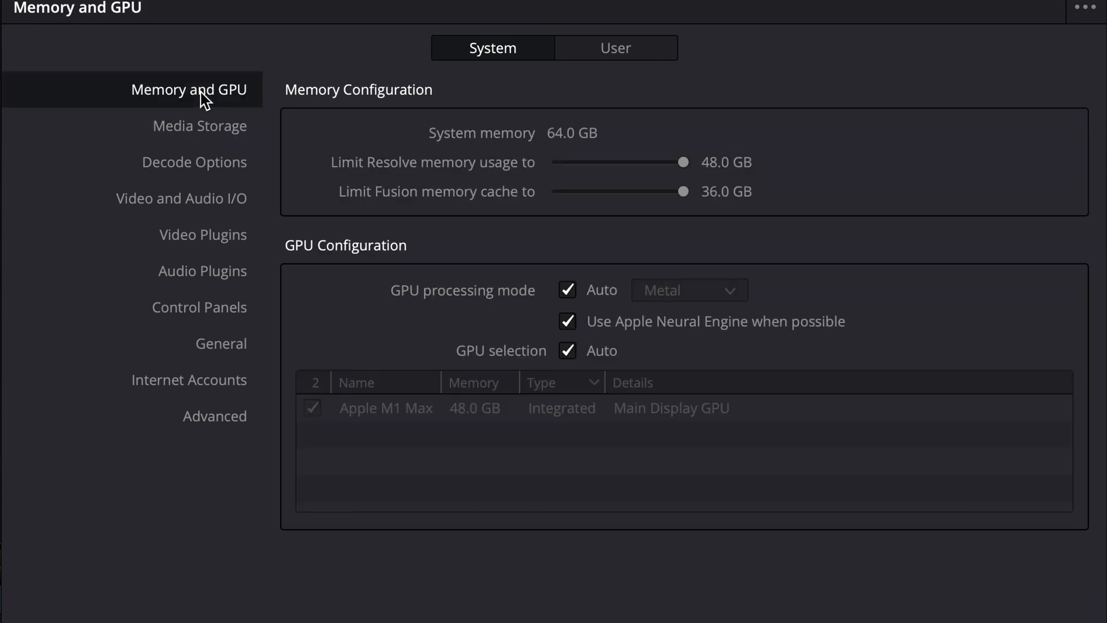
{"action": "mouse_move", "coordinate": [519, 172]}
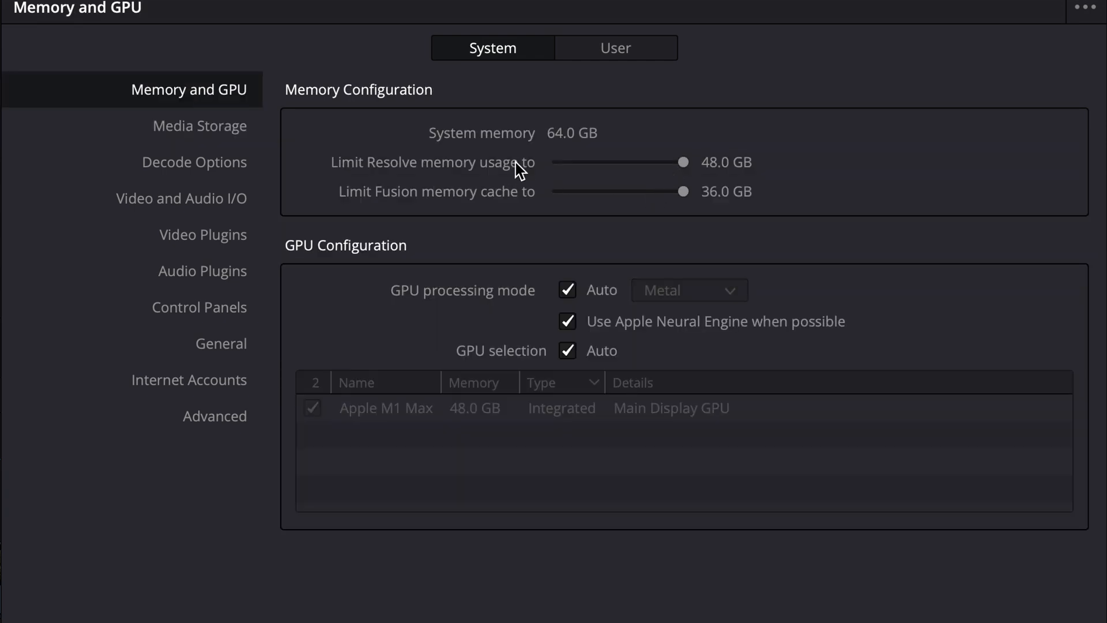
{"action": "mouse_move", "coordinate": [687, 177]}
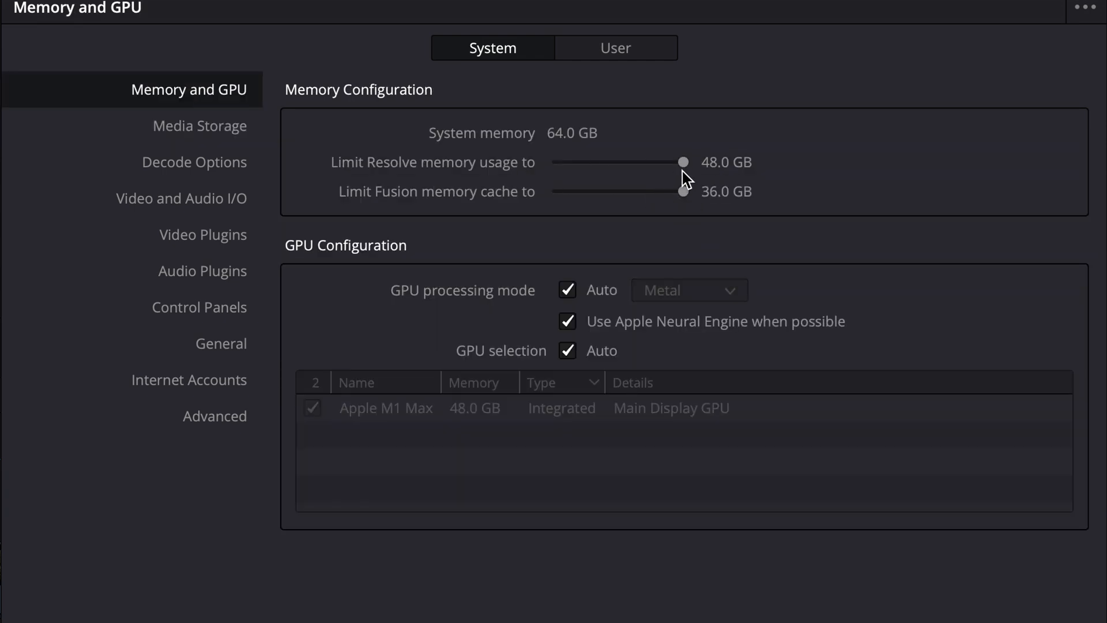
{"action": "mouse_move", "coordinate": [669, 172]}
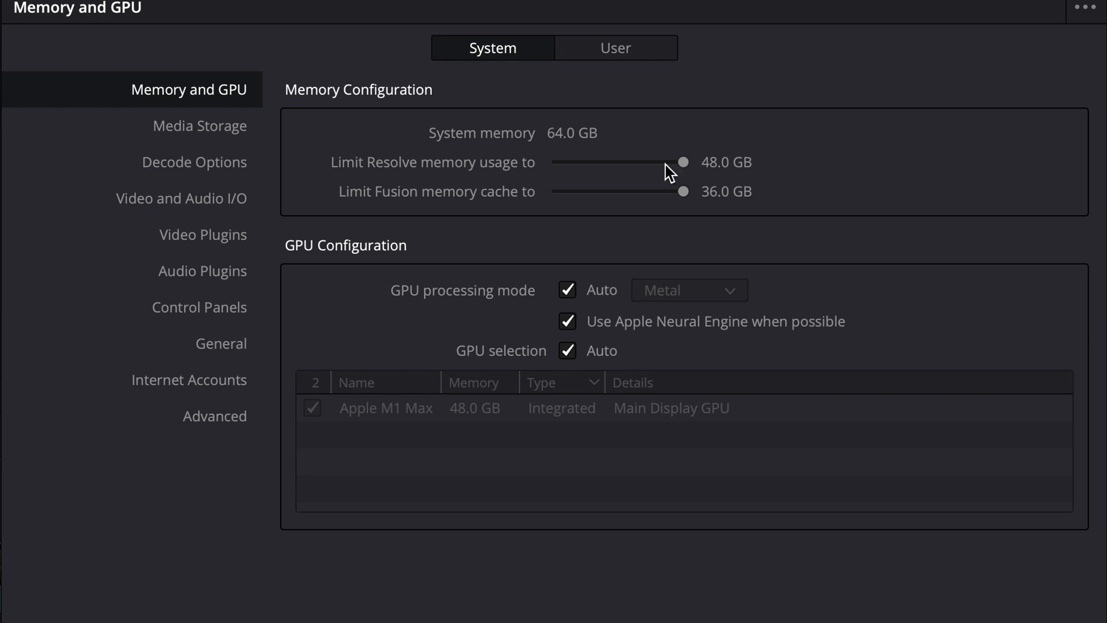
{"action": "mouse_move", "coordinate": [872, 249]}
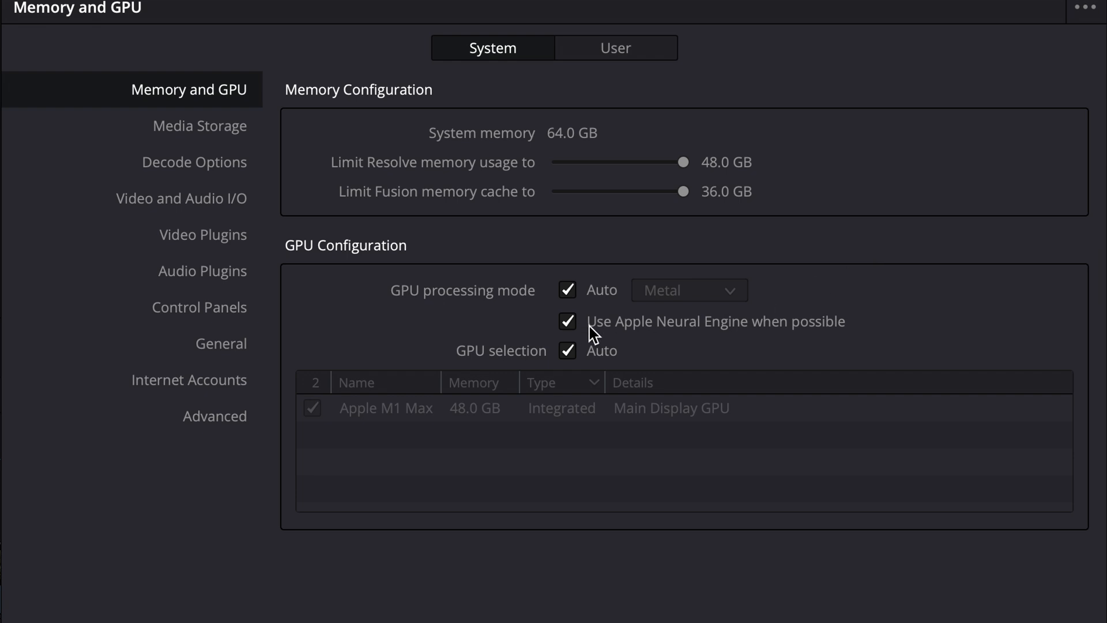
{"action": "mouse_move", "coordinate": [830, 342]}
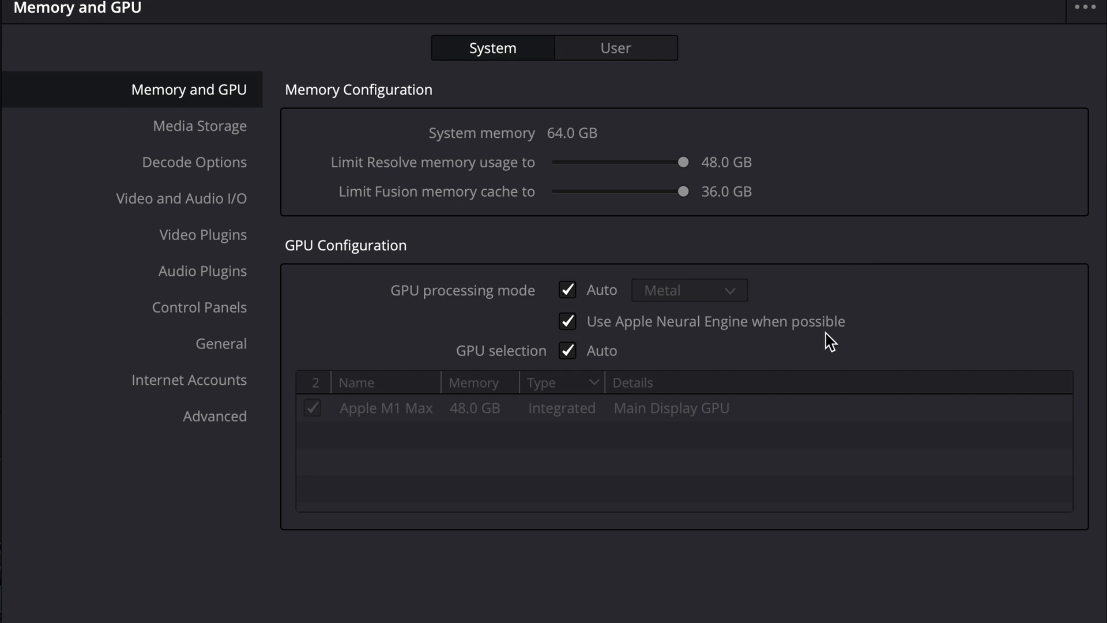
Step: Return to Media Storage, toggle Direct I/O on D1 and browse Data 1 for a new location
{"action": "left_click", "coordinate": [199, 125]}
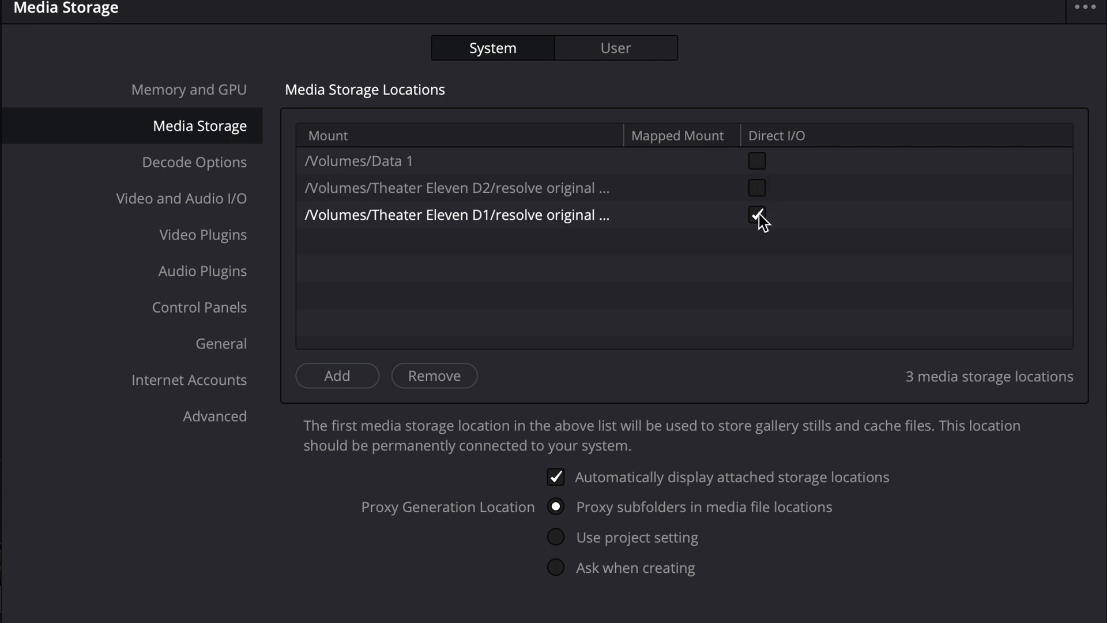
{"action": "left_click", "coordinate": [757, 215]}
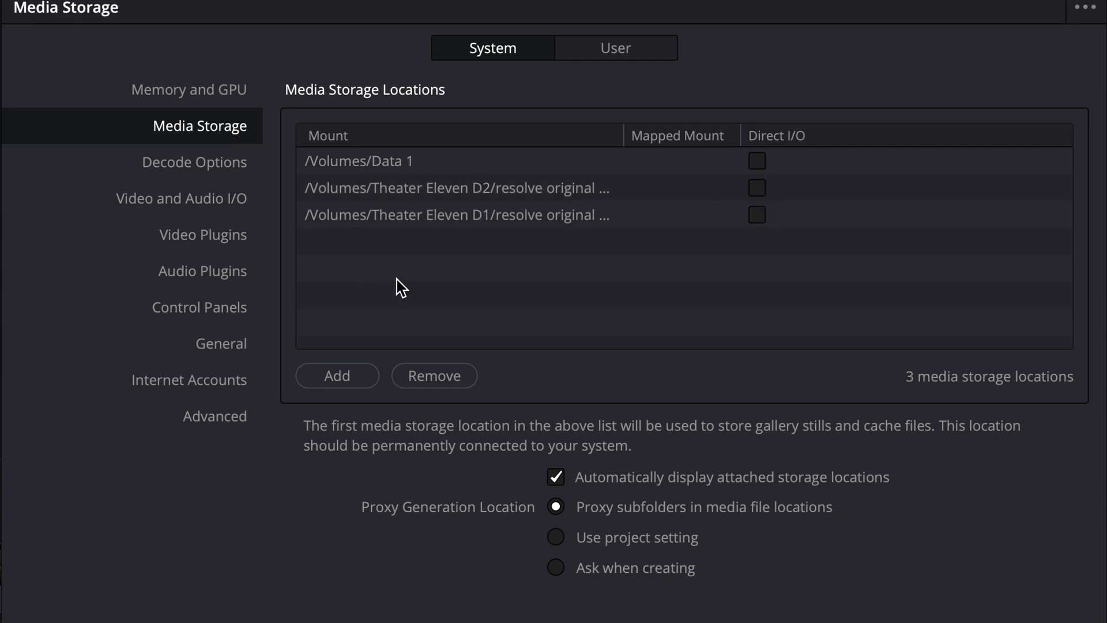
{"action": "mouse_move", "coordinate": [338, 375]}
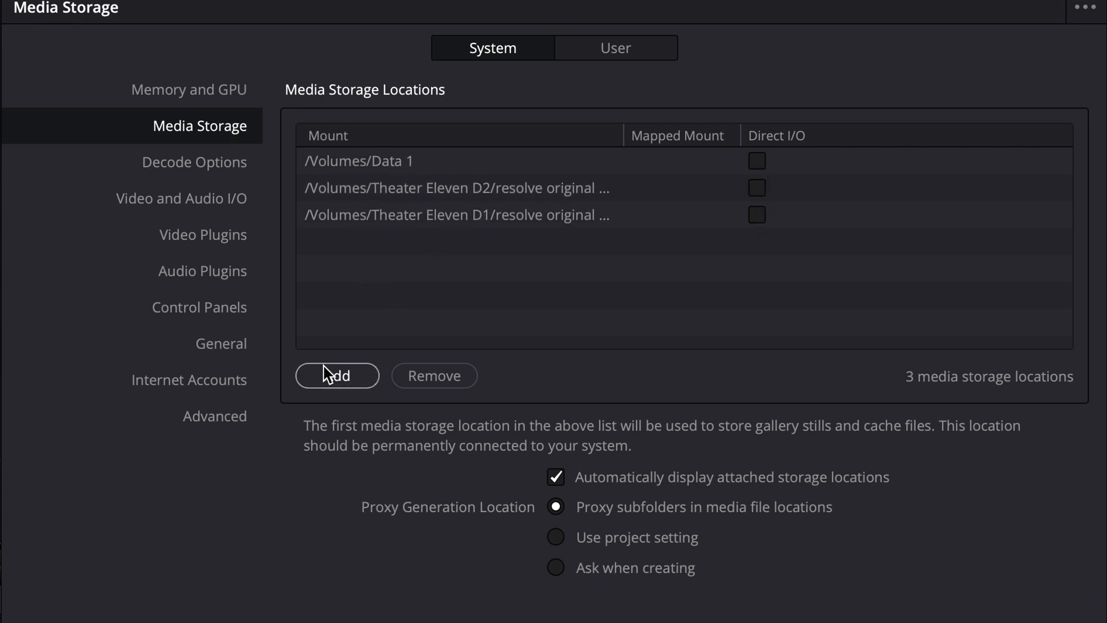
{"action": "left_click", "coordinate": [337, 375]}
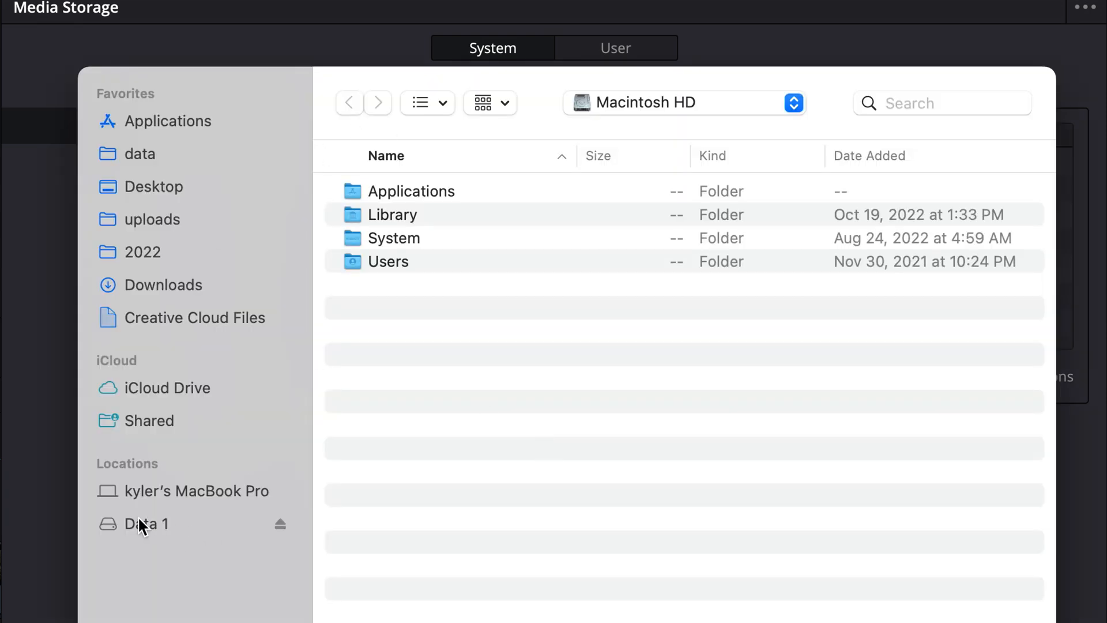
{"action": "left_click", "coordinate": [147, 523]}
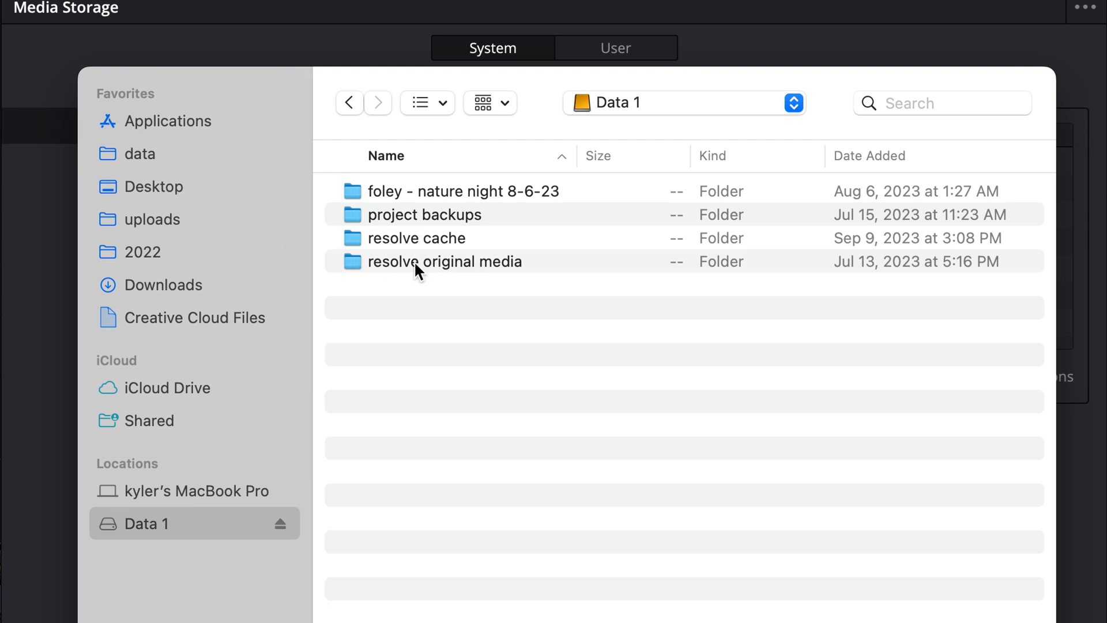
{"action": "mouse_move", "coordinate": [711, 596]}
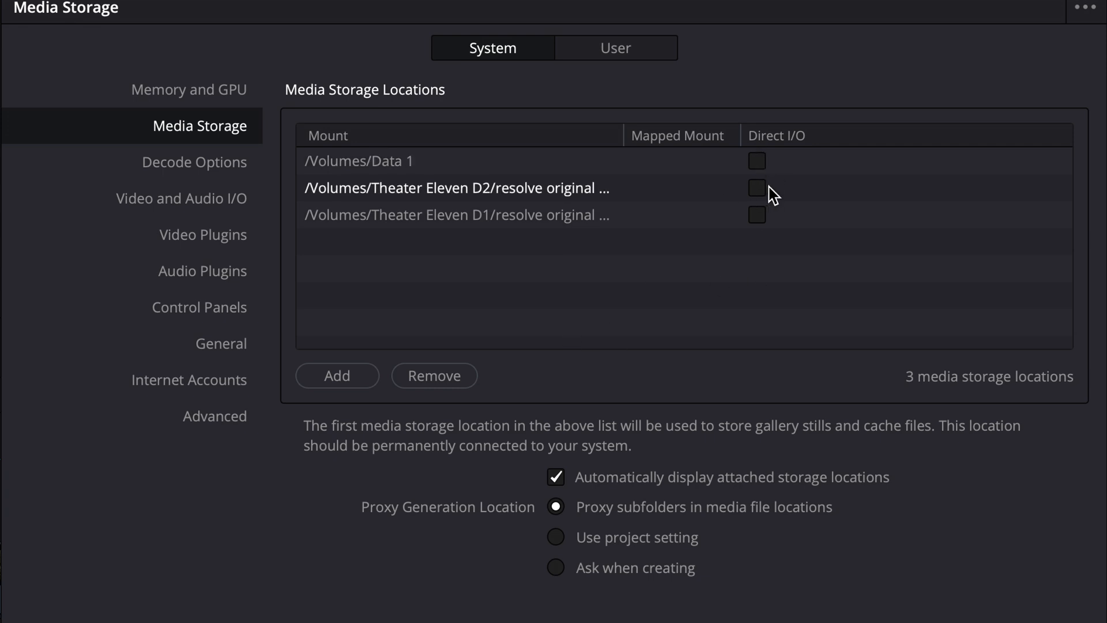
Step: Review the Theater Eleven D2 and Data 1 mount rows, leaving the three locations unchanged
{"action": "left_click", "coordinate": [359, 160]}
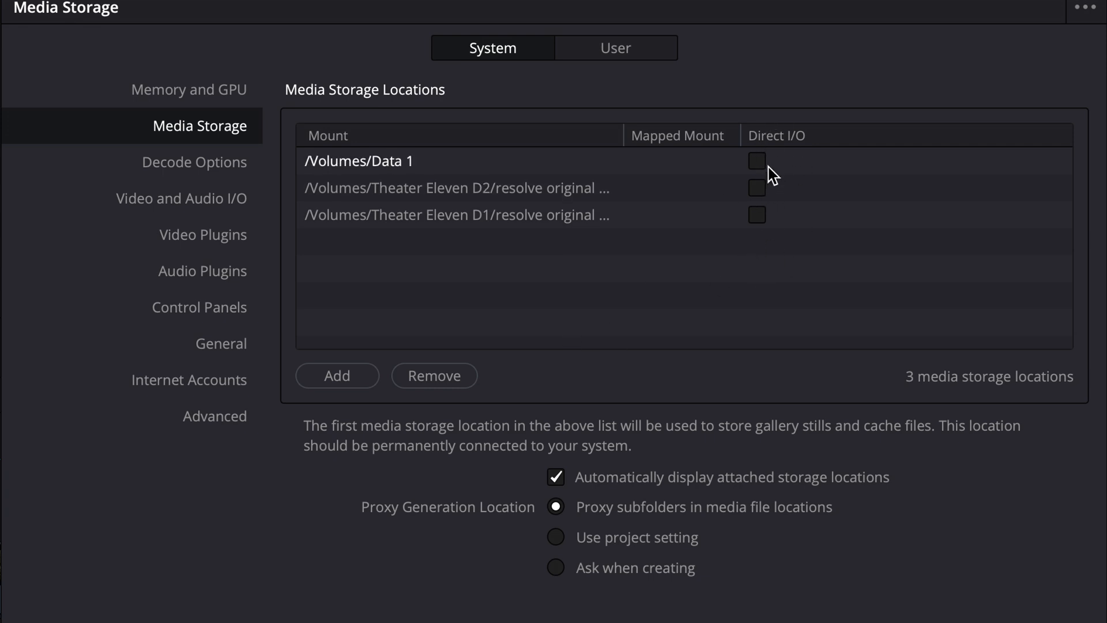
{"action": "left_click", "coordinate": [457, 214]}
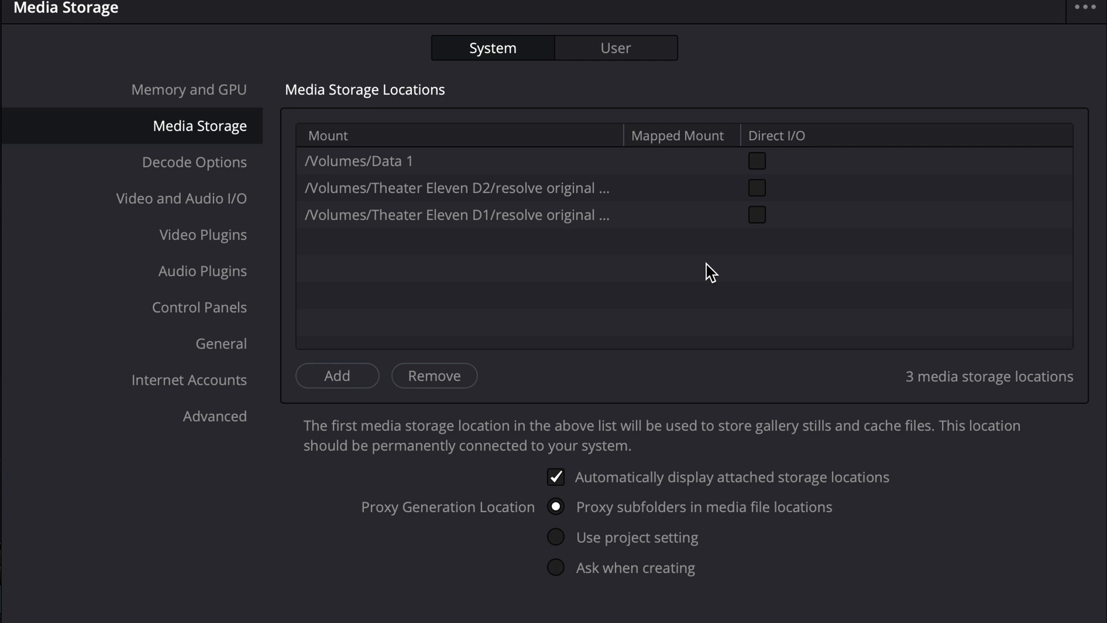
{"action": "left_click", "coordinate": [456, 215]}
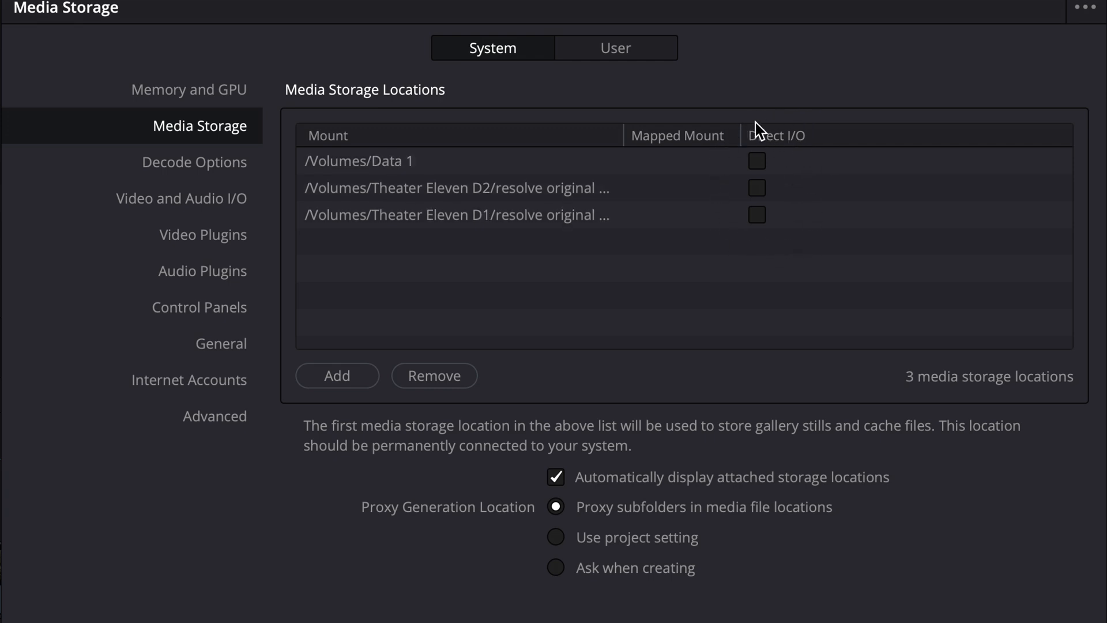
{"action": "mouse_move", "coordinate": [761, 252]}
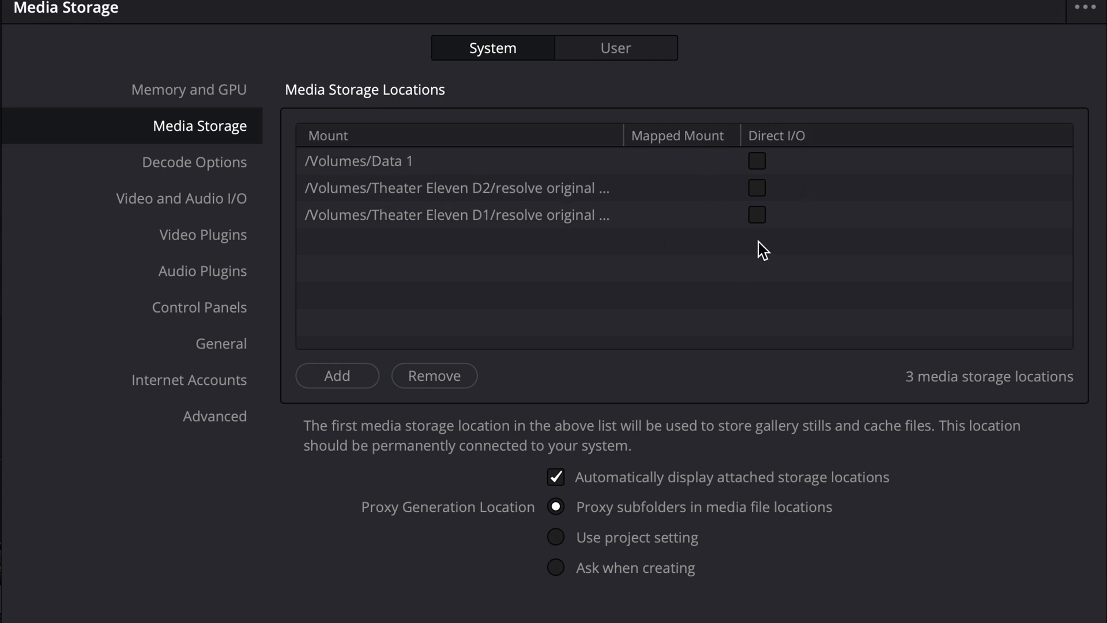
{"action": "mouse_move", "coordinate": [797, 256]}
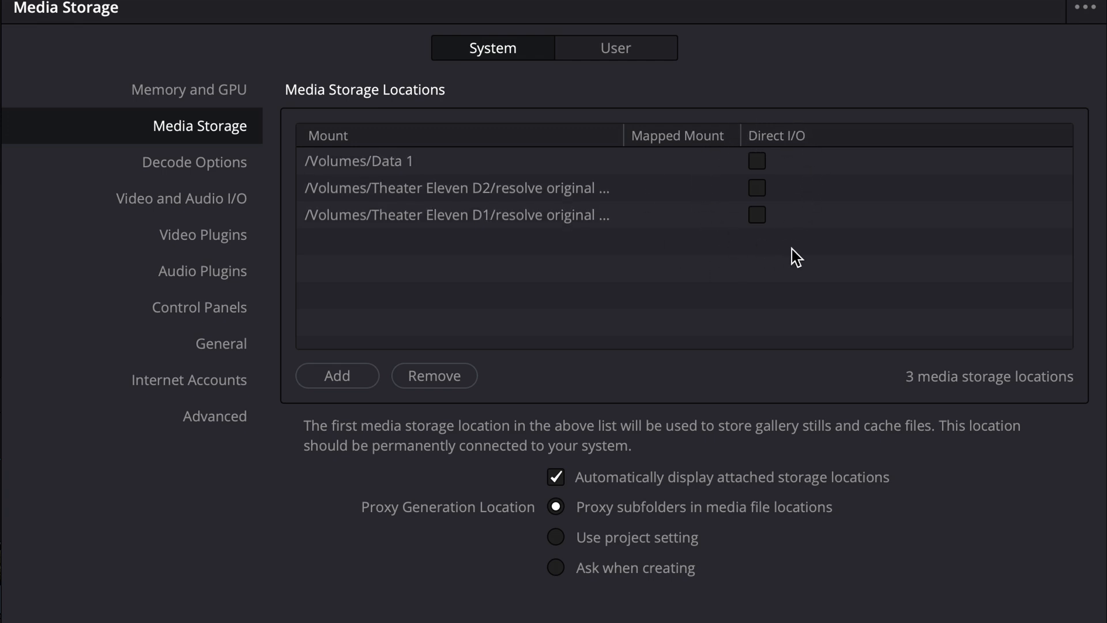
{"action": "left_click", "coordinate": [357, 161]}
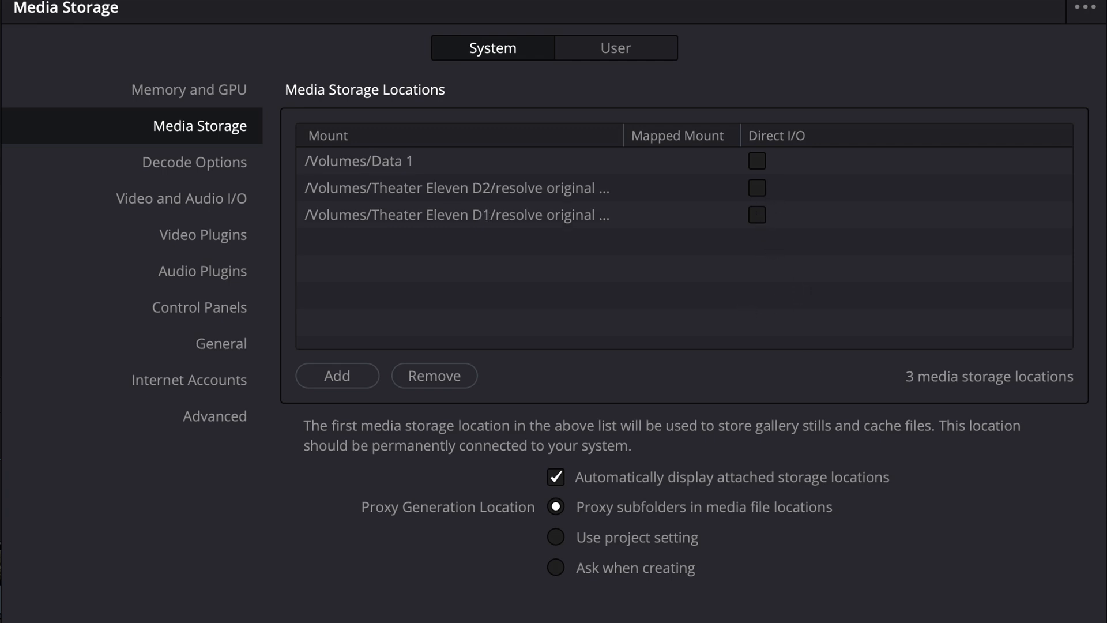
Step: Show the General system preferences, then the Playback Settings page under User preferences
{"action": "left_click", "coordinate": [220, 344]}
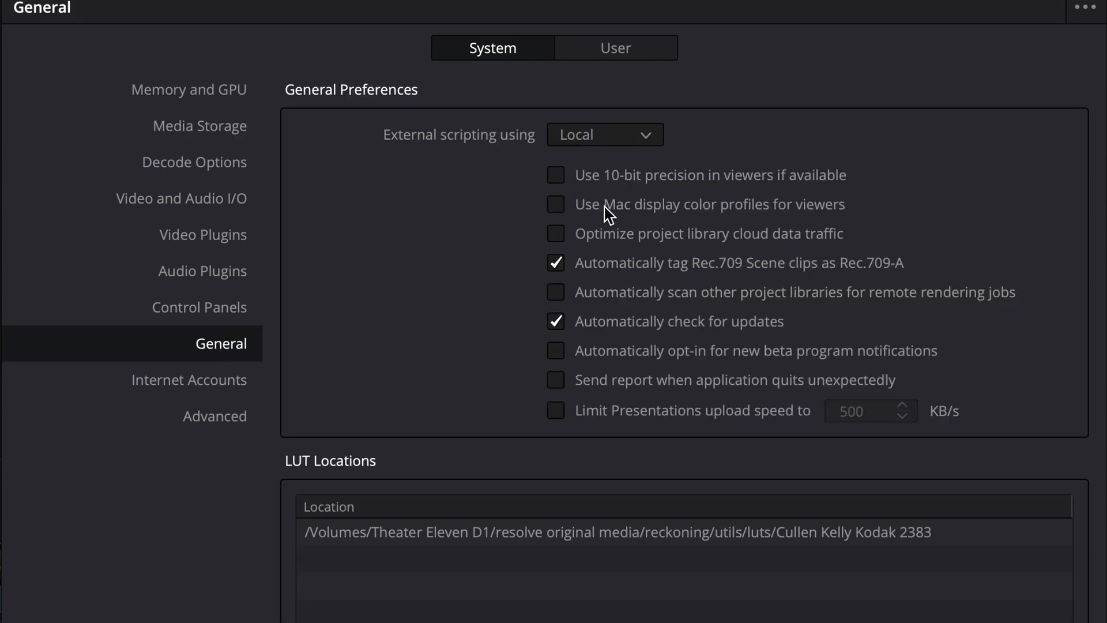
{"action": "mouse_move", "coordinate": [741, 218]}
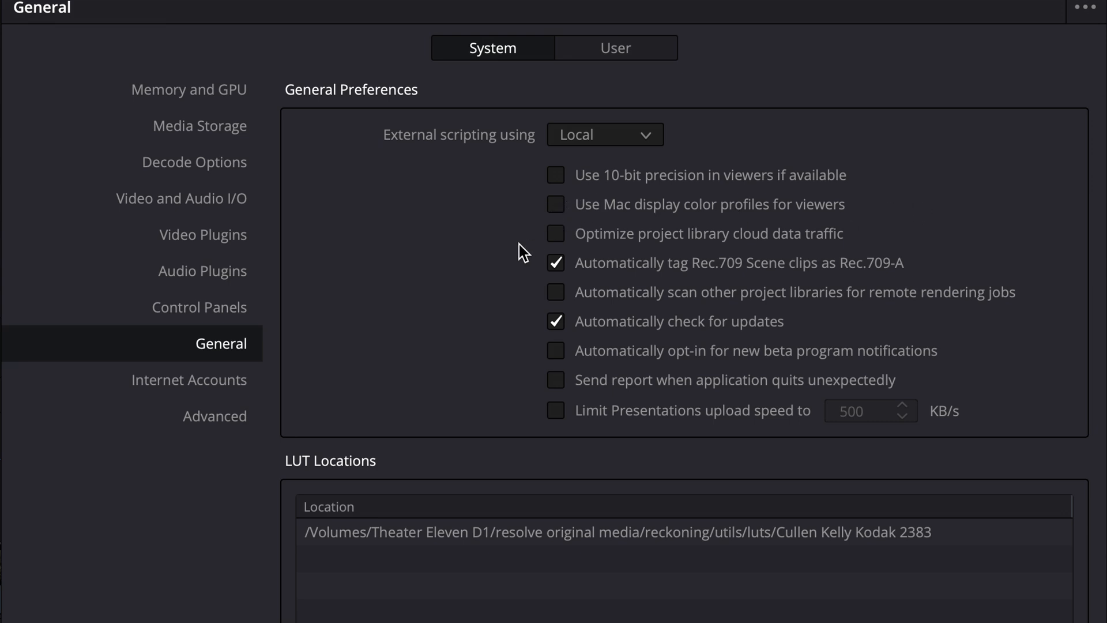
{"action": "left_click", "coordinate": [615, 47]}
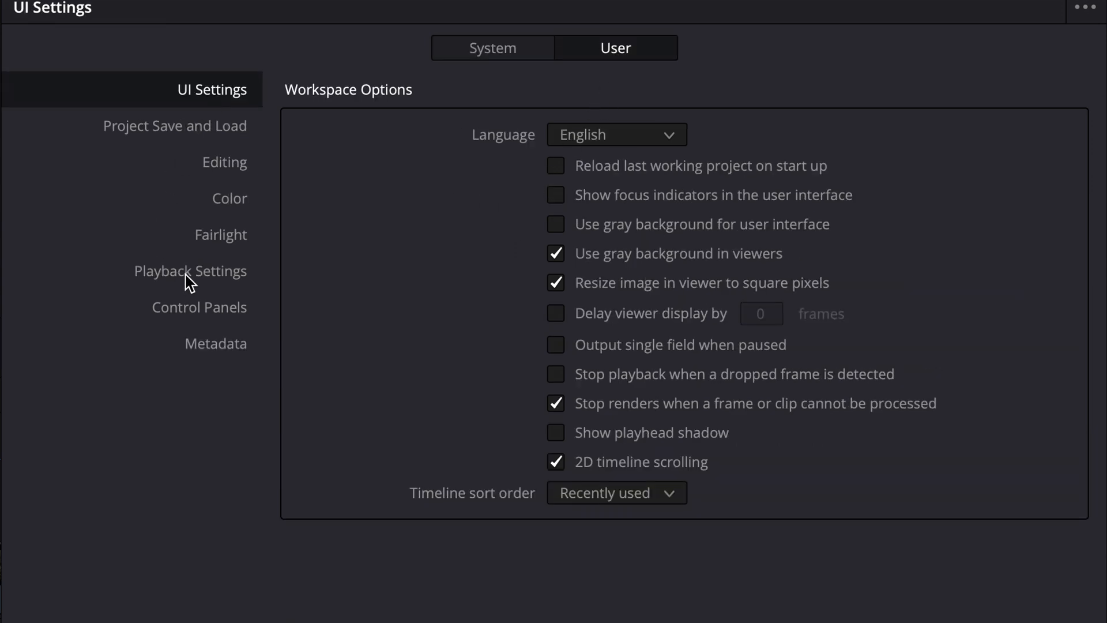
{"action": "left_click", "coordinate": [189, 271]}
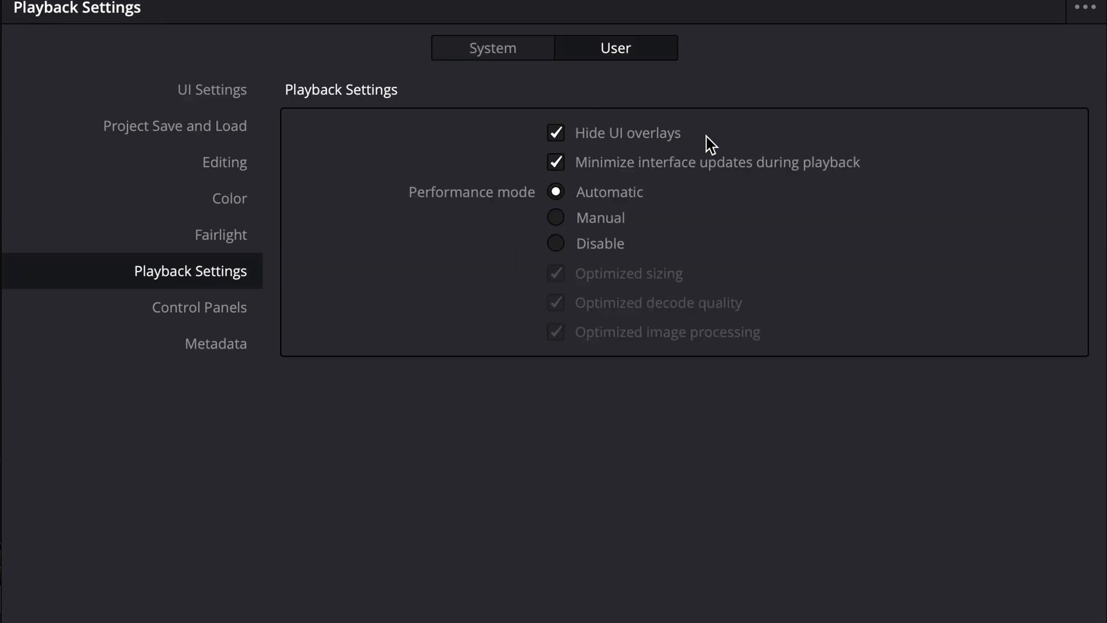
{"action": "mouse_move", "coordinate": [797, 178]}
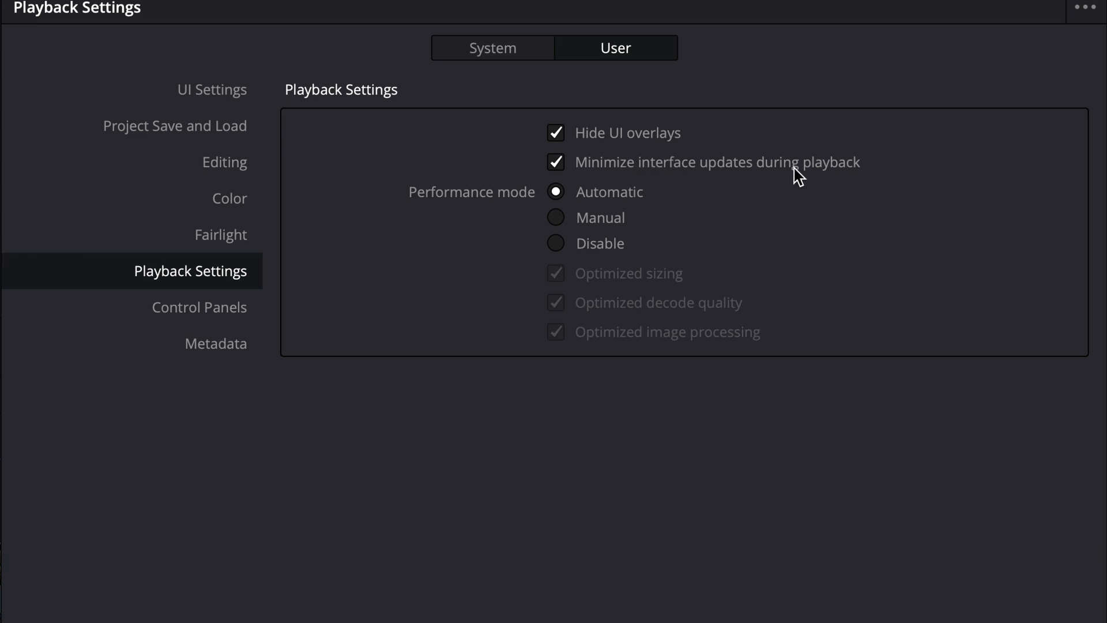
{"action": "mouse_move", "coordinate": [206, 150]}
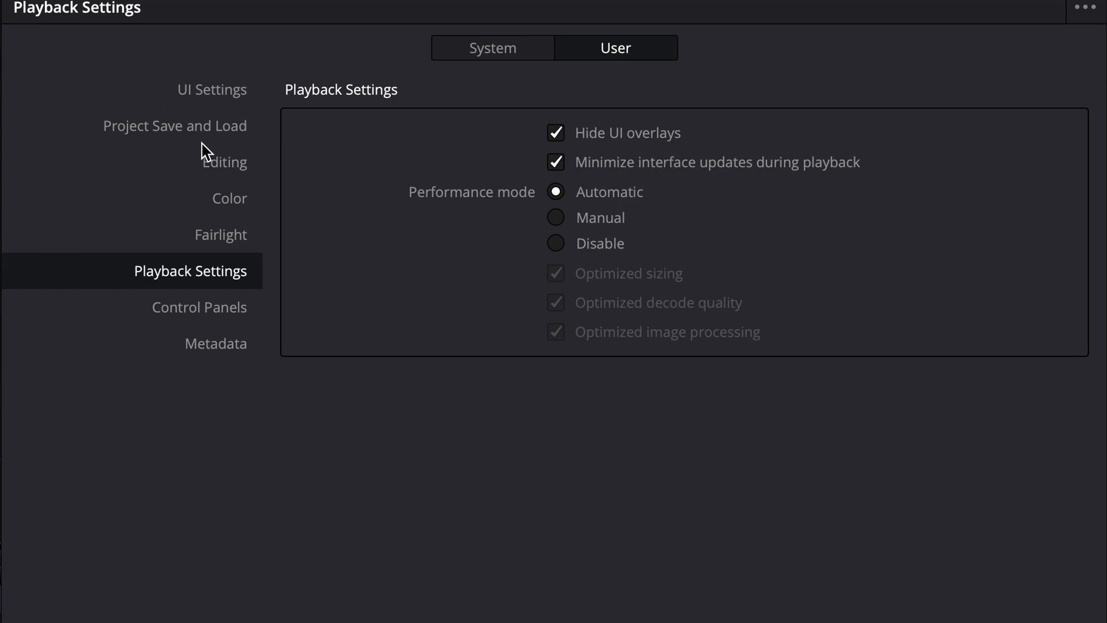
Step: Review Project Save and Load, toggling project backups off and back on
{"action": "left_click", "coordinate": [175, 126]}
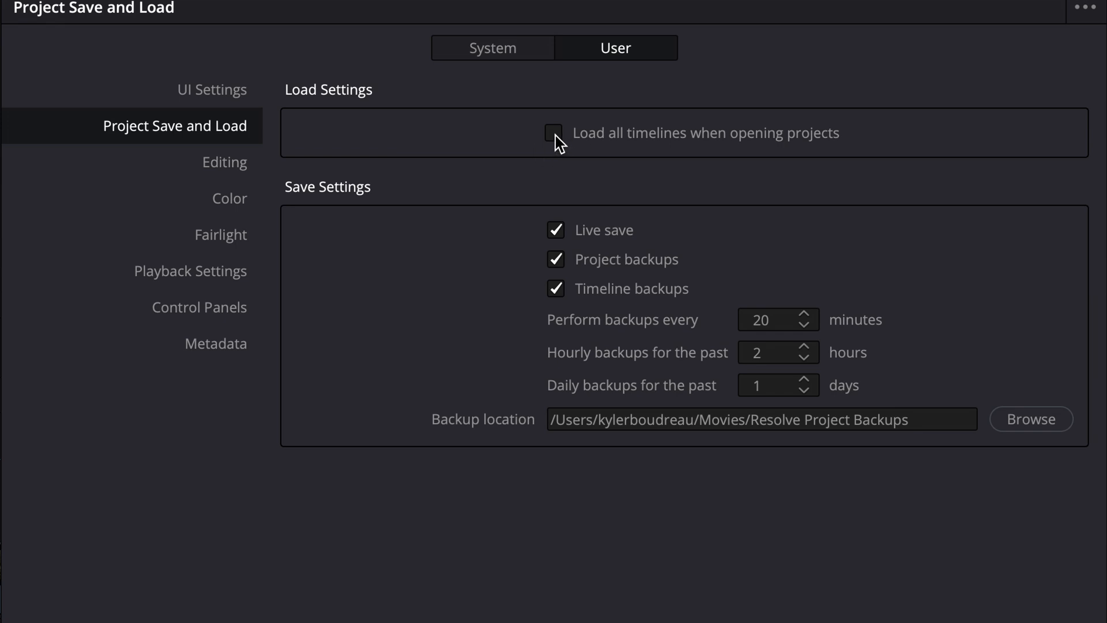
{"action": "mouse_move", "coordinate": [317, 200]}
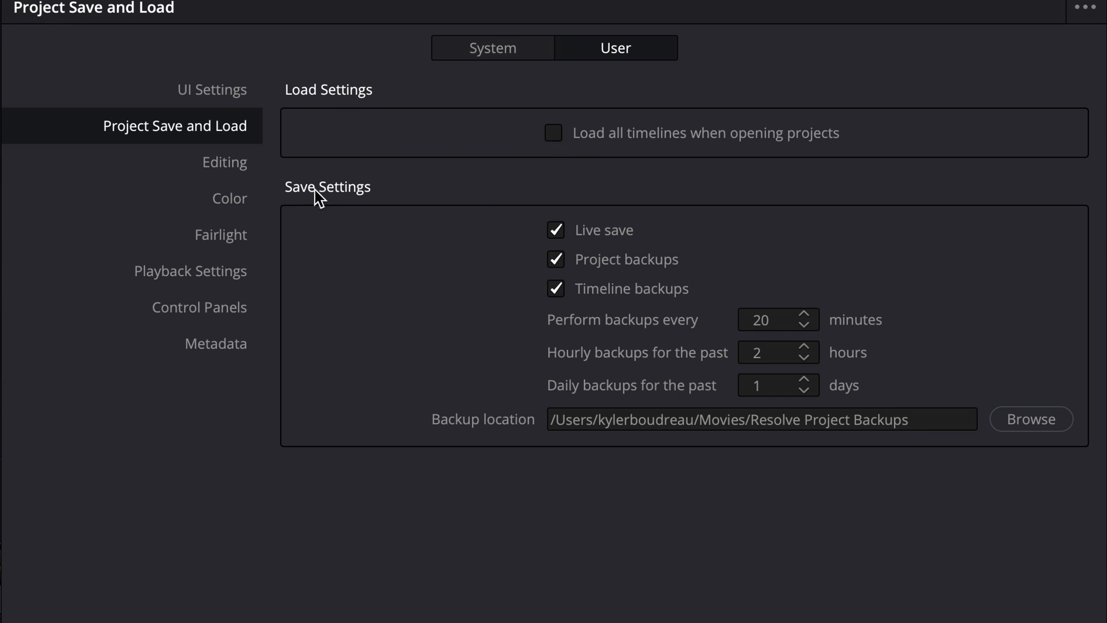
{"action": "mouse_move", "coordinate": [581, 192]}
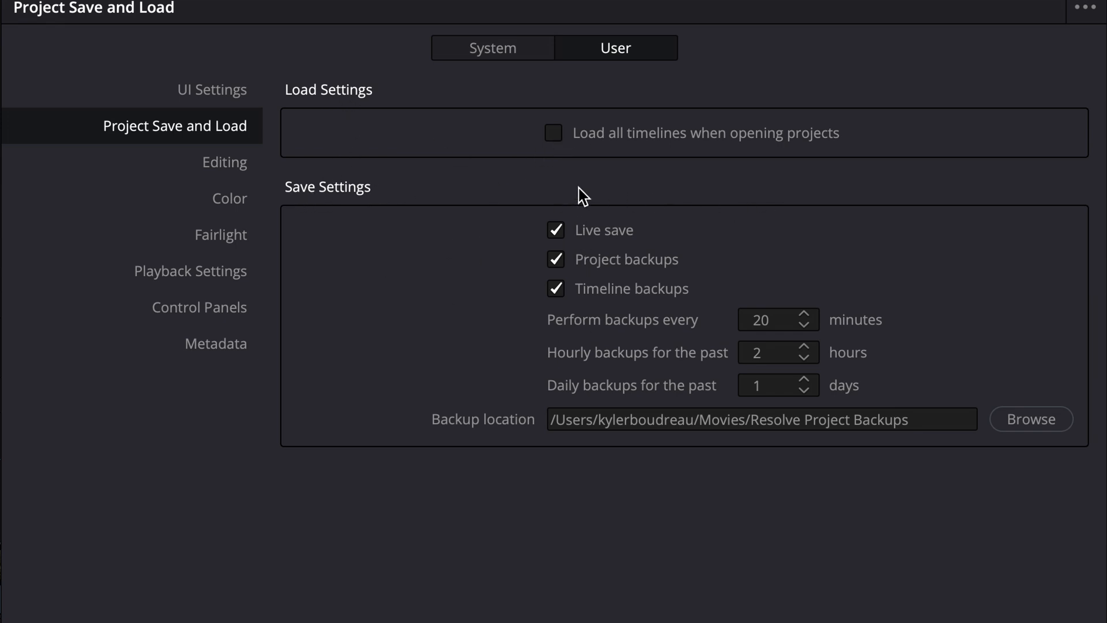
{"action": "mouse_move", "coordinate": [633, 478]}
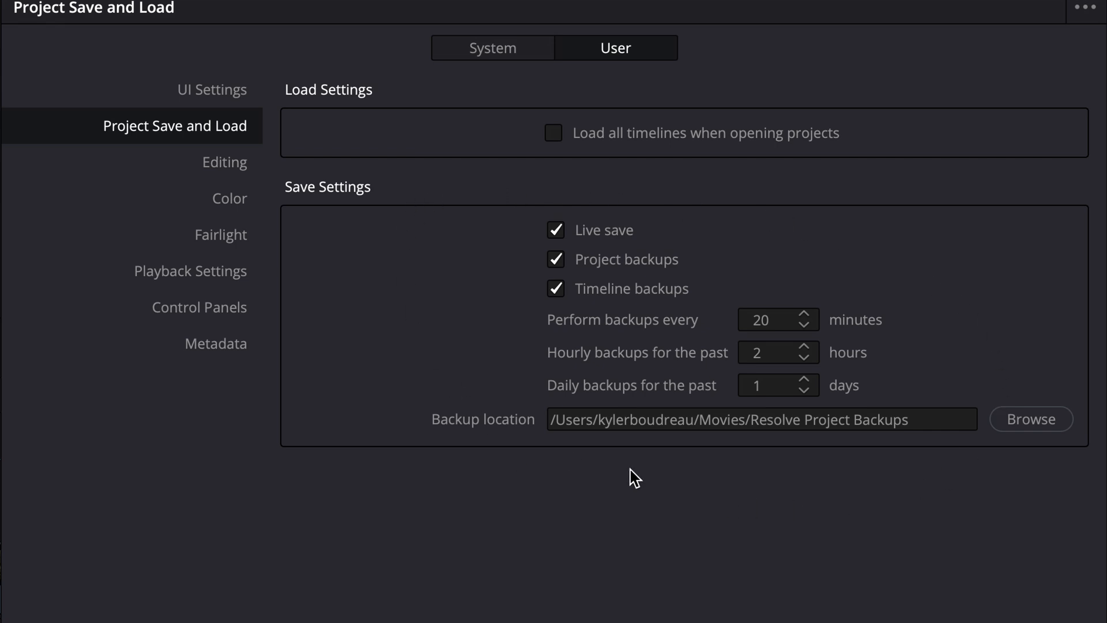
{"action": "mouse_move", "coordinate": [844, 495]}
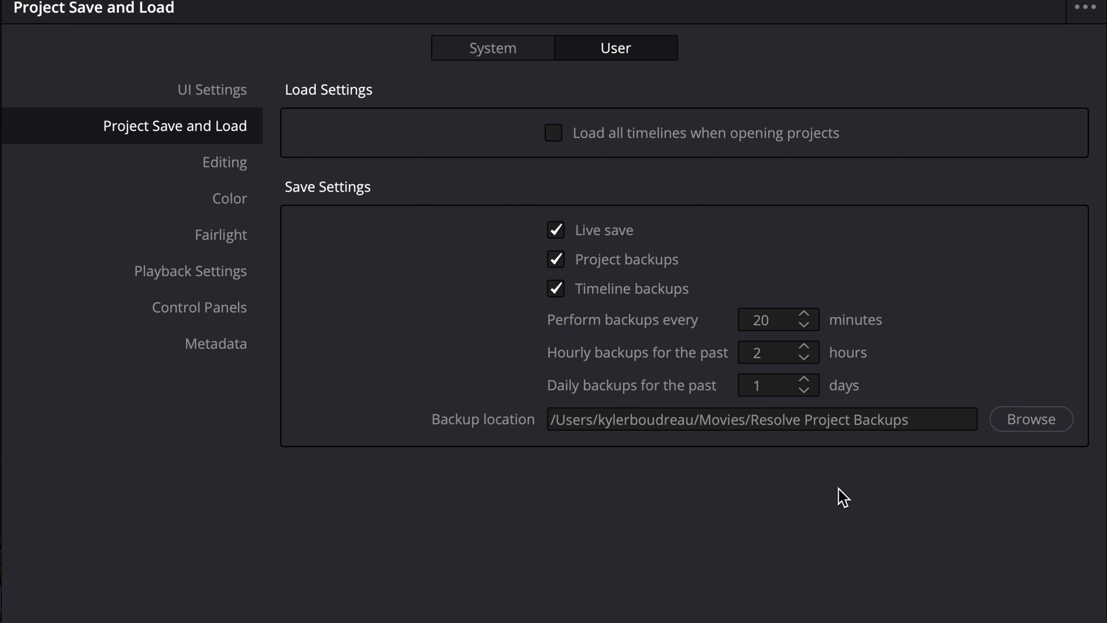
{"action": "mouse_move", "coordinate": [511, 451]}
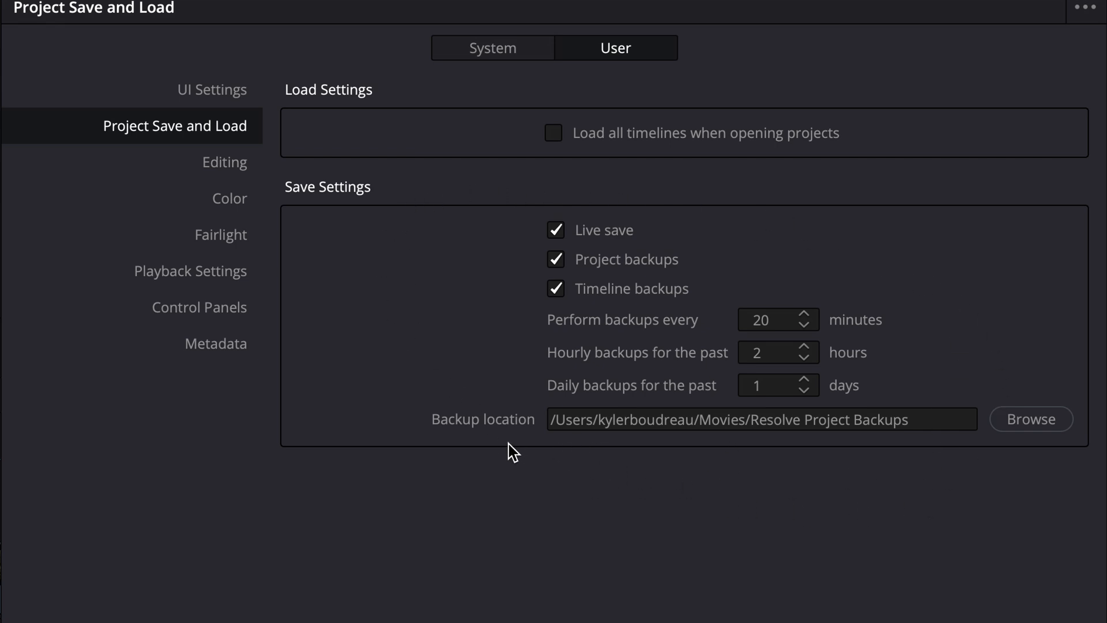
{"action": "mouse_move", "coordinate": [495, 452]}
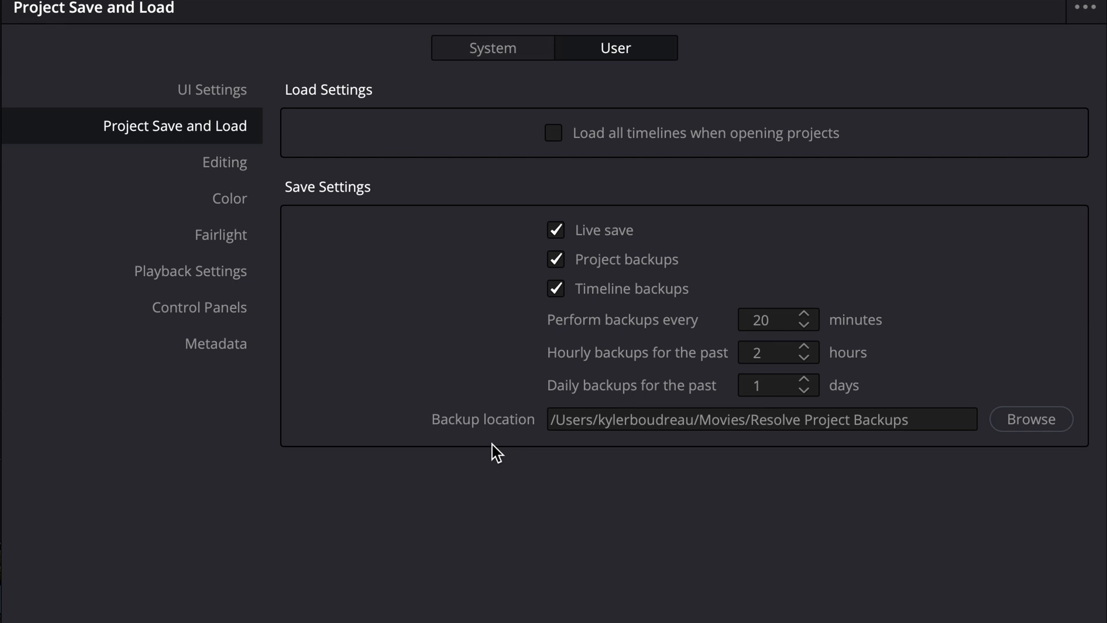
{"action": "left_click", "coordinate": [555, 258]}
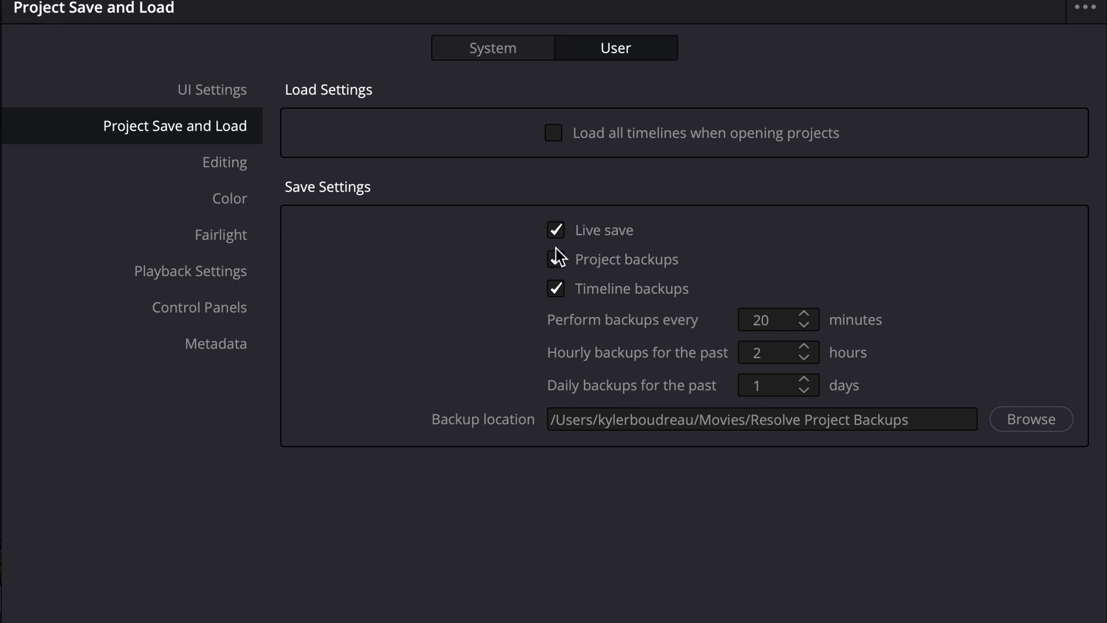
{"action": "left_click", "coordinate": [555, 259]}
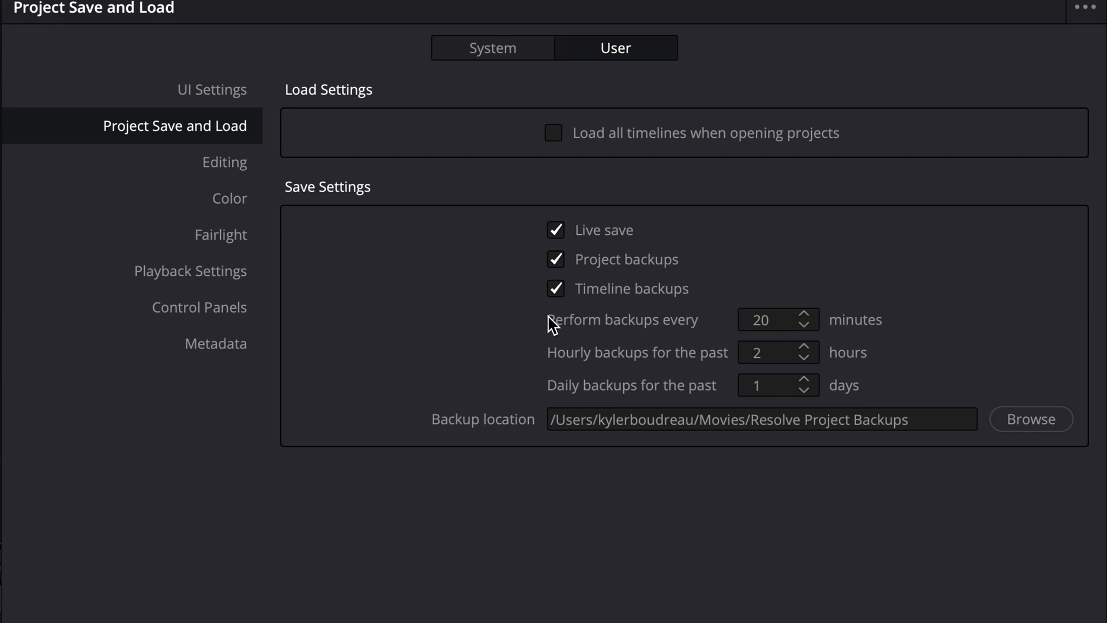
{"action": "mouse_move", "coordinate": [770, 319]}
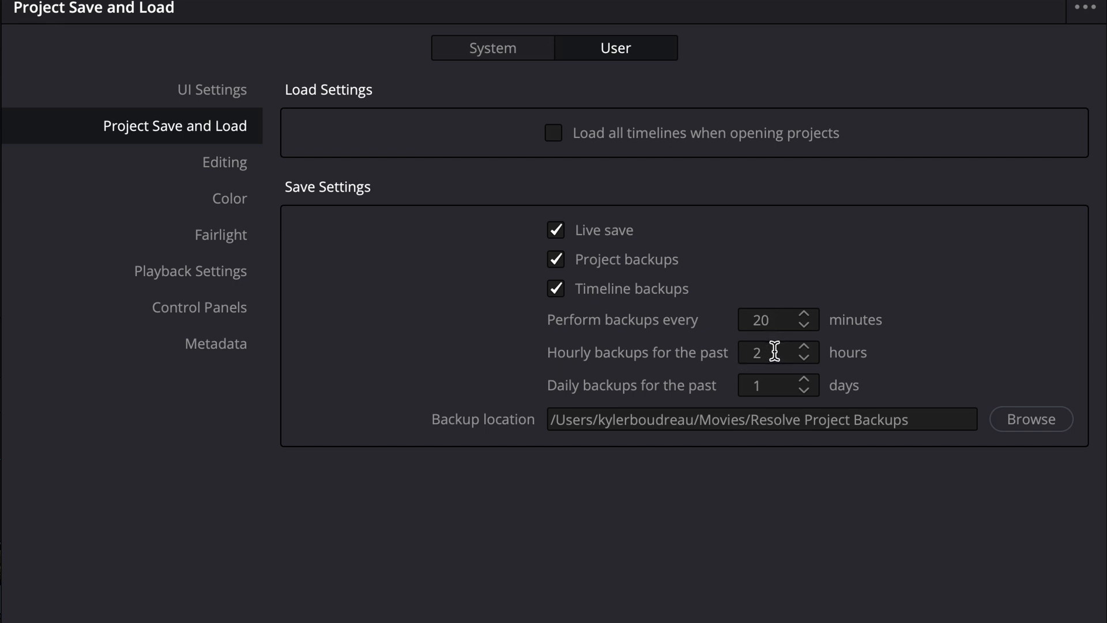
{"action": "mouse_move", "coordinate": [828, 395]}
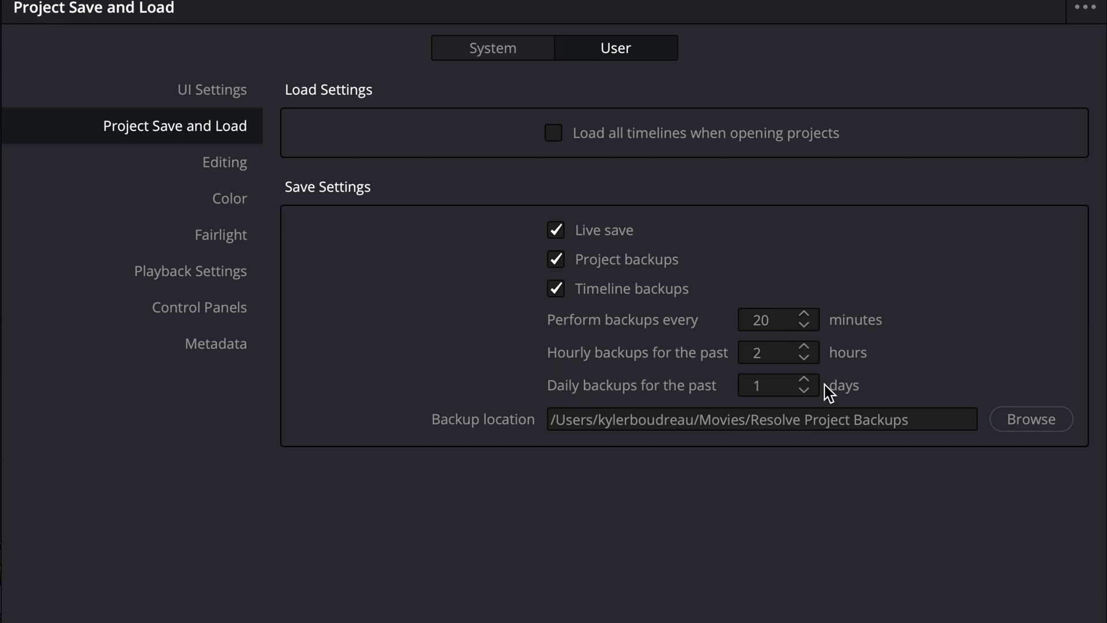
{"action": "mouse_move", "coordinate": [742, 321]}
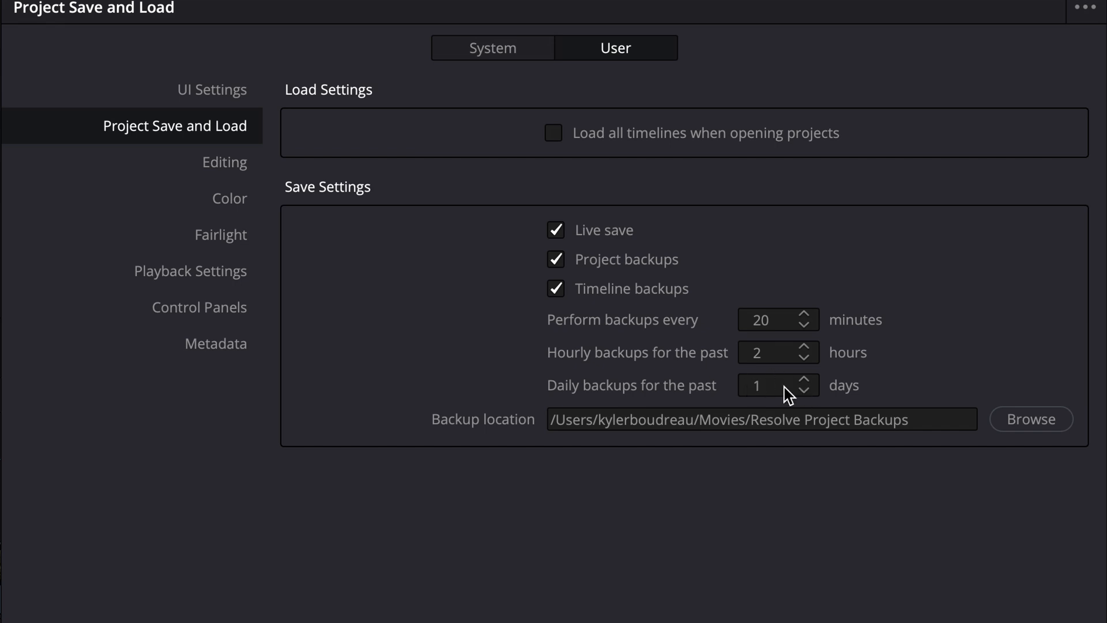
{"action": "mouse_move", "coordinate": [749, 398]}
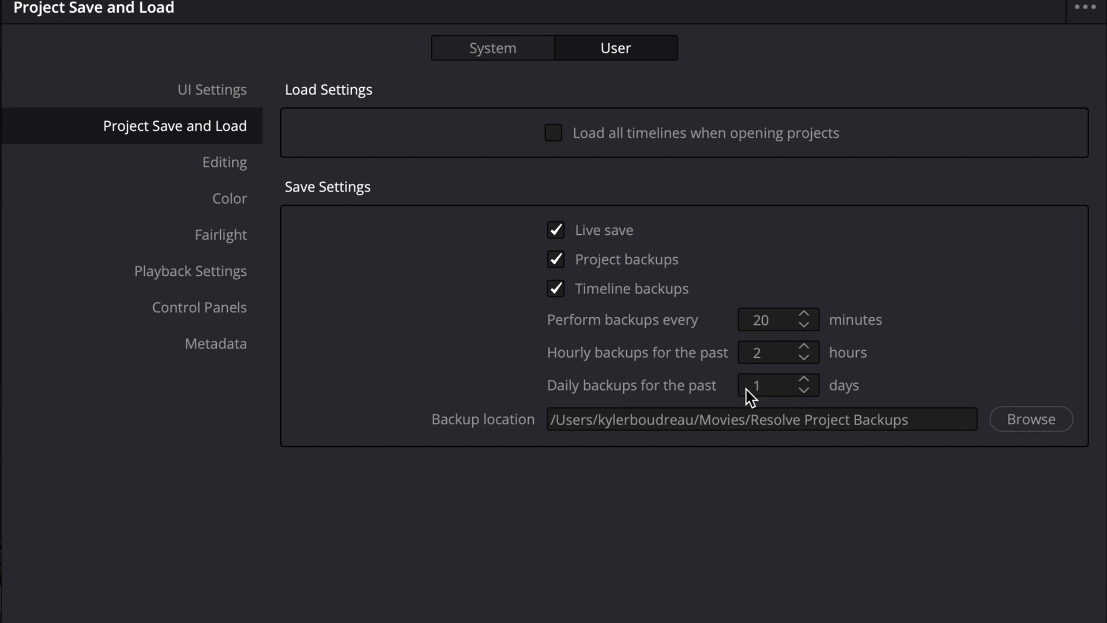
{"action": "mouse_move", "coordinate": [781, 387]}
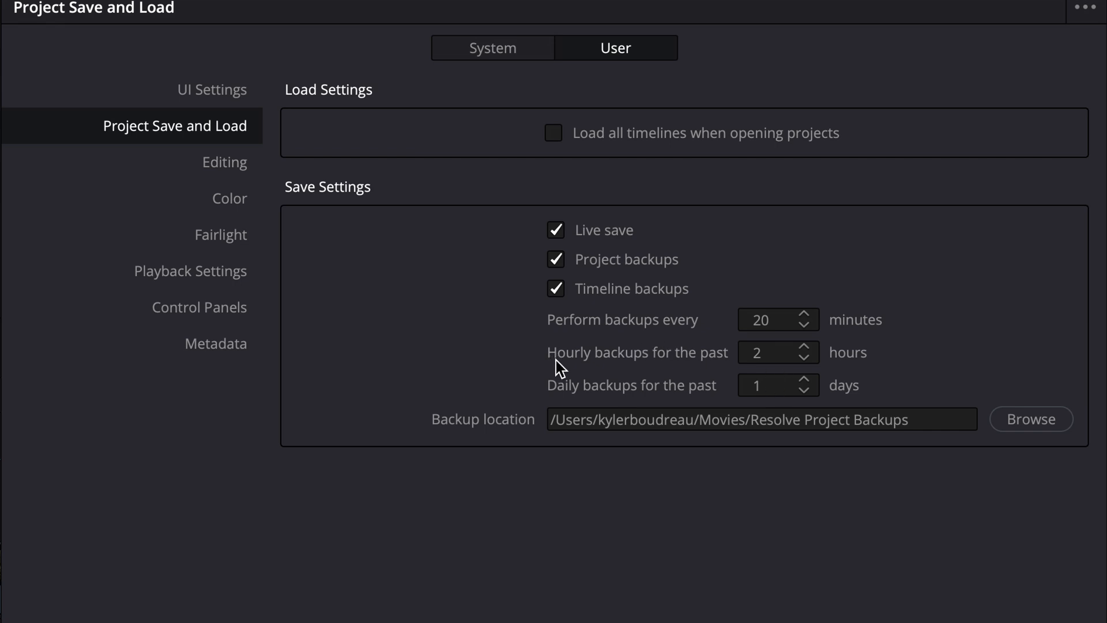
{"action": "mouse_move", "coordinate": [804, 357]}
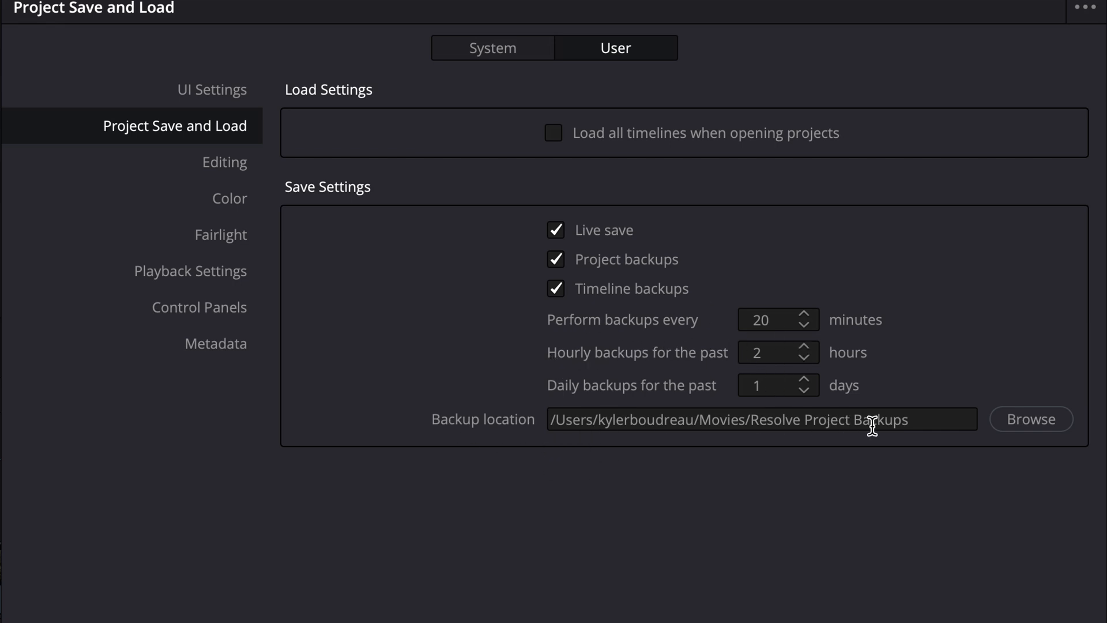
{"action": "mouse_move", "coordinate": [708, 474]}
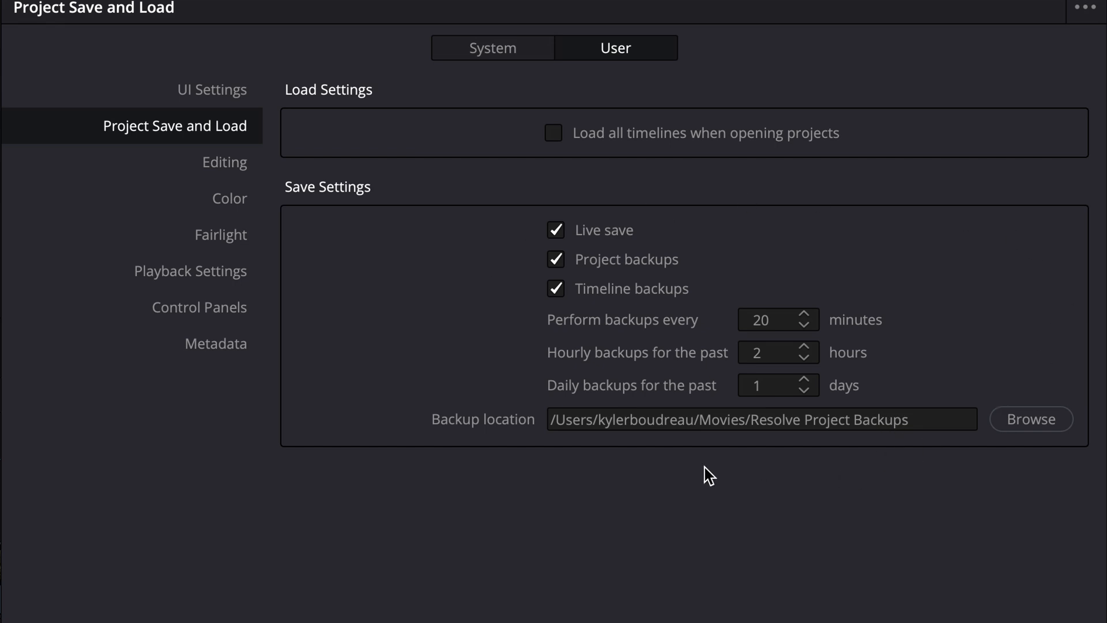
{"action": "mouse_move", "coordinate": [568, 467]}
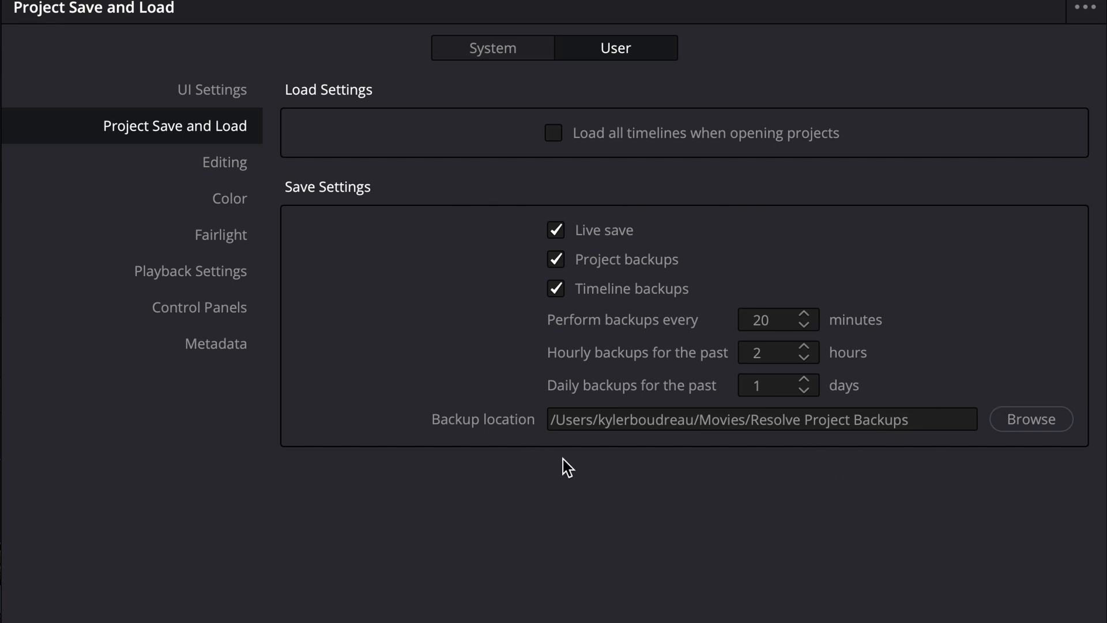
{"action": "mouse_move", "coordinate": [813, 575]}
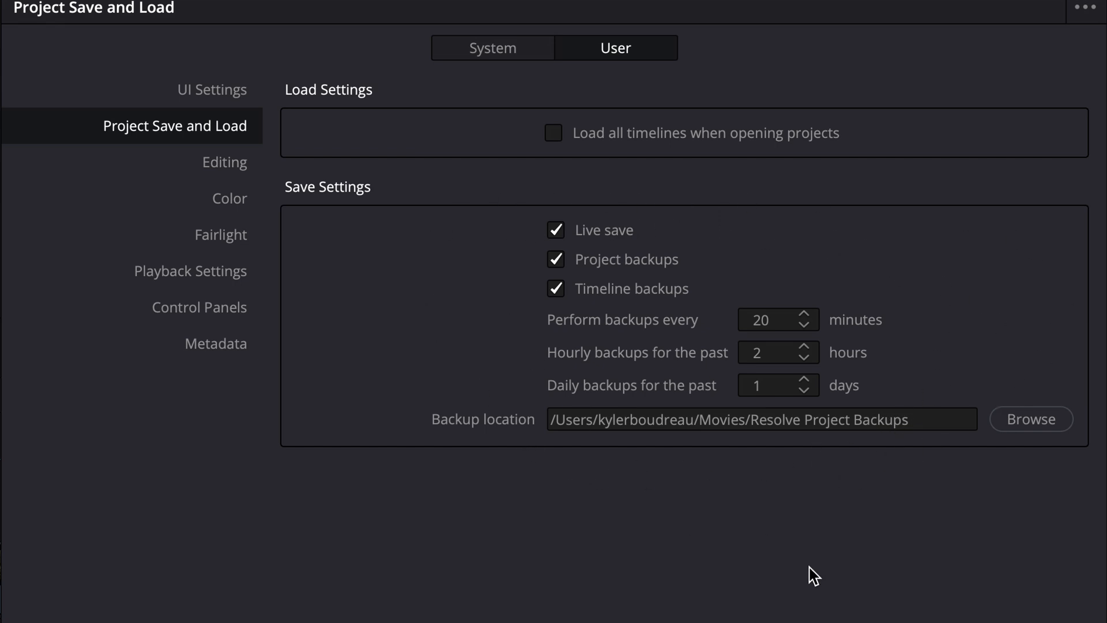
{"action": "mouse_move", "coordinate": [937, 430]}
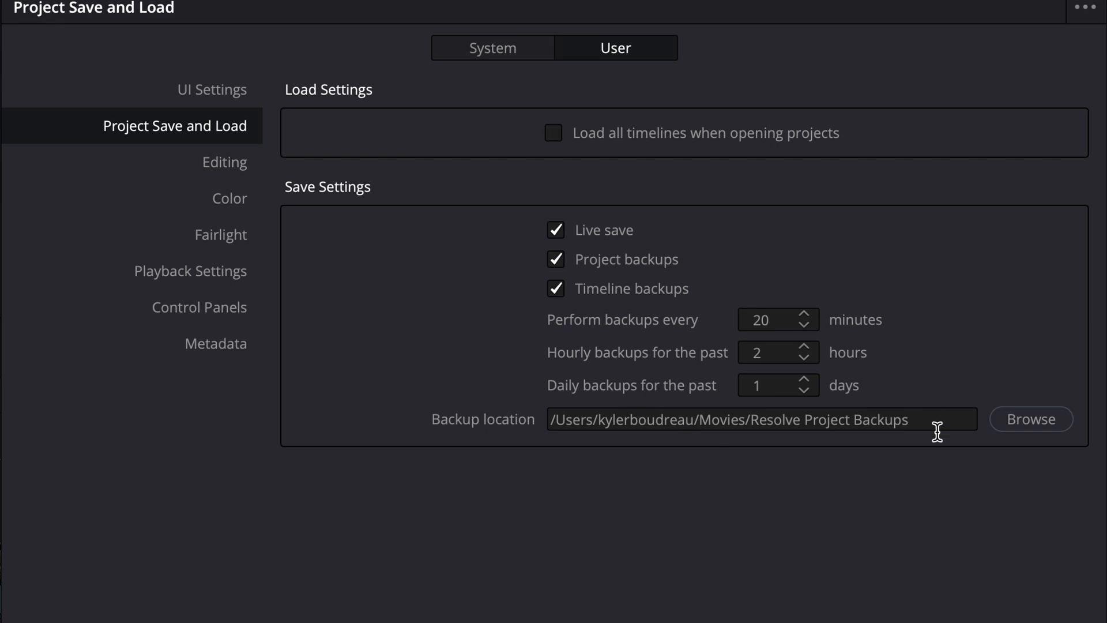
{"action": "mouse_move", "coordinate": [901, 185]}
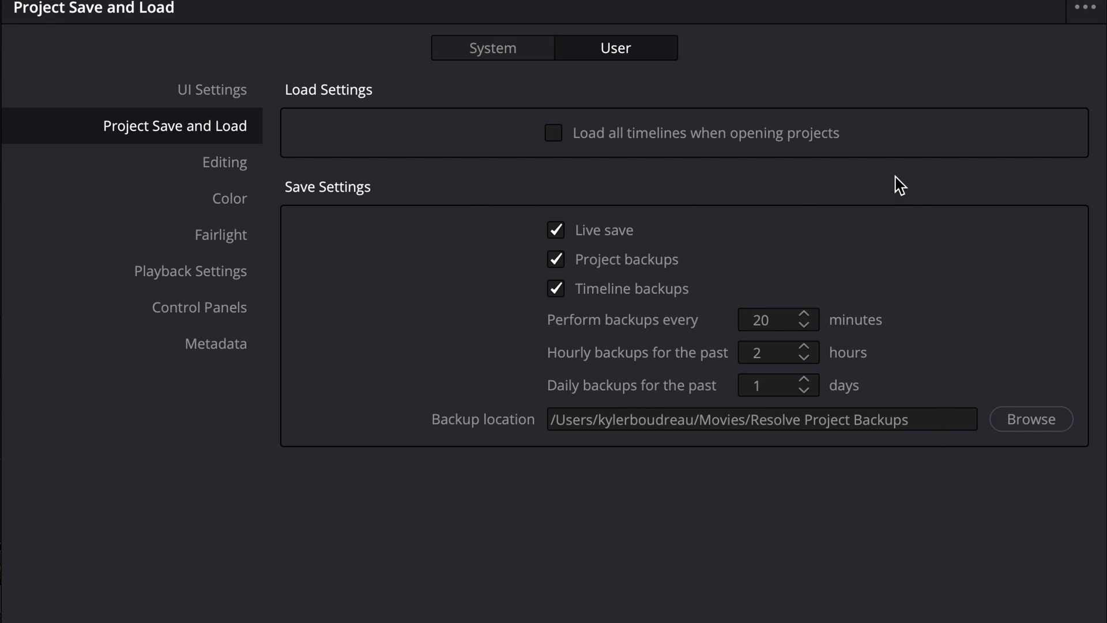
{"action": "mouse_move", "coordinate": [681, 266]}
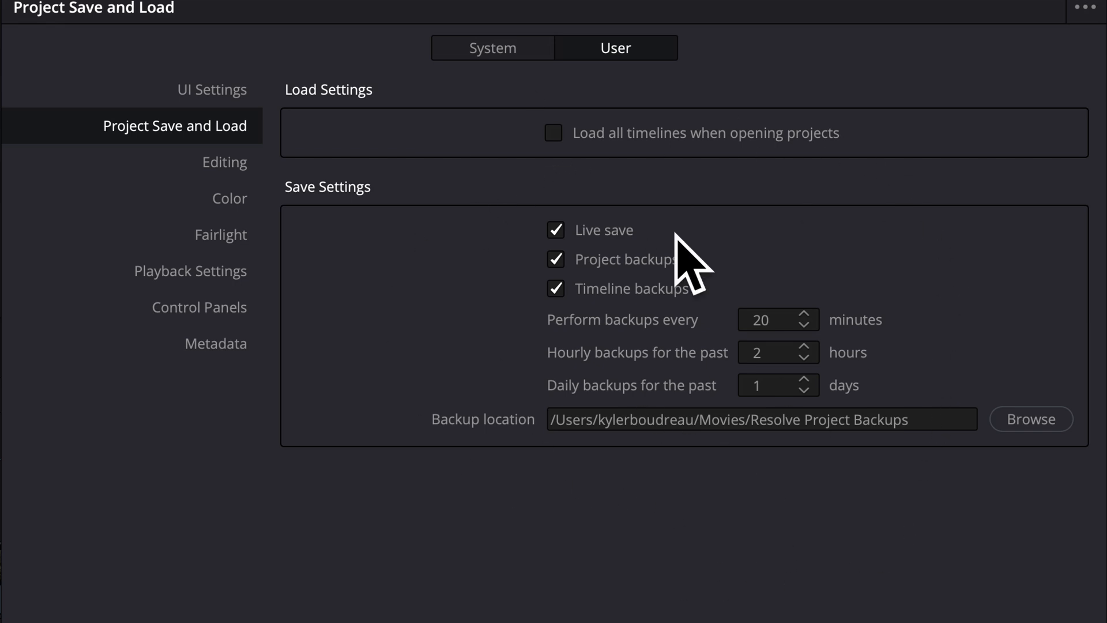
{"action": "mouse_move", "coordinate": [673, 443]}
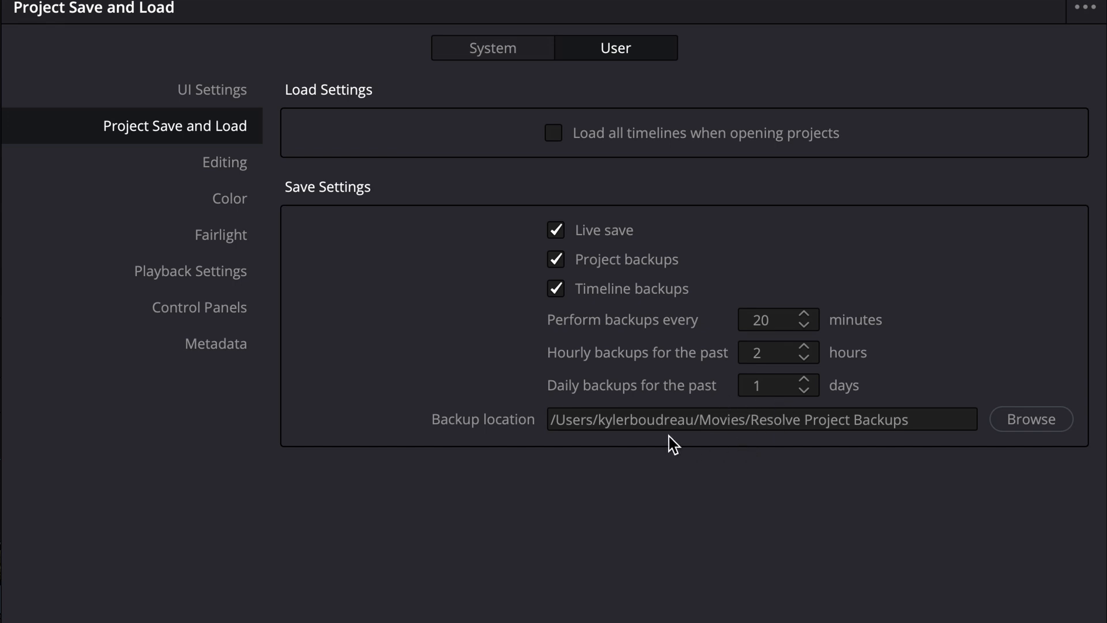
{"action": "mouse_move", "coordinate": [609, 161]}
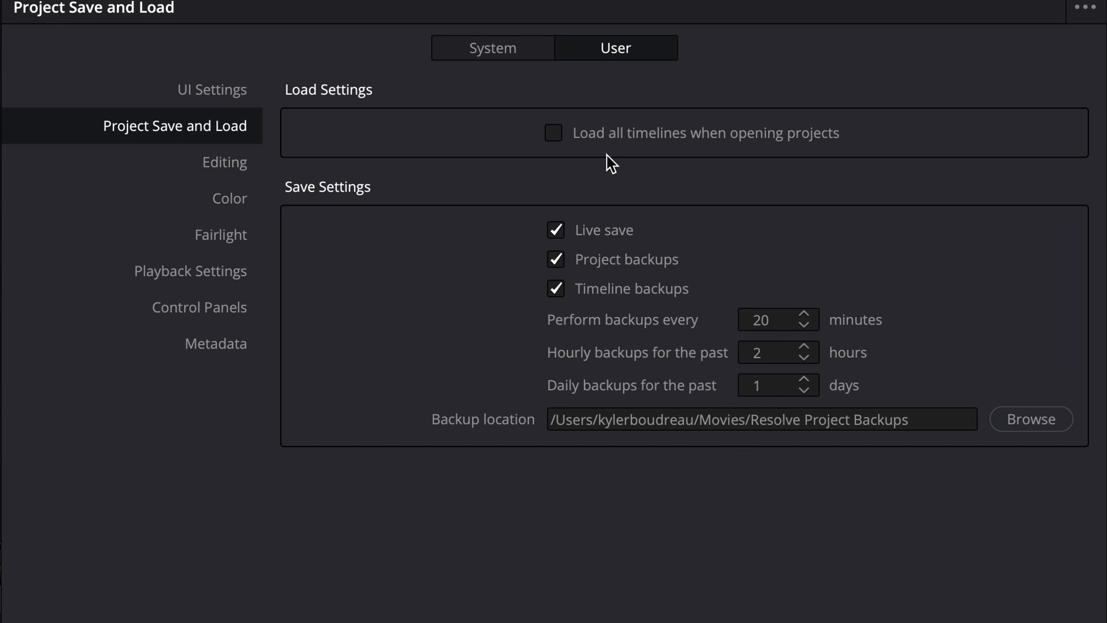
{"action": "mouse_move", "coordinate": [613, 425]}
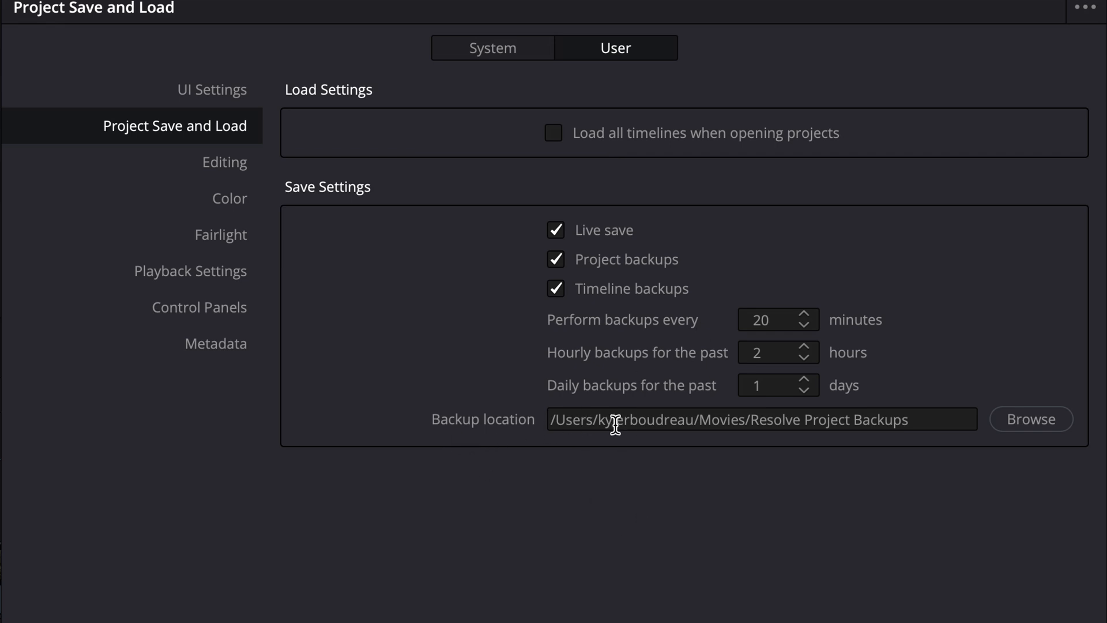
{"action": "mouse_move", "coordinate": [559, 421]}
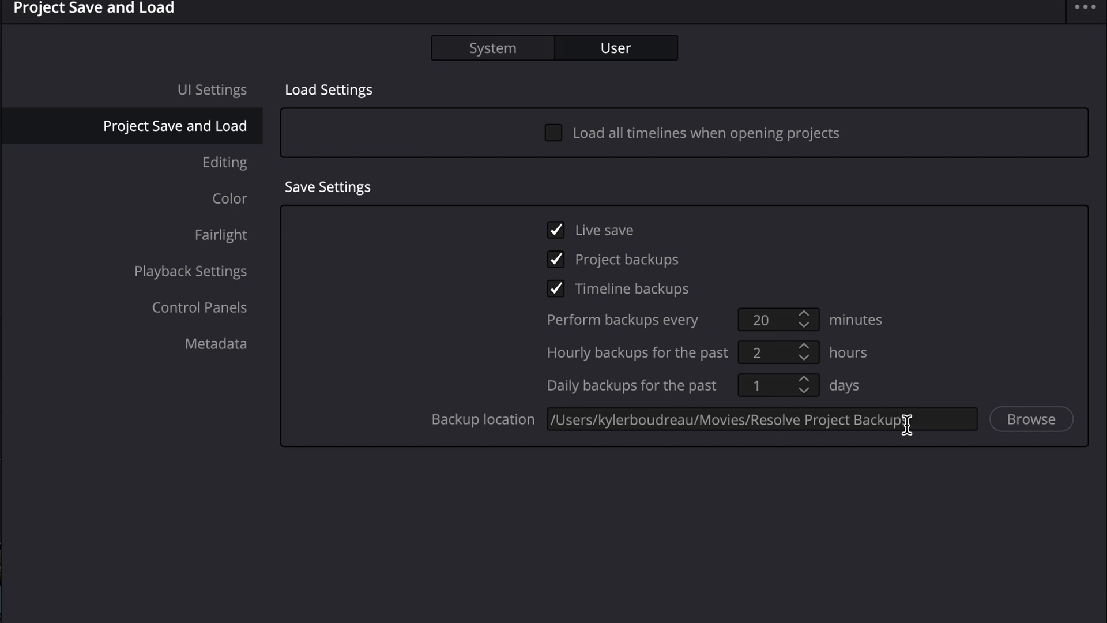
{"action": "mouse_move", "coordinate": [677, 517]}
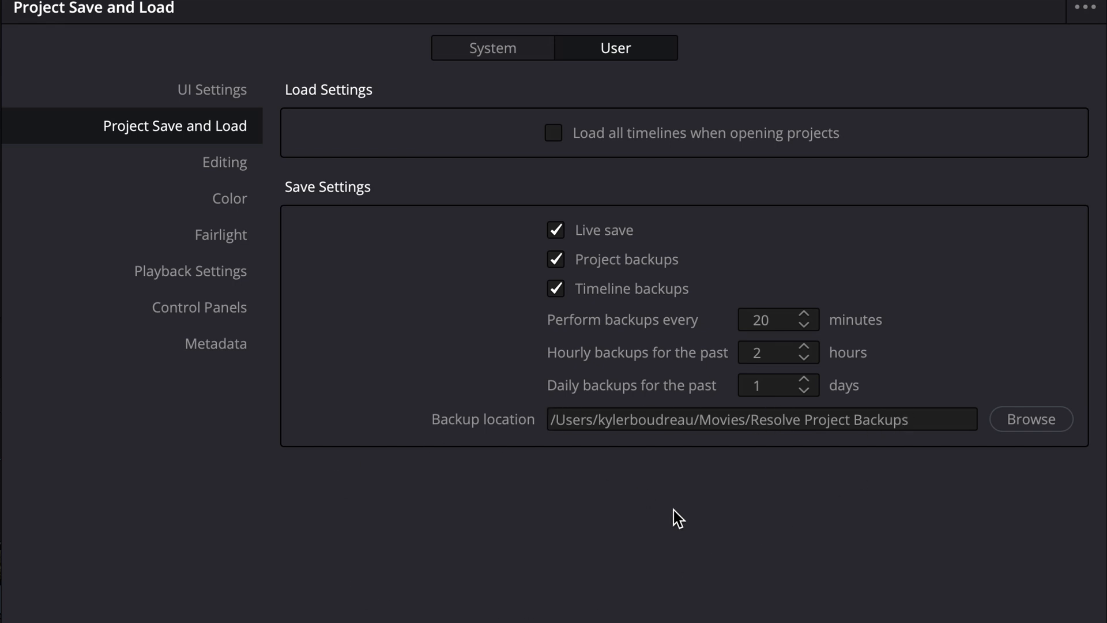
{"action": "mouse_move", "coordinate": [580, 84]}
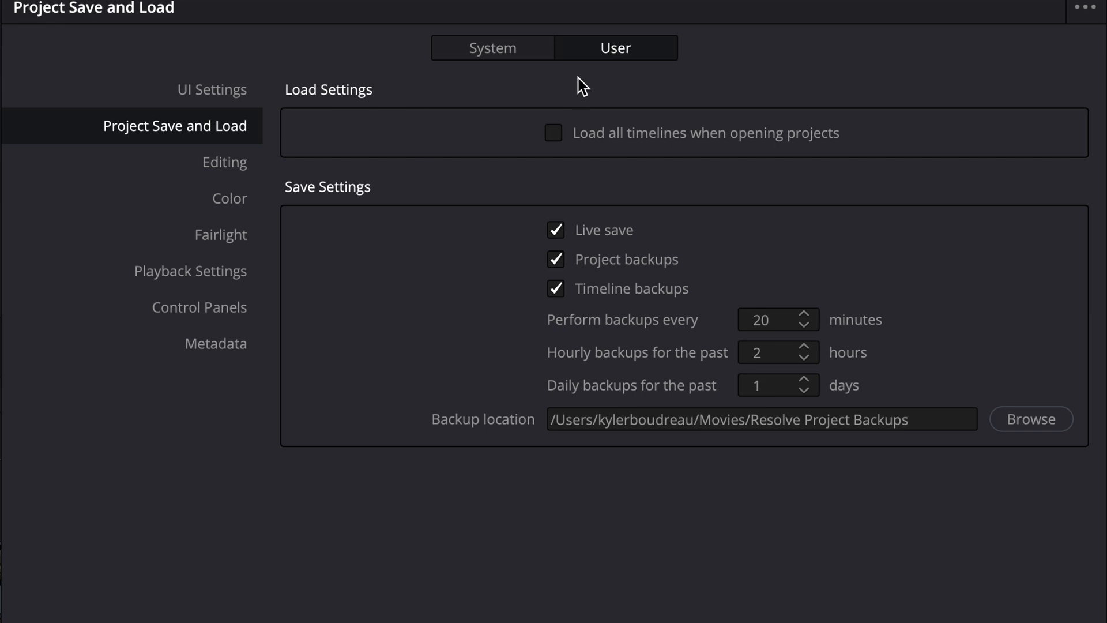
{"action": "mouse_move", "coordinate": [1084, 13]}
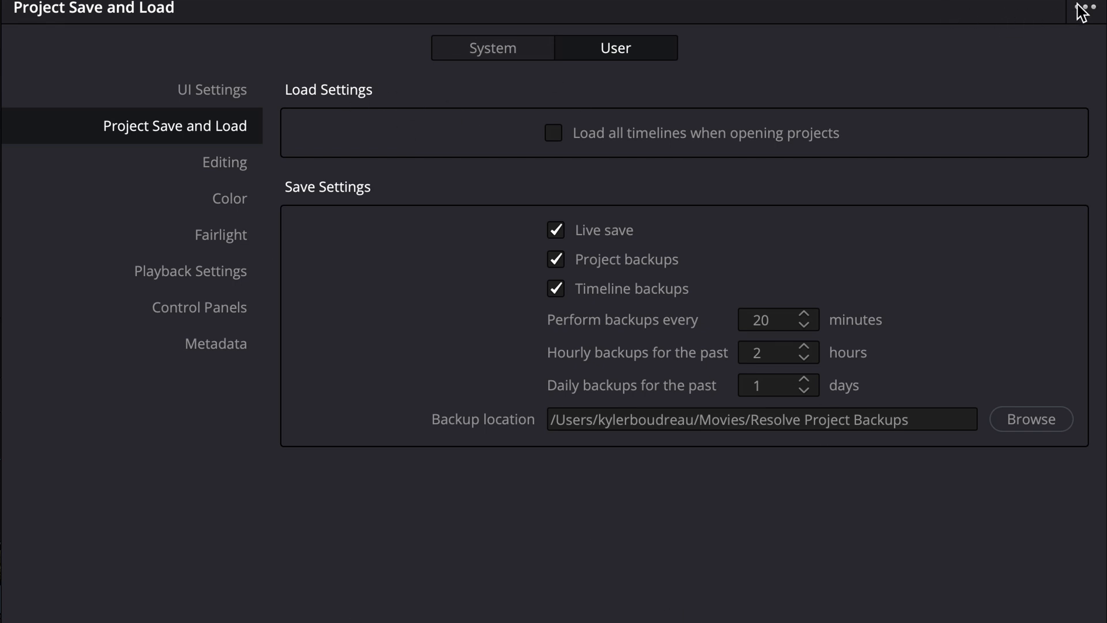
{"action": "mouse_move", "coordinate": [1090, 15]}
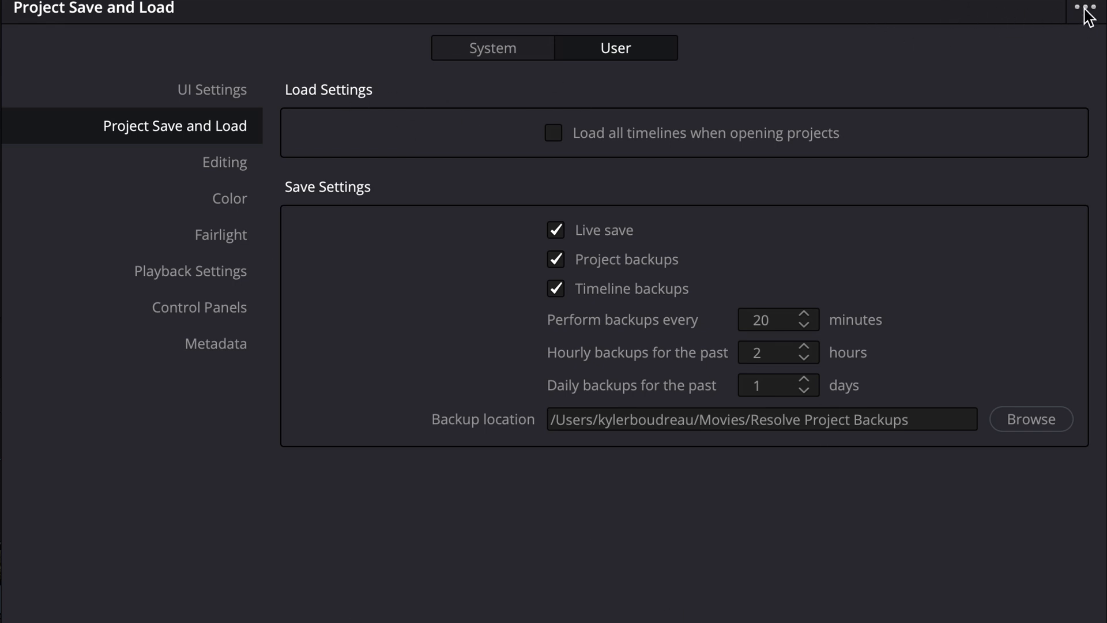
Step: Save the current user preferences as a named preset via the ••• options menu
{"action": "left_click", "coordinate": [1087, 8]}
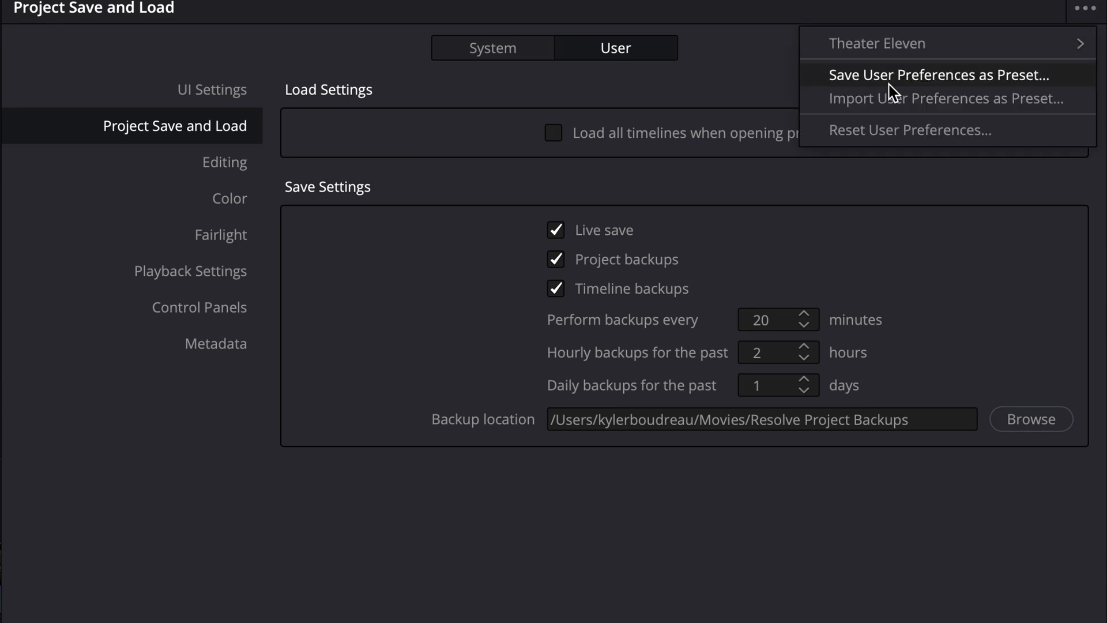
{"action": "mouse_move", "coordinate": [940, 80]}
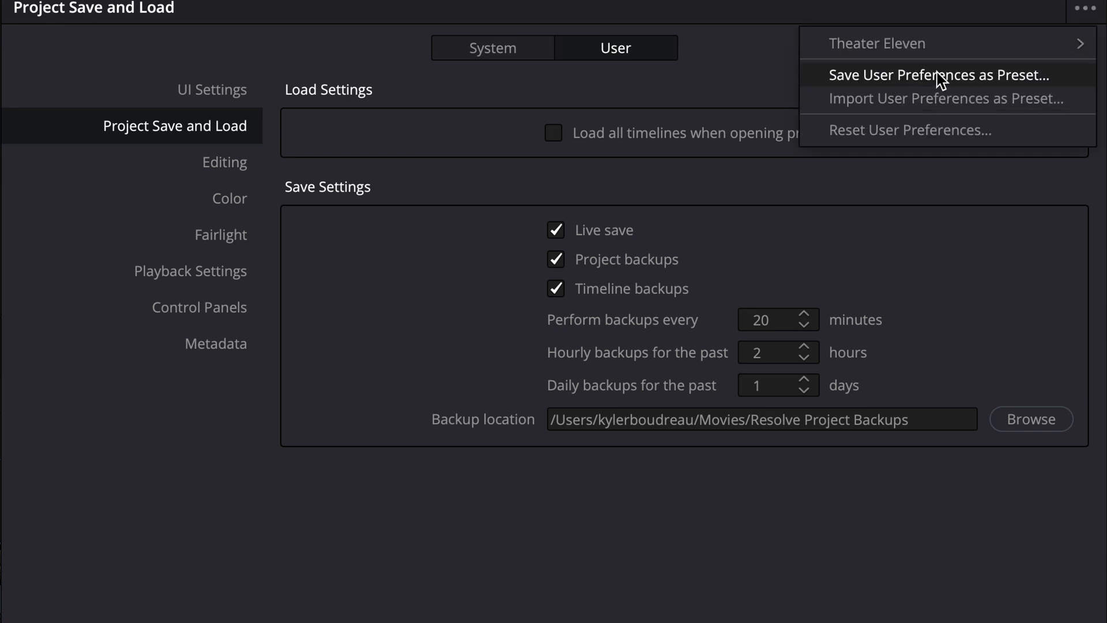
{"action": "left_click", "coordinate": [941, 74]}
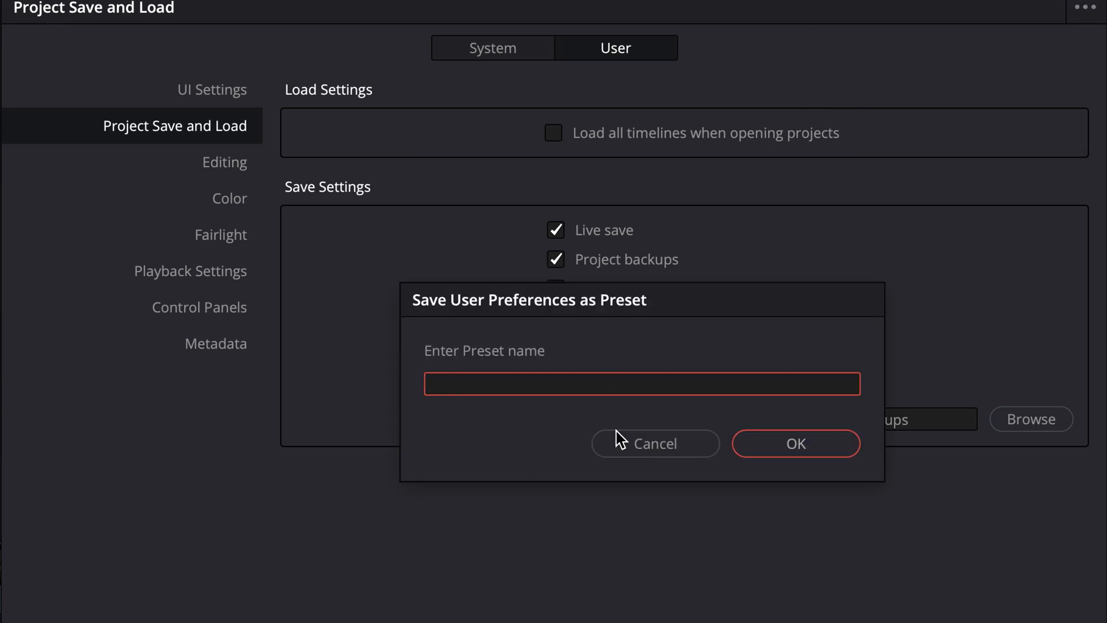
{"action": "left_click", "coordinate": [654, 443]}
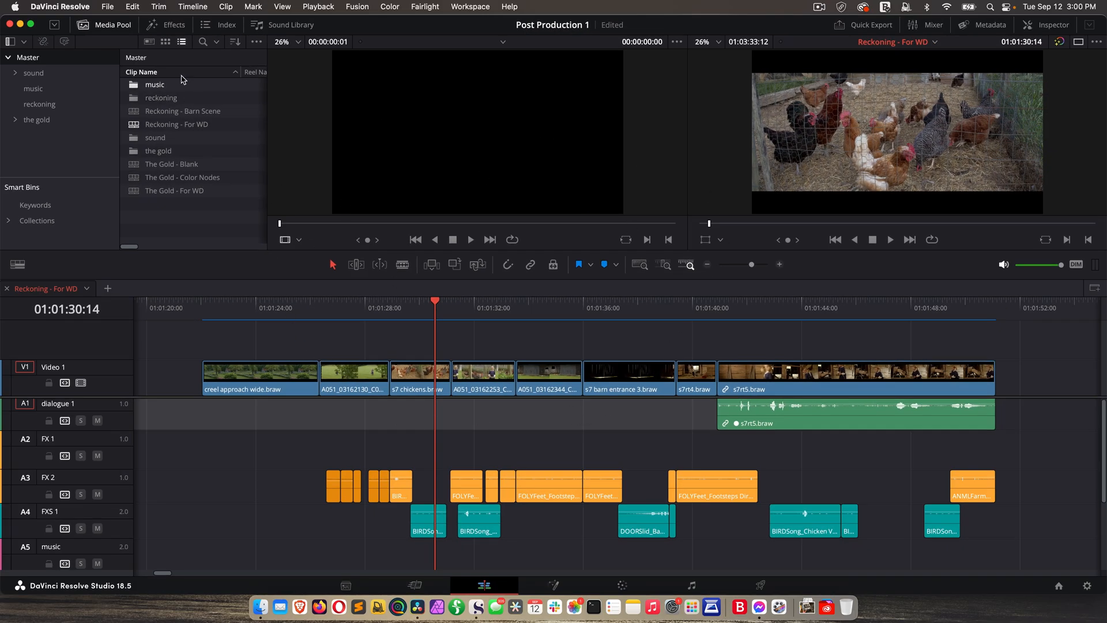
Step: Browse the Playback and File menus and choose Export Project for Post Production 1
{"action": "left_click", "coordinate": [60, 7]}
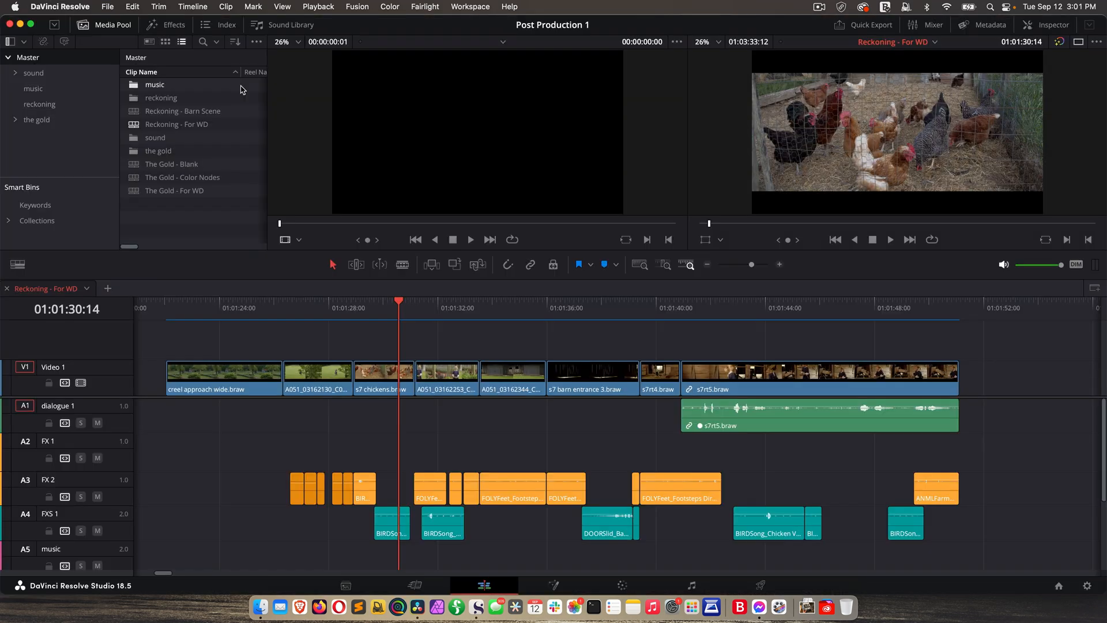
{"action": "left_click", "coordinate": [319, 7]}
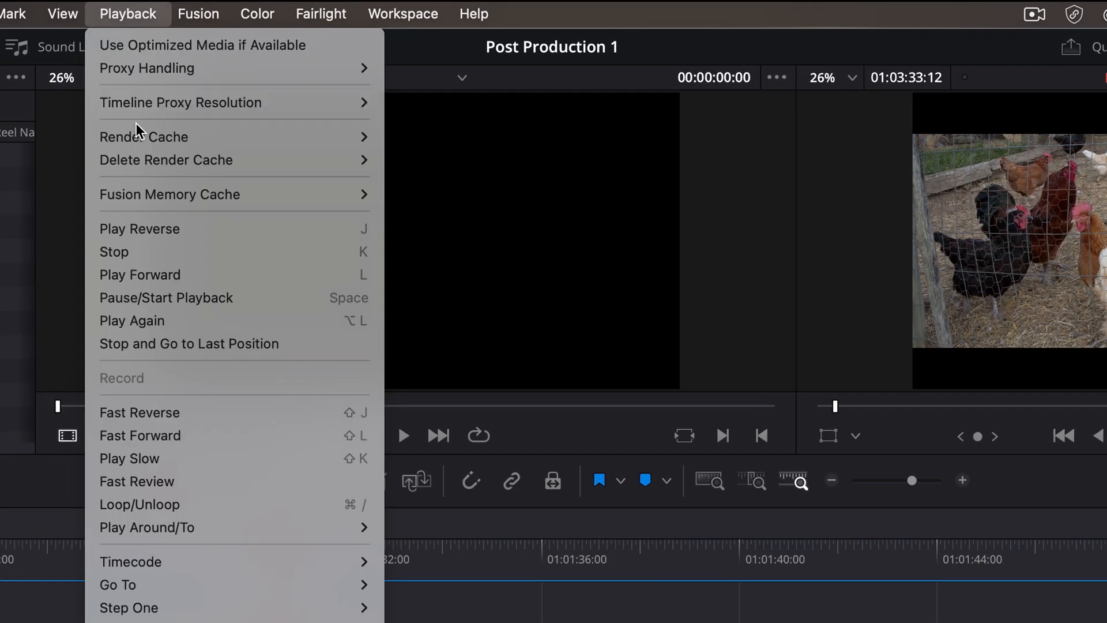
{"action": "left_click", "coordinate": [144, 137]}
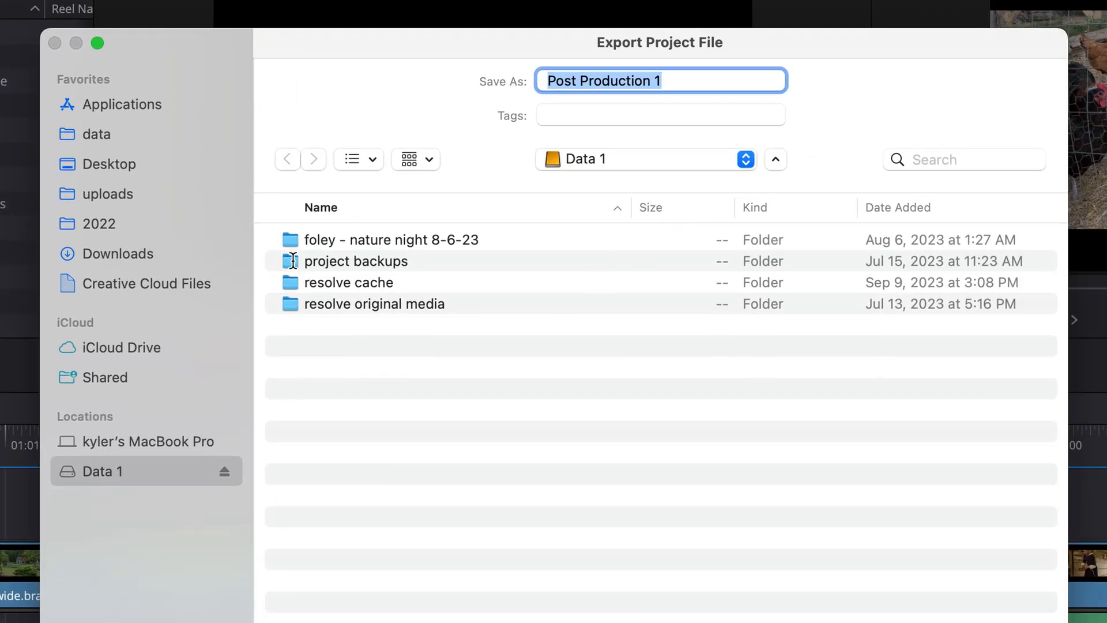
Step: Enter the project backups folder and cancel making a new folder directly inside it
{"action": "left_click", "coordinate": [356, 260]}
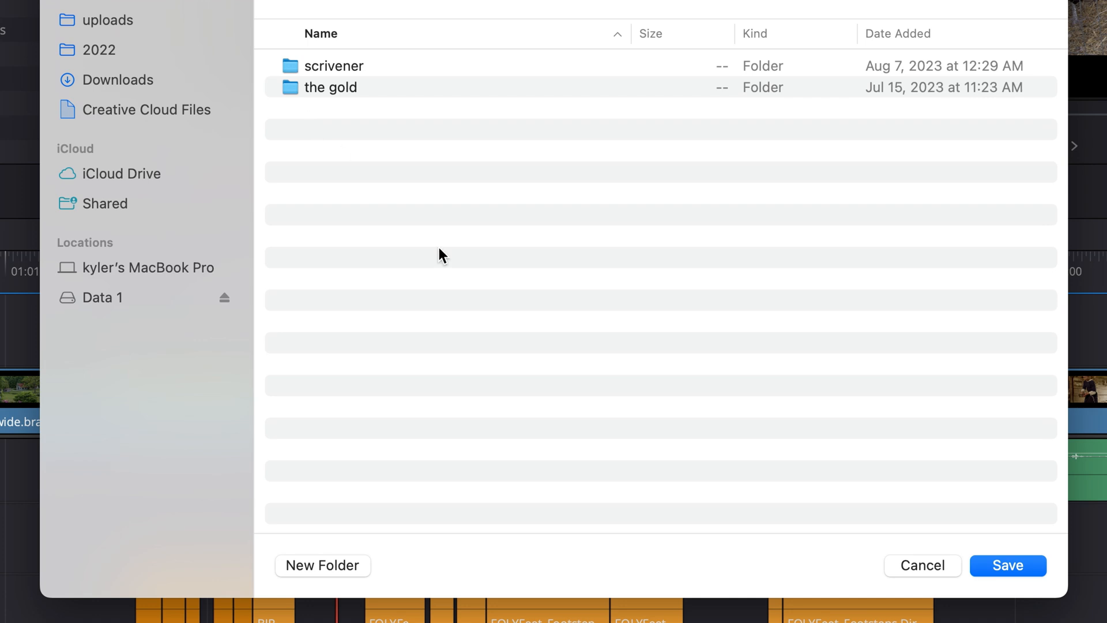
{"action": "left_click", "coordinate": [323, 565]}
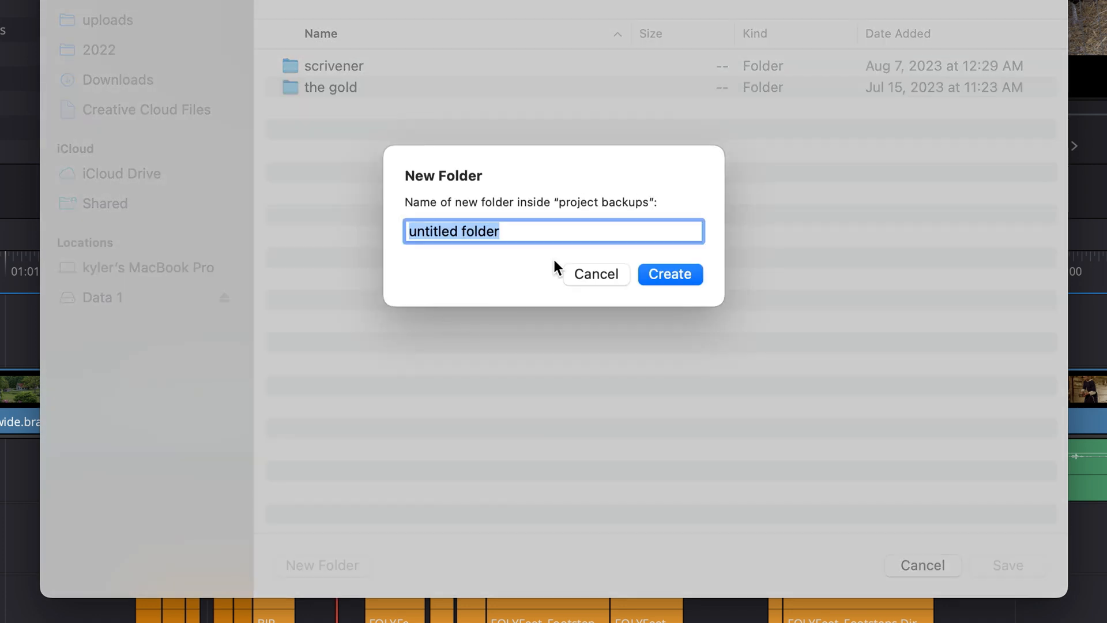
{"action": "left_click", "coordinate": [595, 275]}
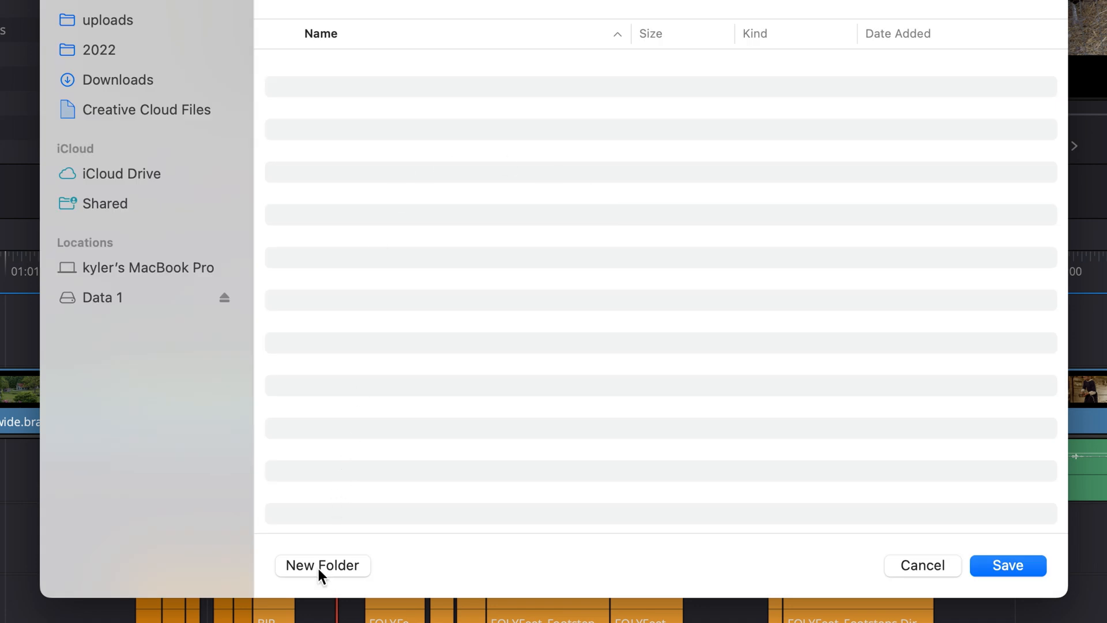
Step: Create a new folder named 'September 12' inside My Film
{"action": "left_click", "coordinate": [322, 565]}
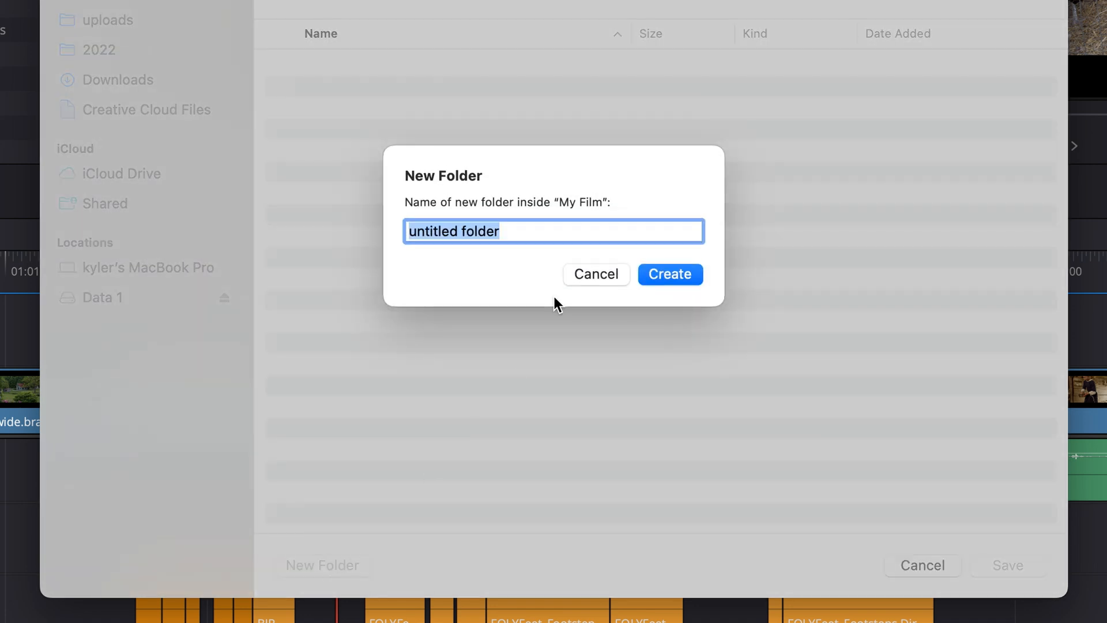
{"action": "type", "text": "September 12"}
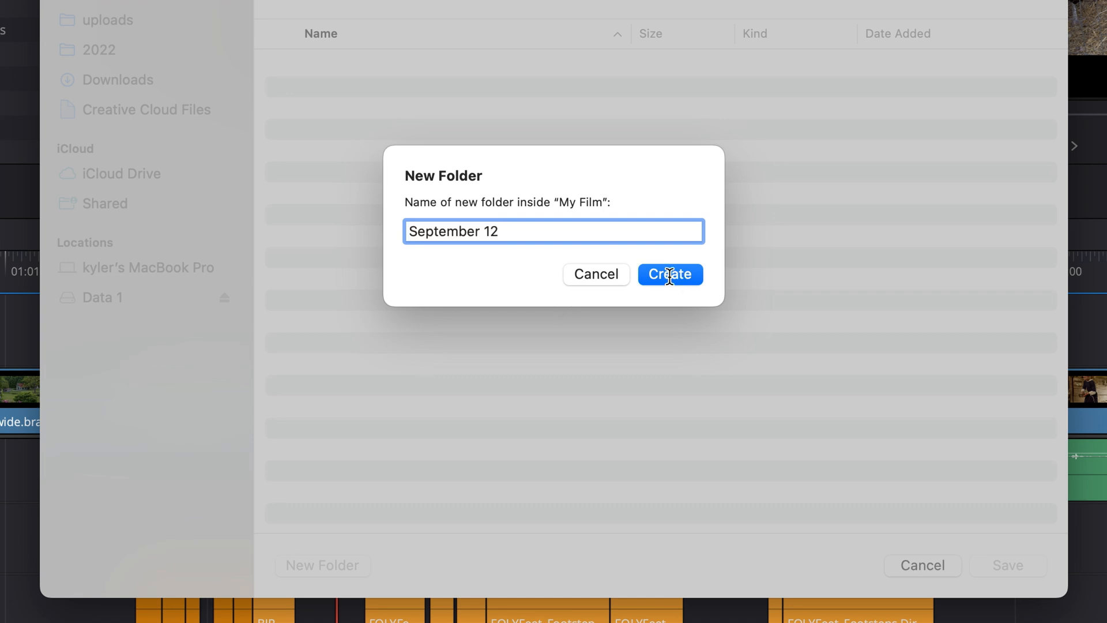
{"action": "left_click", "coordinate": [669, 275]}
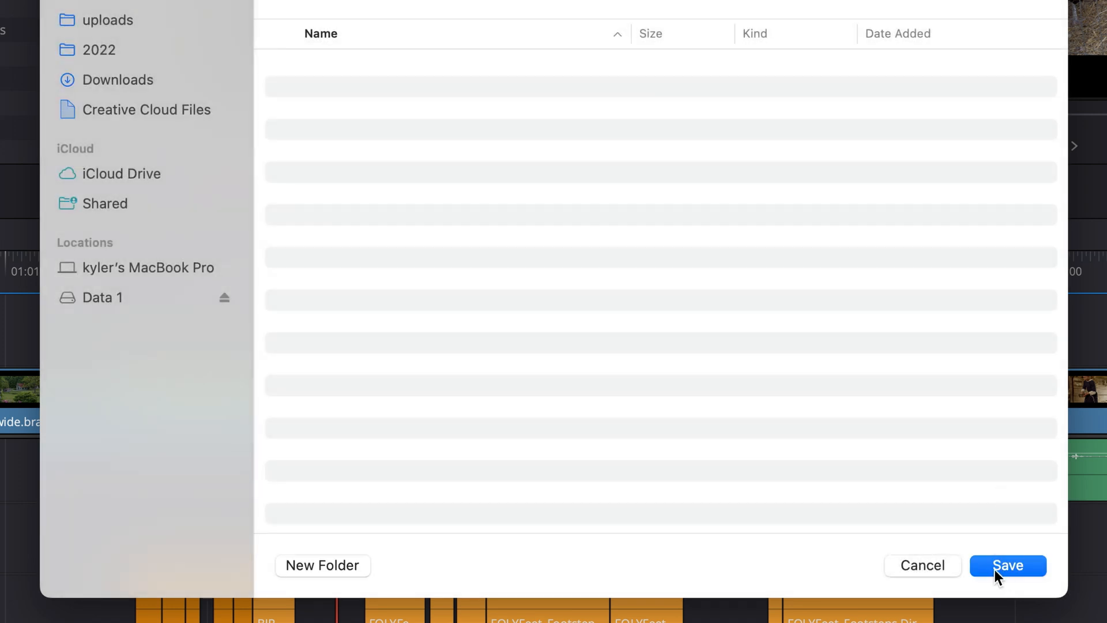
Step: Save the export into September 12, then verify Post Production 1.drp there in Finder
{"action": "left_click", "coordinate": [1006, 565]}
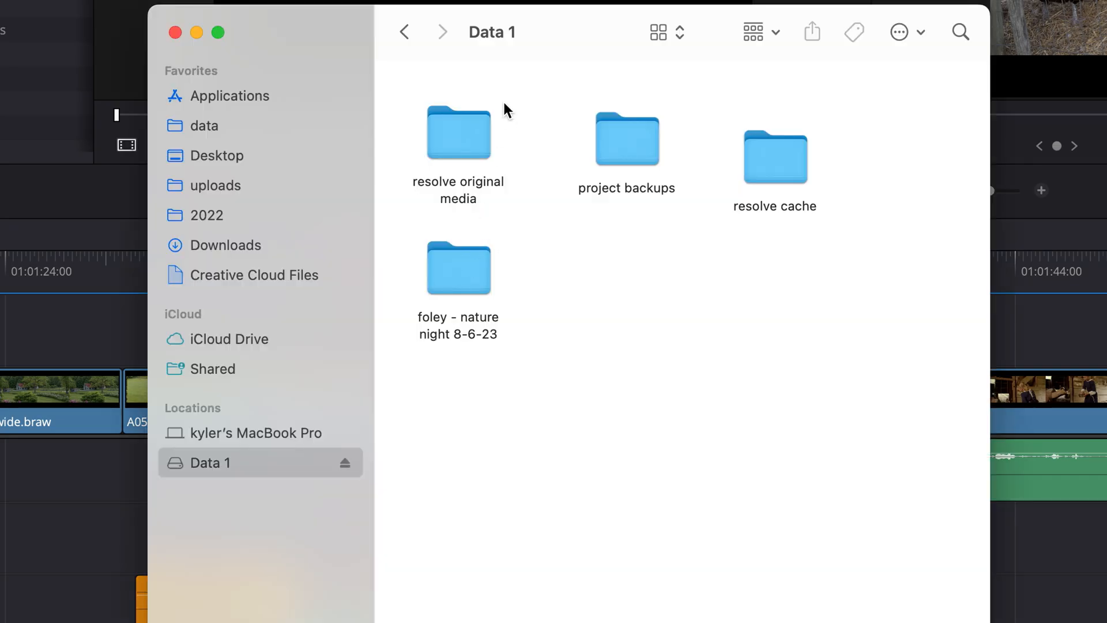
{"action": "double_click", "coordinate": [626, 140]}
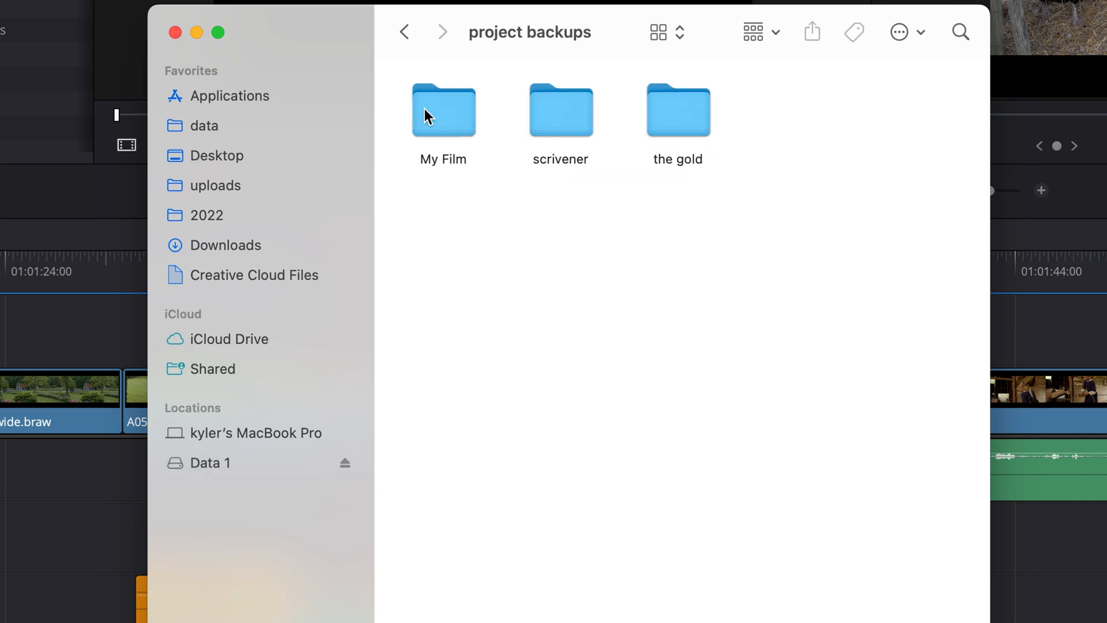
{"action": "double_click", "coordinate": [443, 110]}
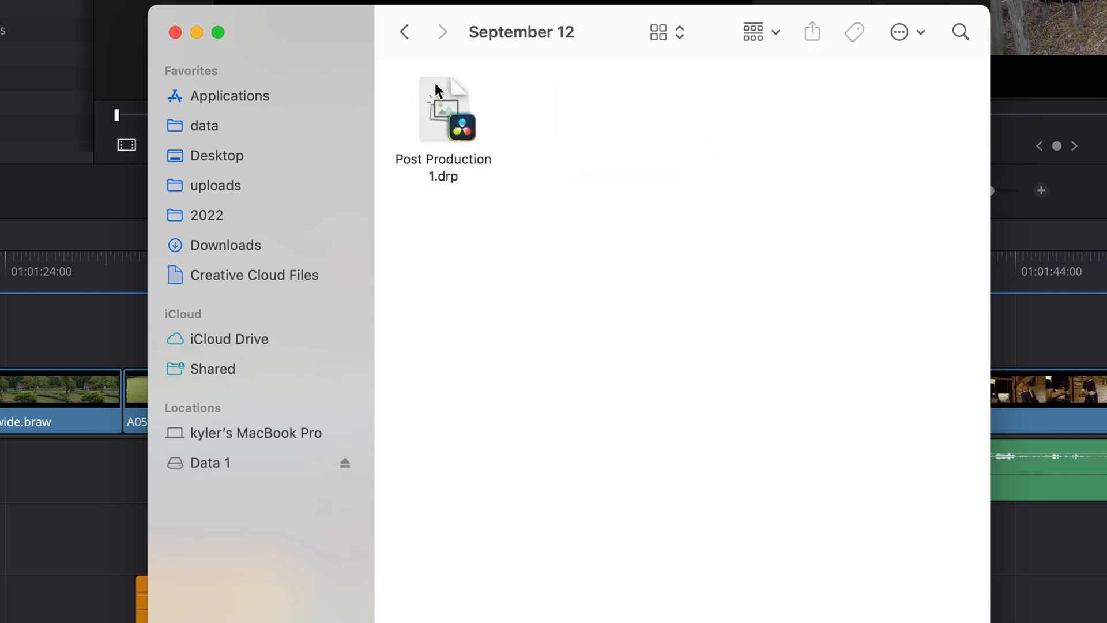
{"action": "double_click", "coordinate": [442, 110]}
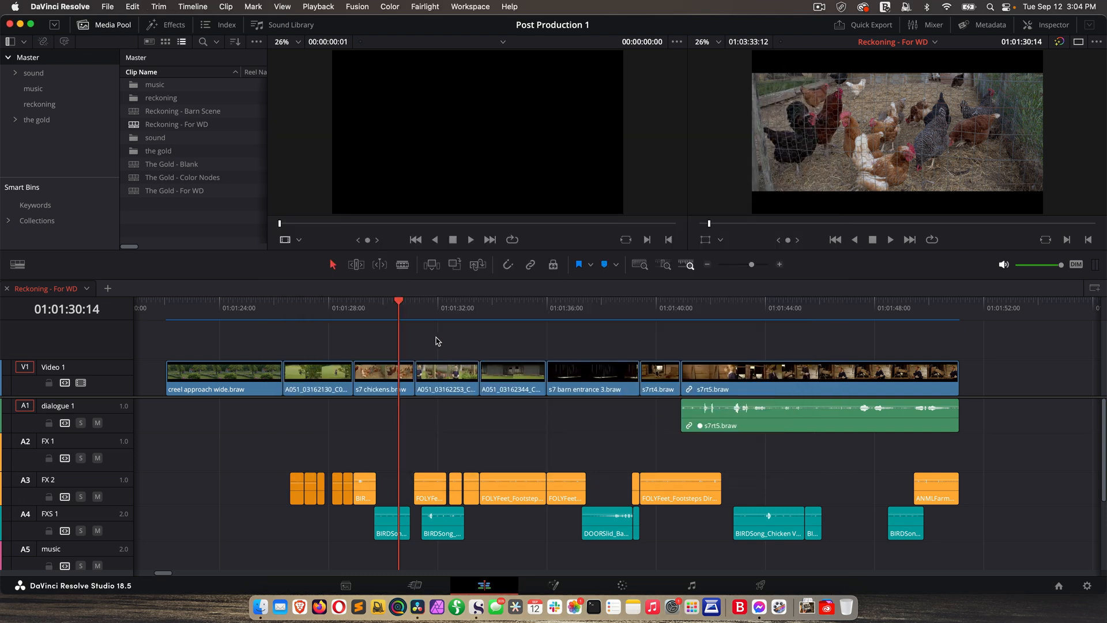
Step: Save the Post Production 1 project from the File menu
{"action": "left_click", "coordinate": [107, 7]}
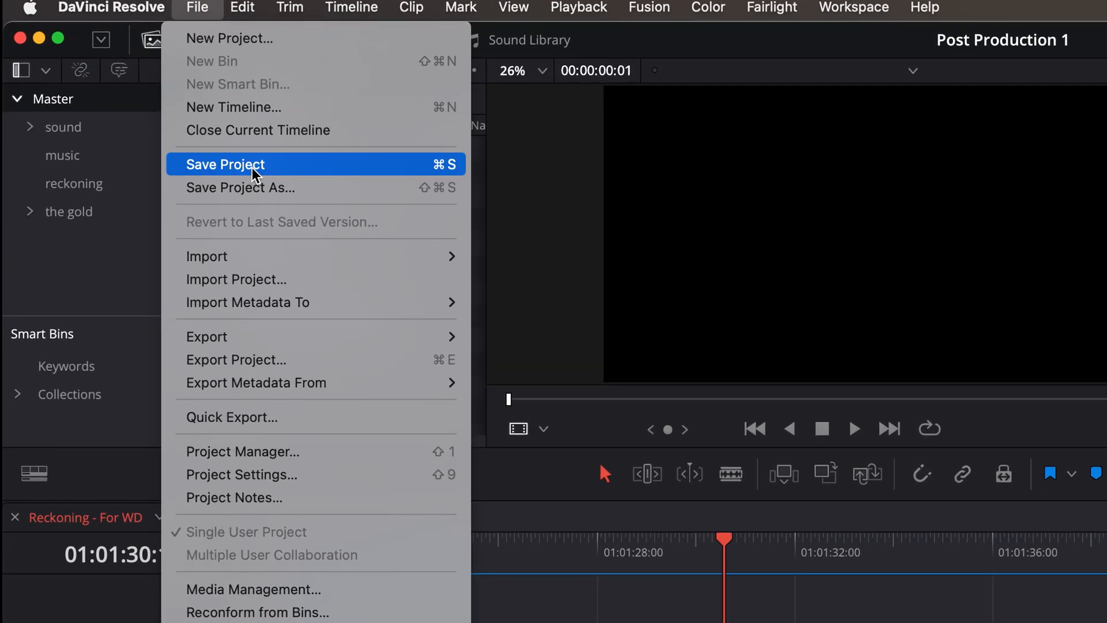
{"action": "mouse_move", "coordinate": [244, 167]}
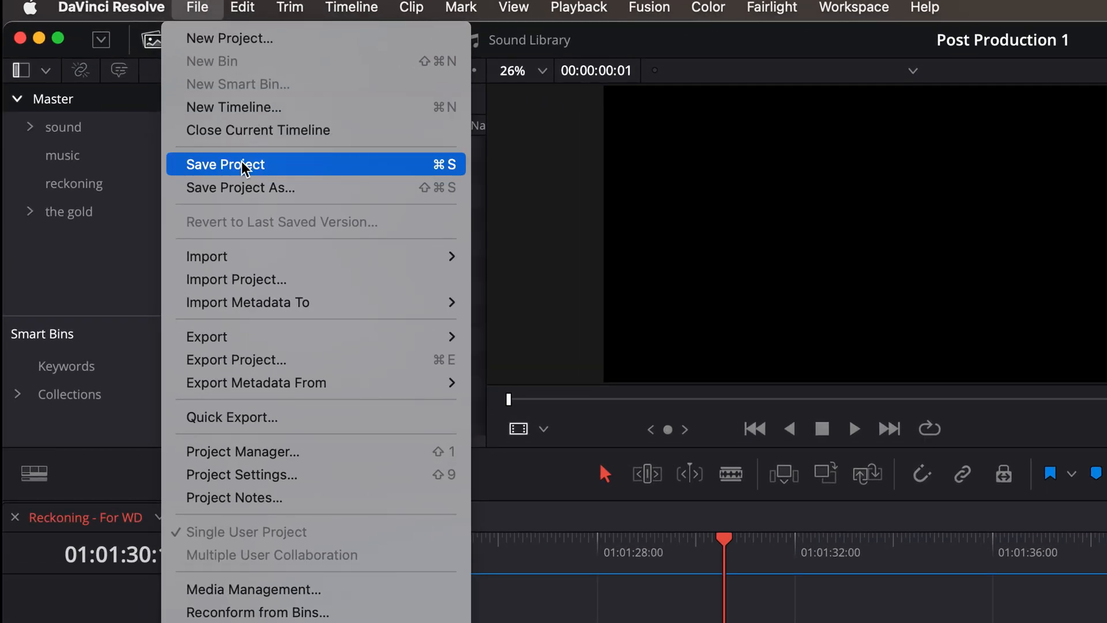
{"action": "left_click", "coordinate": [226, 164]}
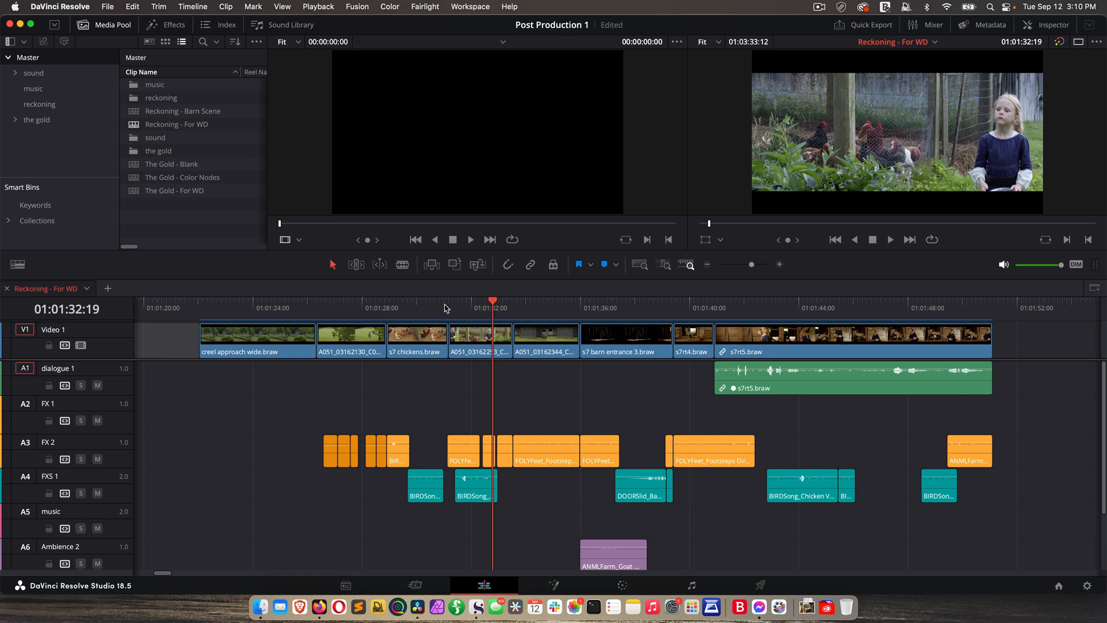
{"action": "mouse_move", "coordinate": [550, 406]}
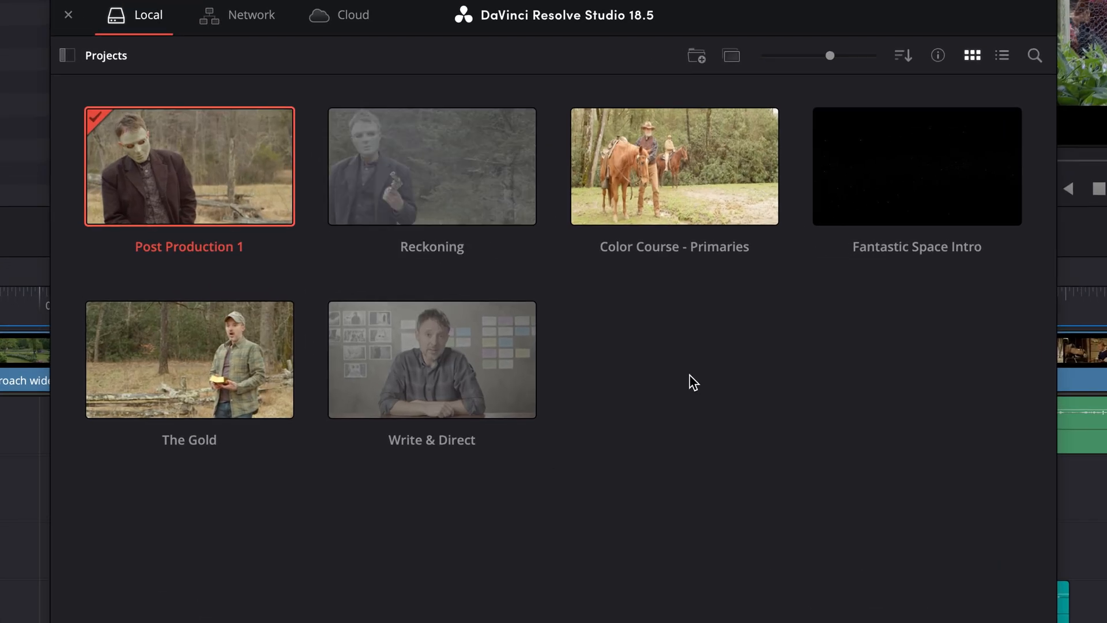
Step: Restore the September 8 10:24 auto backup of The Gold - Training as a new project
{"action": "right_click", "coordinate": [692, 379]}
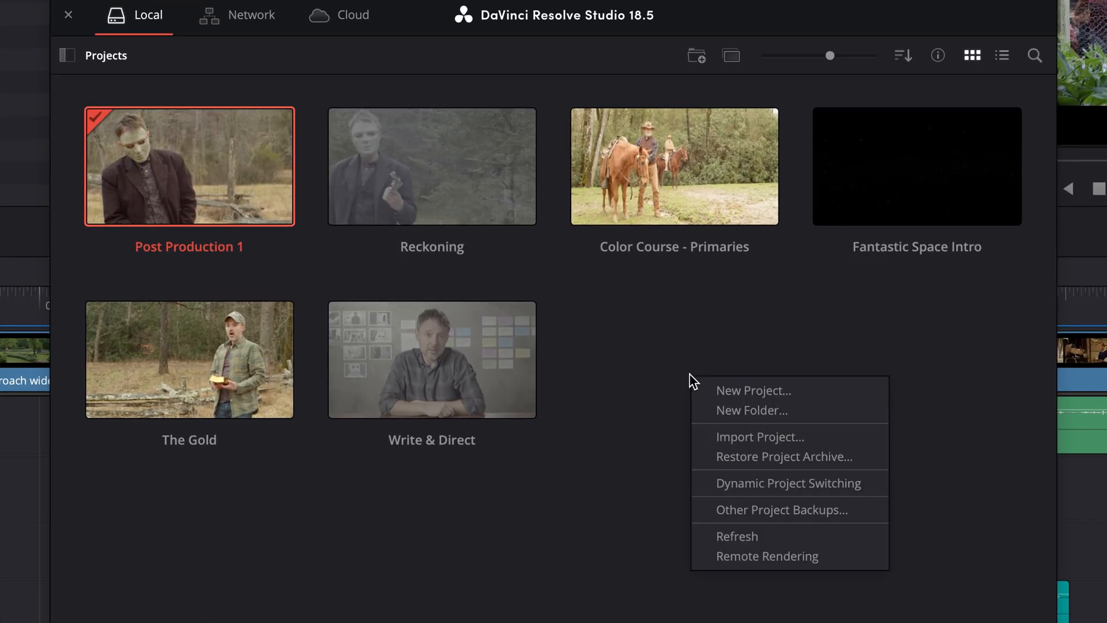
{"action": "mouse_move", "coordinate": [755, 509]}
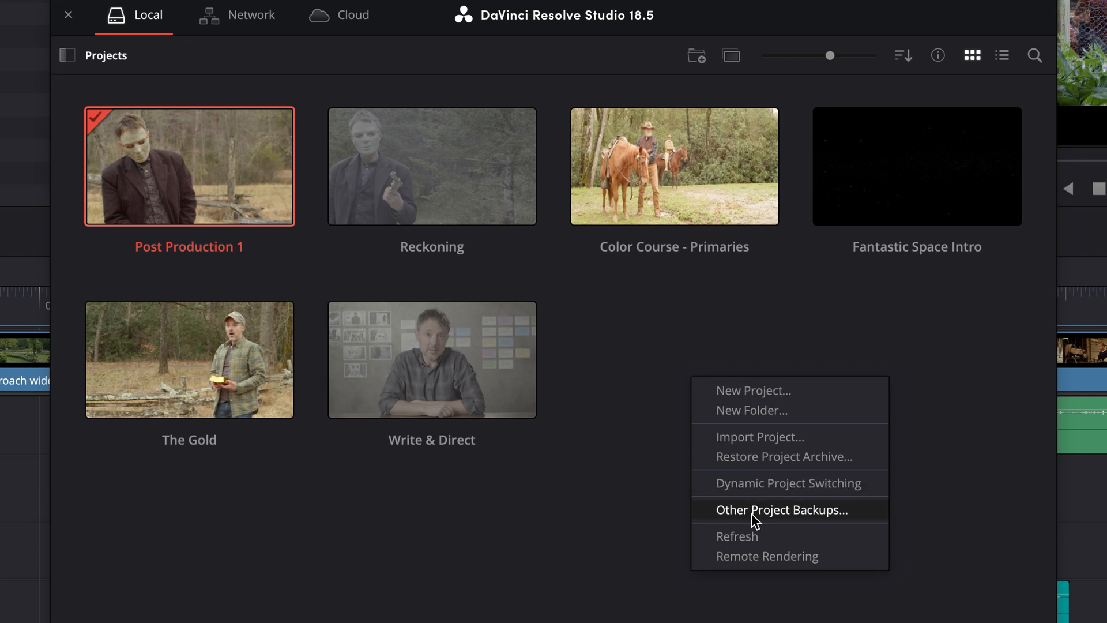
{"action": "left_click", "coordinate": [782, 510]}
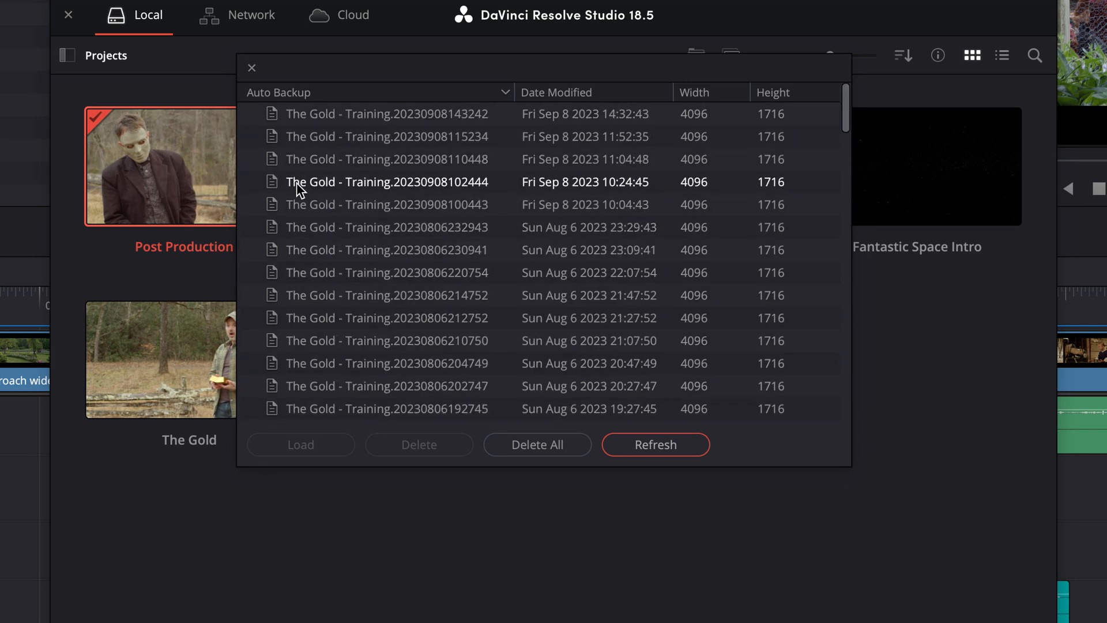
{"action": "left_click", "coordinate": [386, 181]}
{"action": "type", "text": "The Gold - Training Backup Rest"}
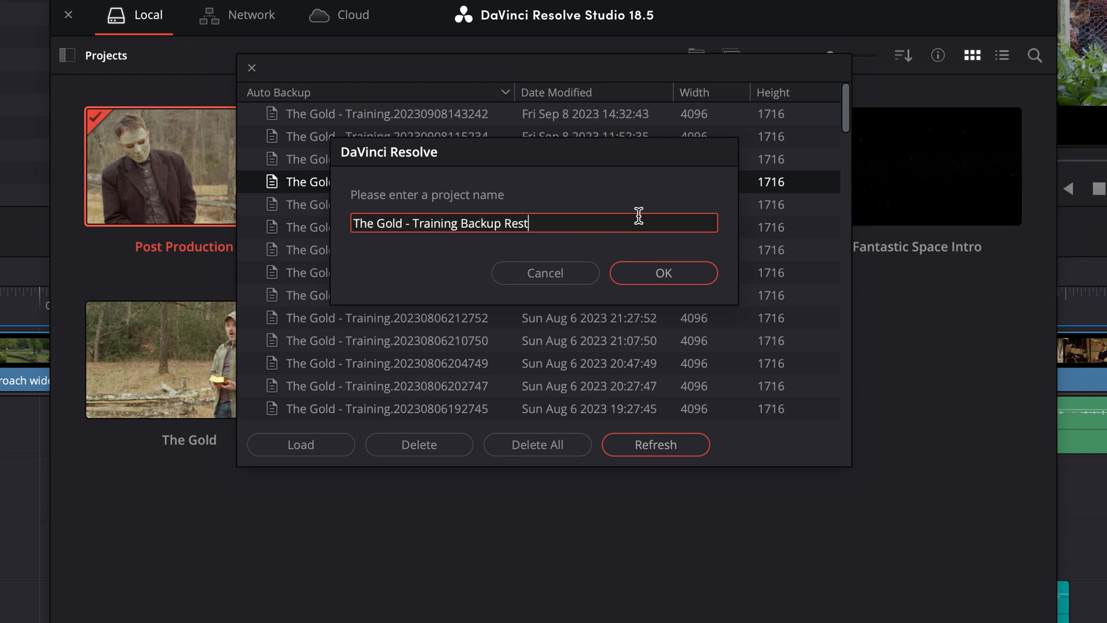
{"action": "left_click", "coordinate": [662, 273]}
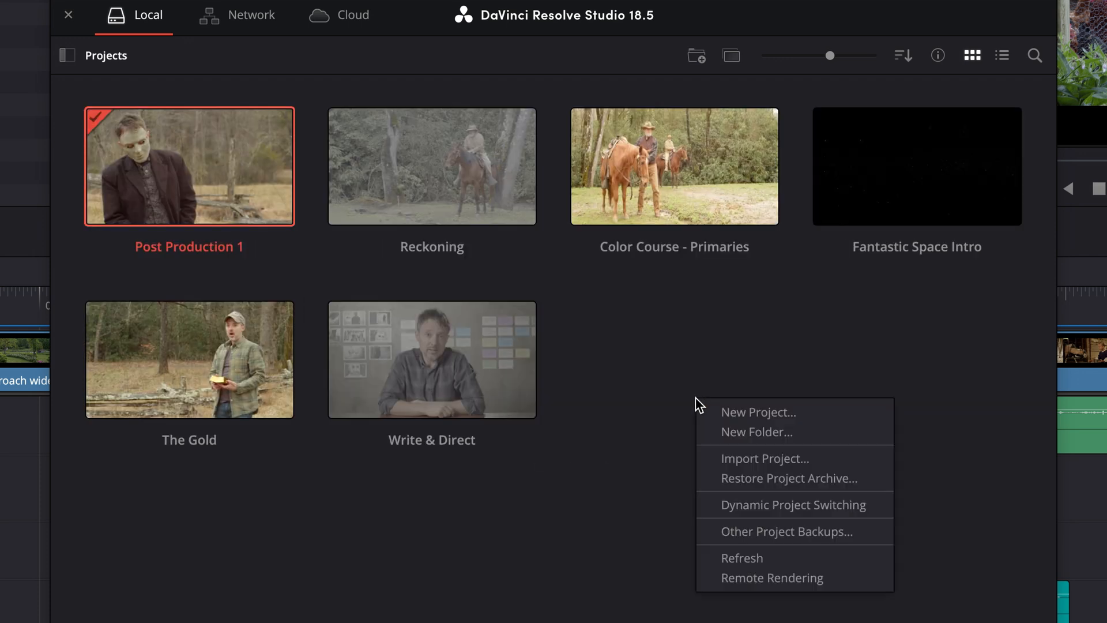
{"action": "mouse_move", "coordinate": [752, 539]}
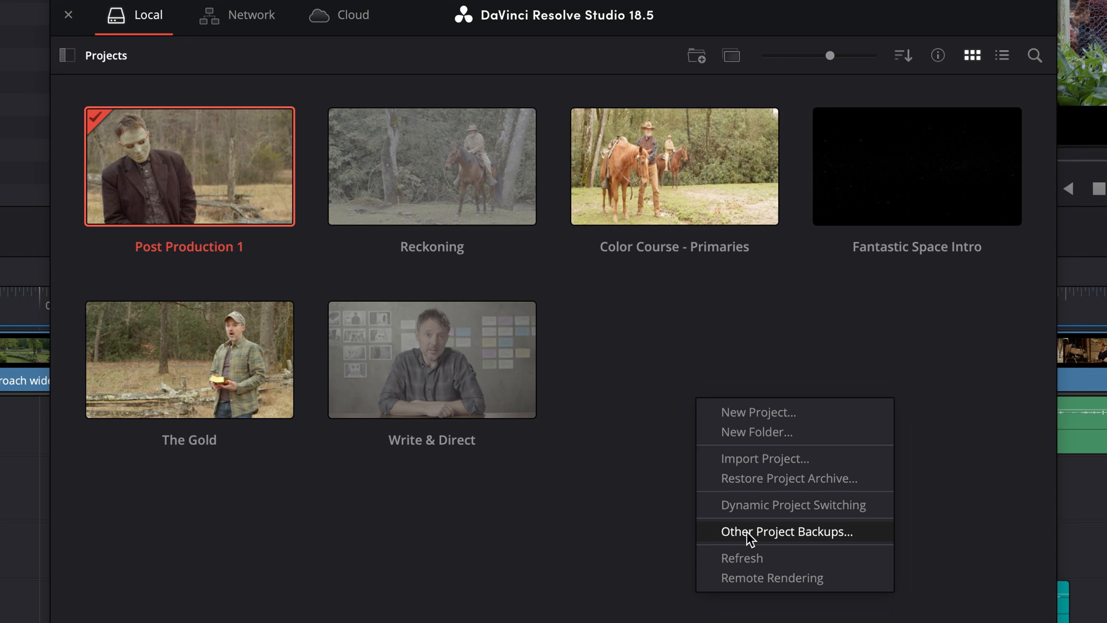
Step: Bring up the Other Project Backups list again
{"action": "left_click", "coordinate": [785, 531]}
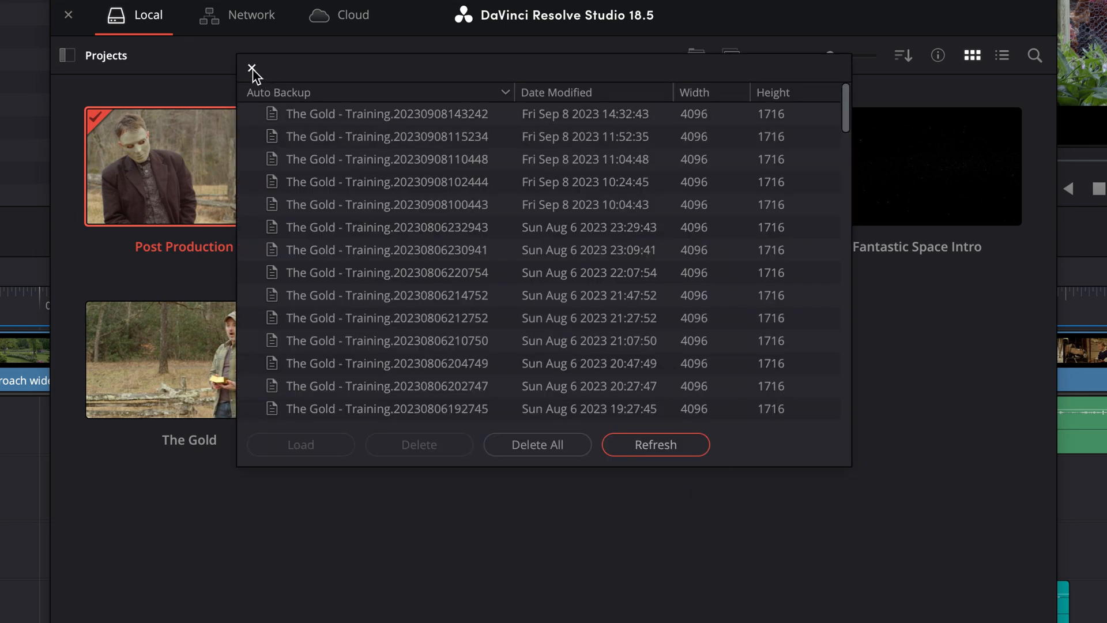
Step: Close the backups list, start importing Post Production 1 from September 12, and cancel at the name prompt
{"action": "left_click", "coordinate": [251, 71]}
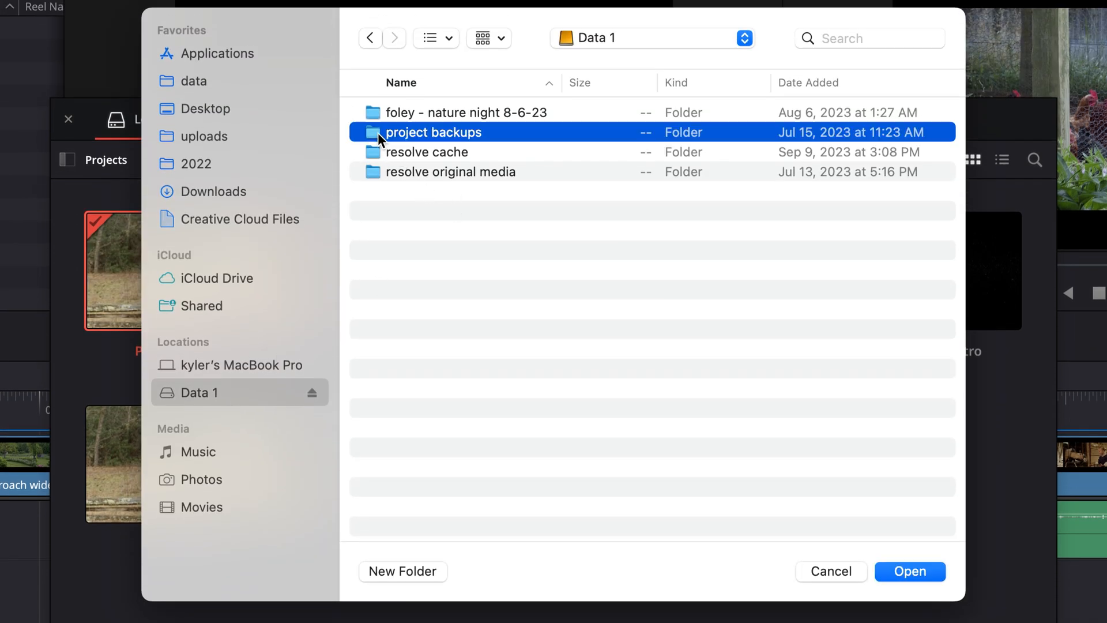
{"action": "double_click", "coordinate": [435, 131]}
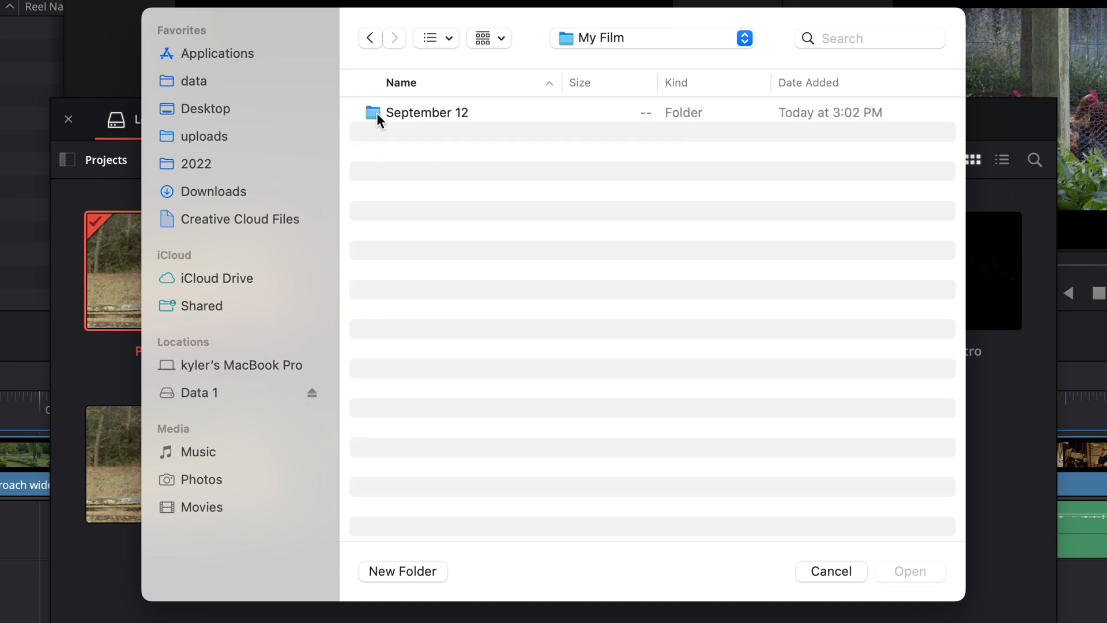
{"action": "double_click", "coordinate": [427, 112]}
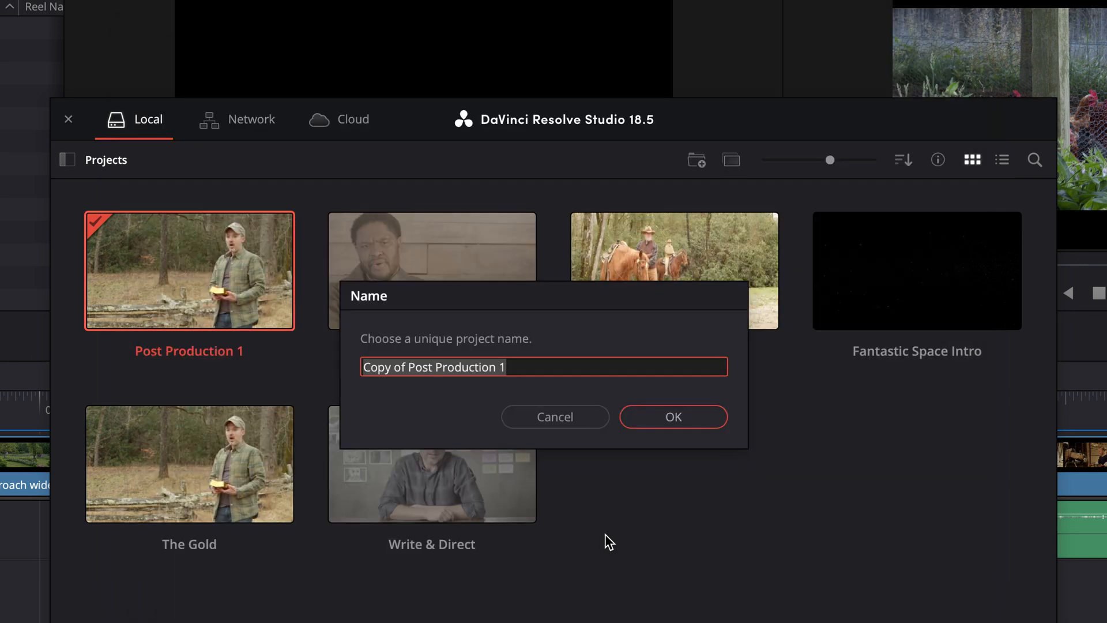
{"action": "mouse_move", "coordinate": [629, 542]}
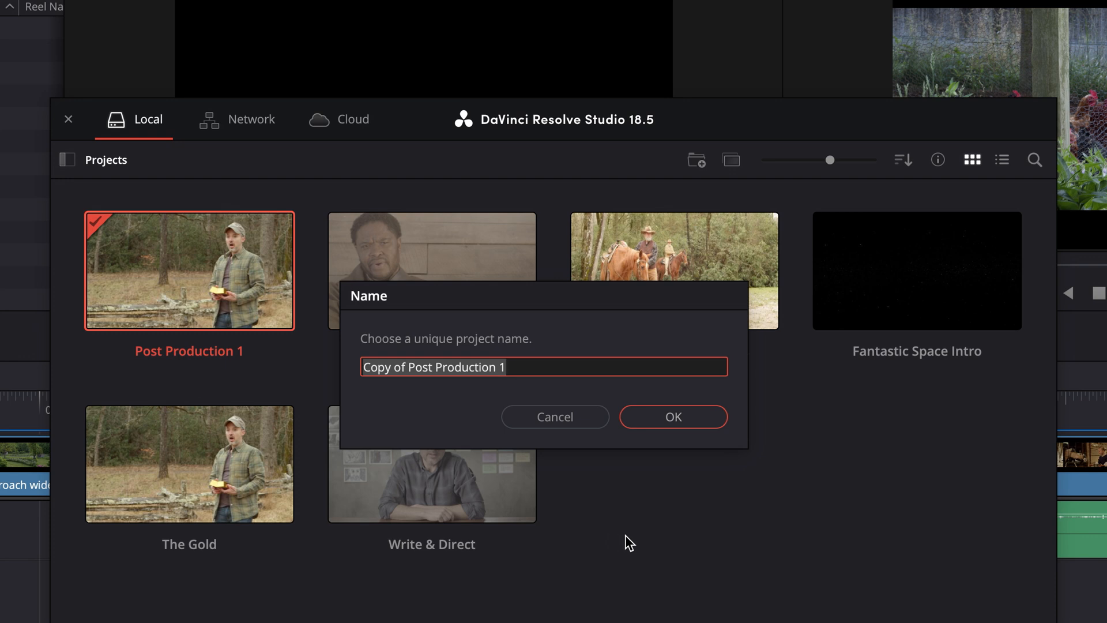
{"action": "mouse_move", "coordinate": [591, 542]}
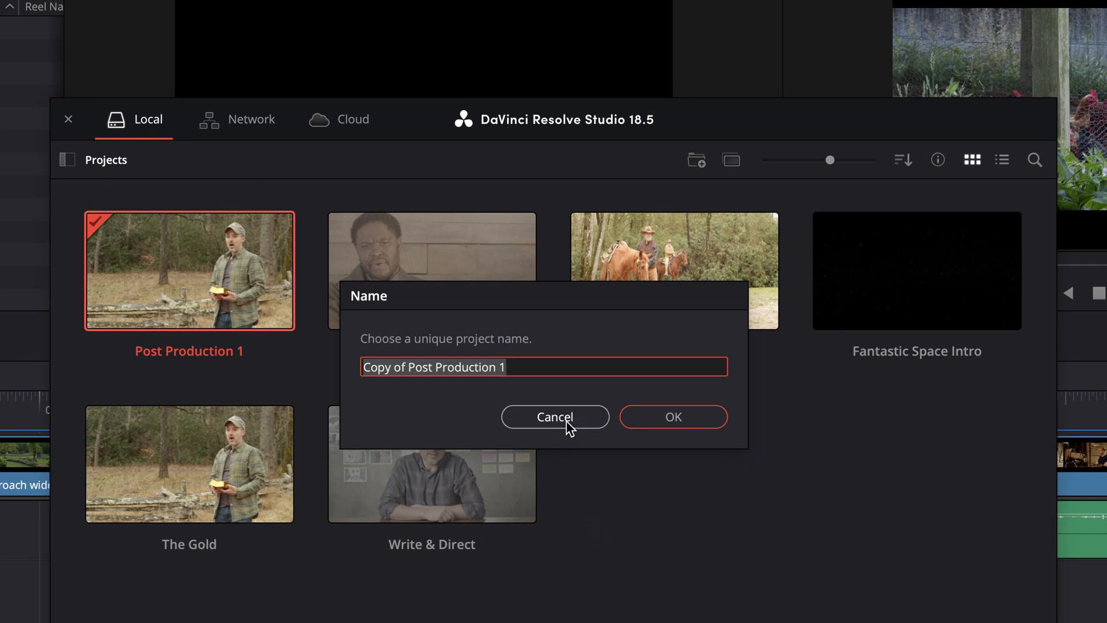
{"action": "left_click", "coordinate": [555, 416]}
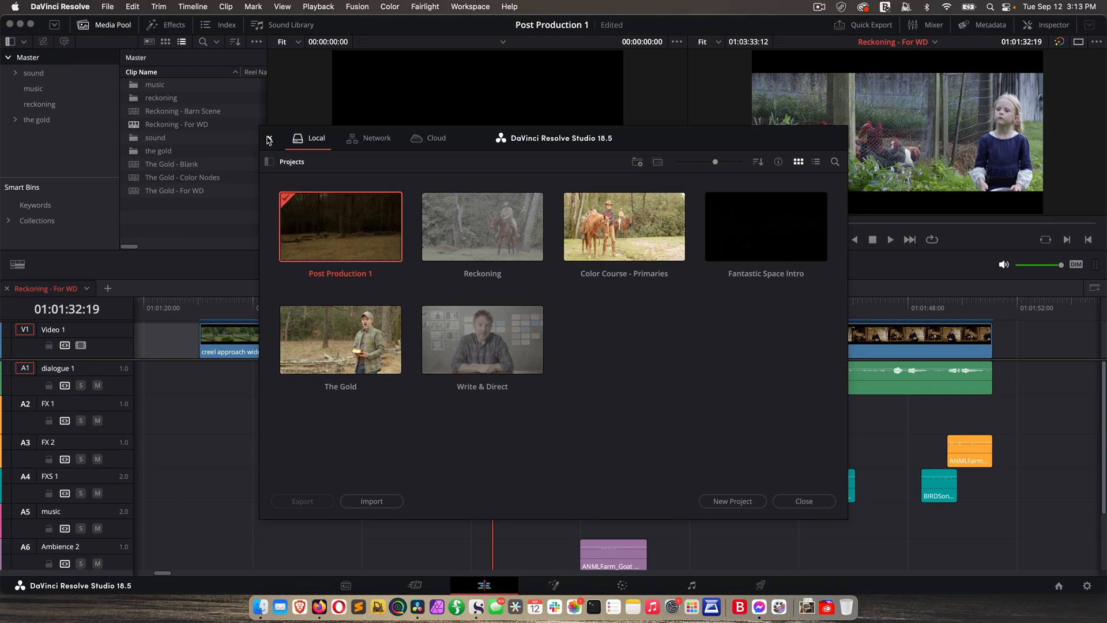